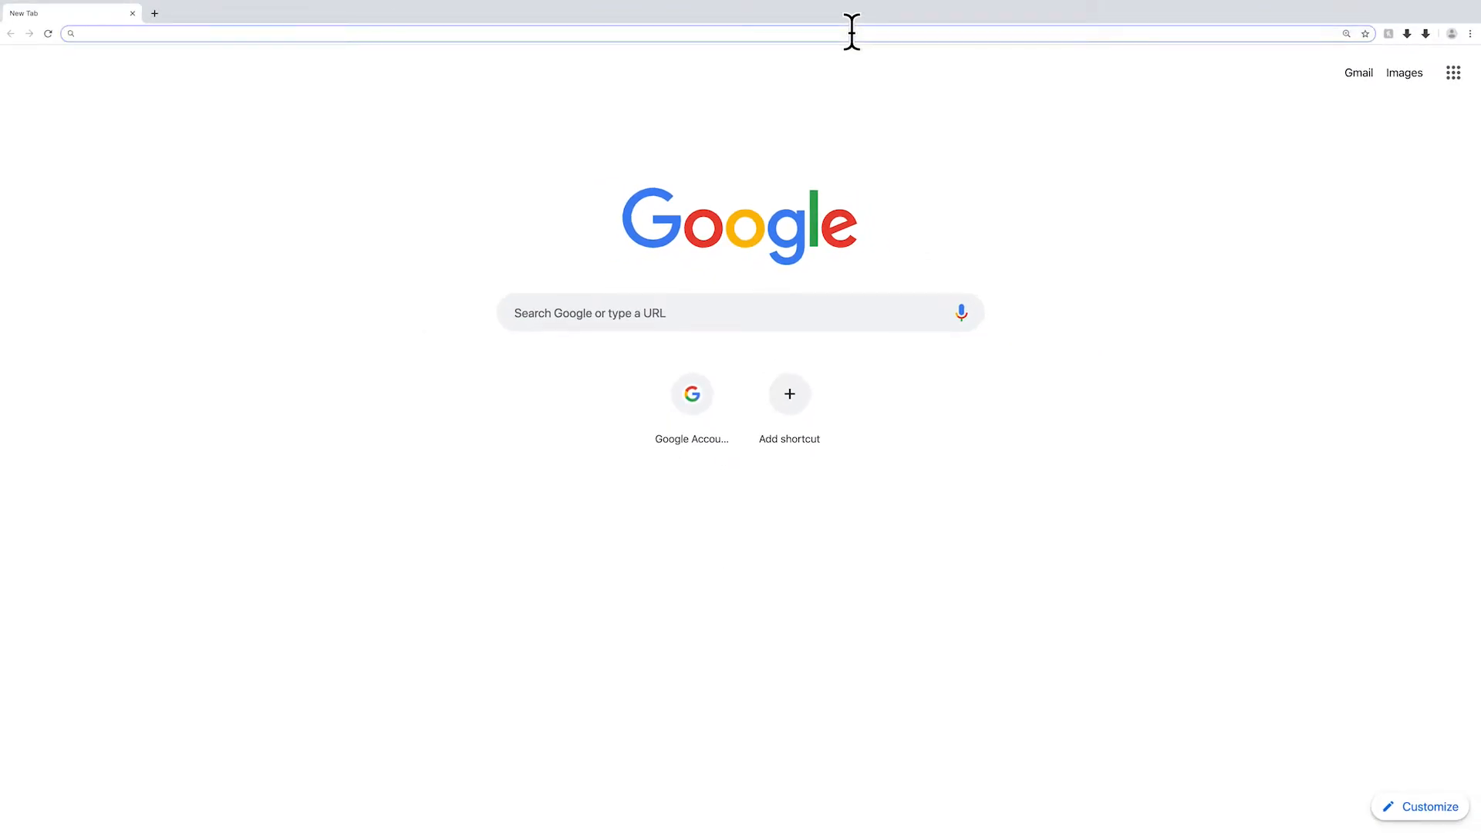
# - Enter dermengine.com in Chrome's address bar and pick the suggested dermengine.com entry
pyautogui.write('dermengine.com')
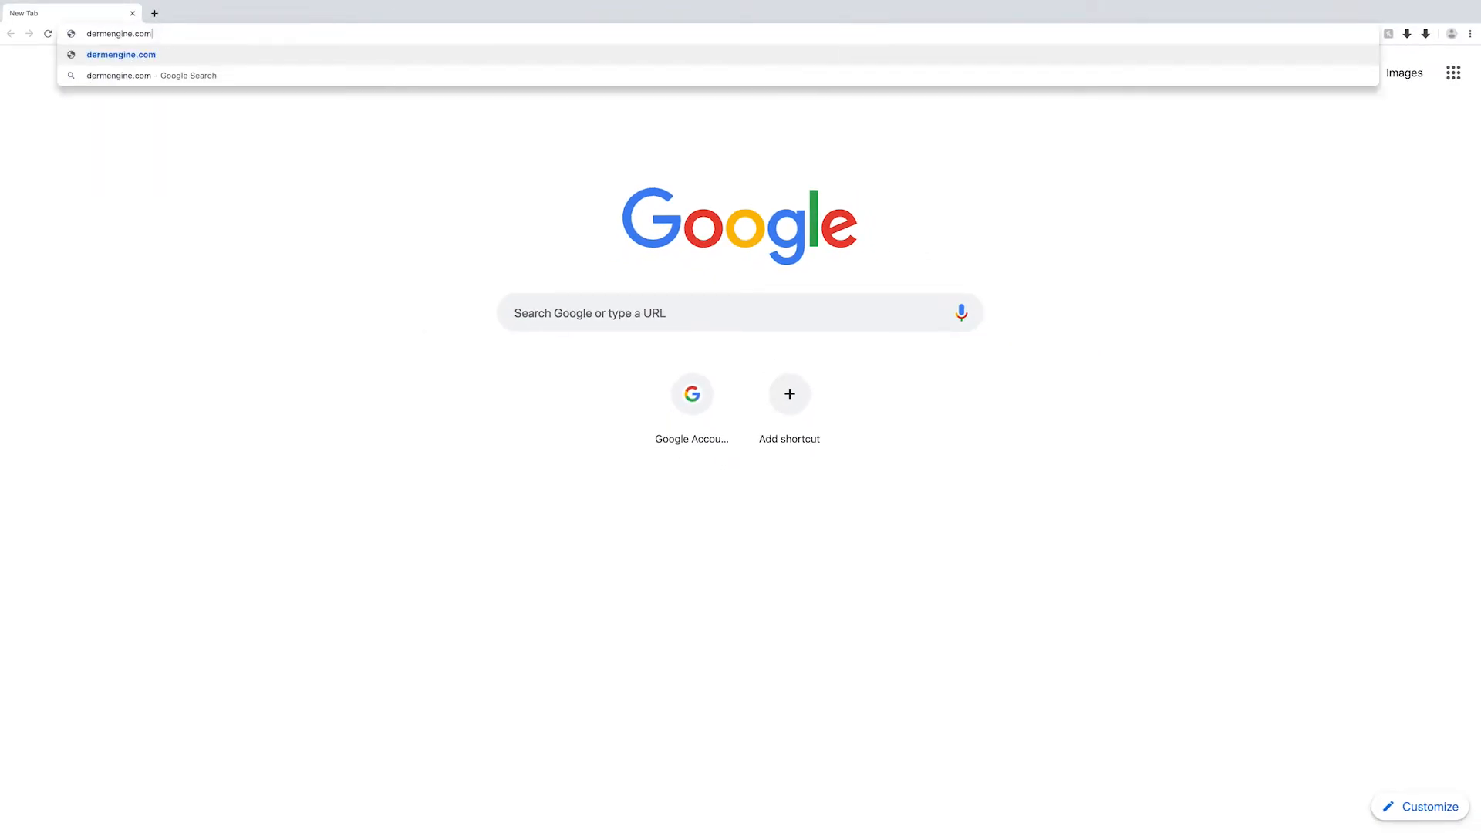
pyautogui.click(121, 54)
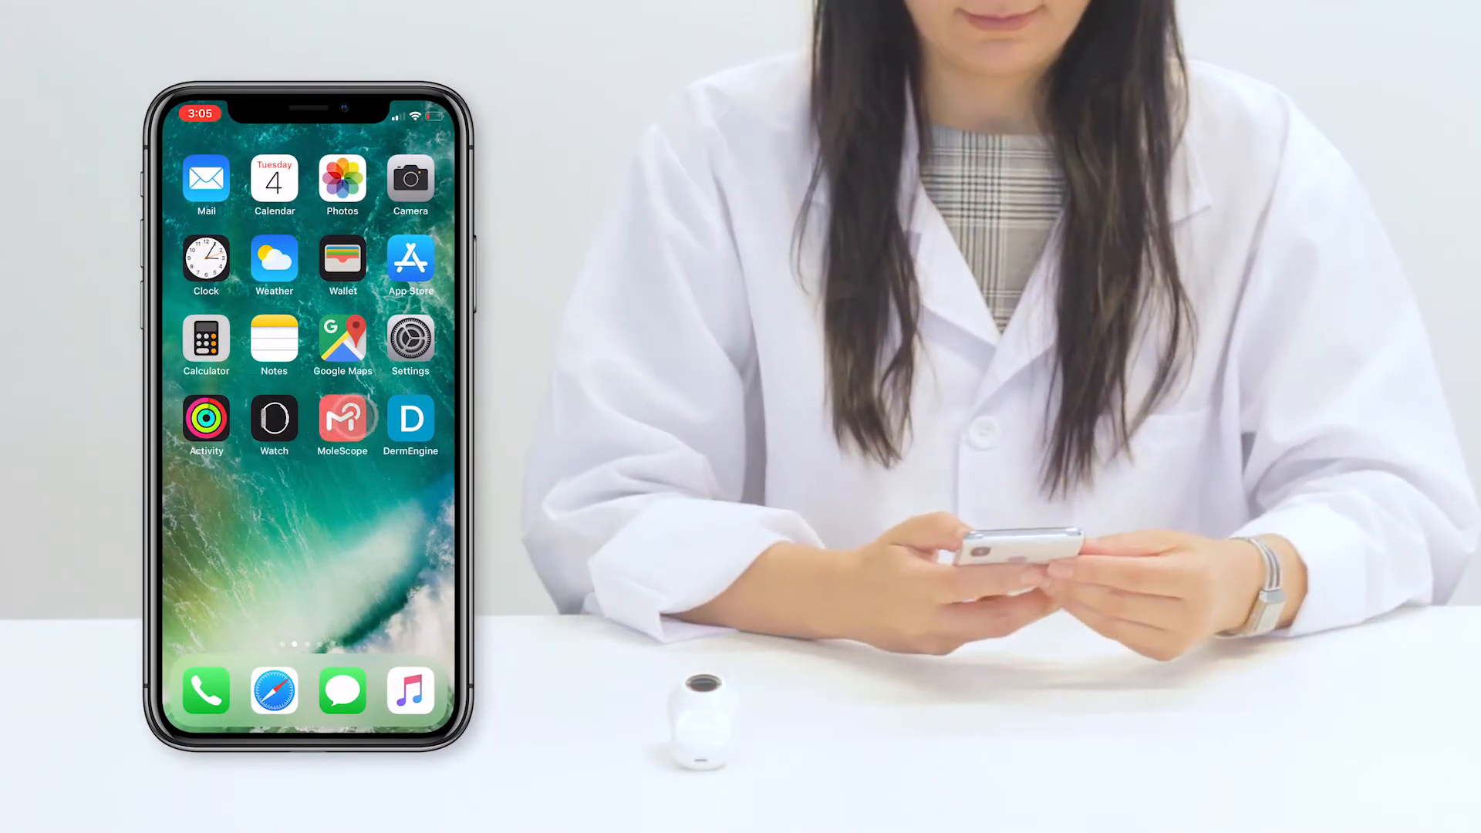
# - In the DermEngine app, register female patient Jane and open her empty record
pyautogui.click(410, 417)
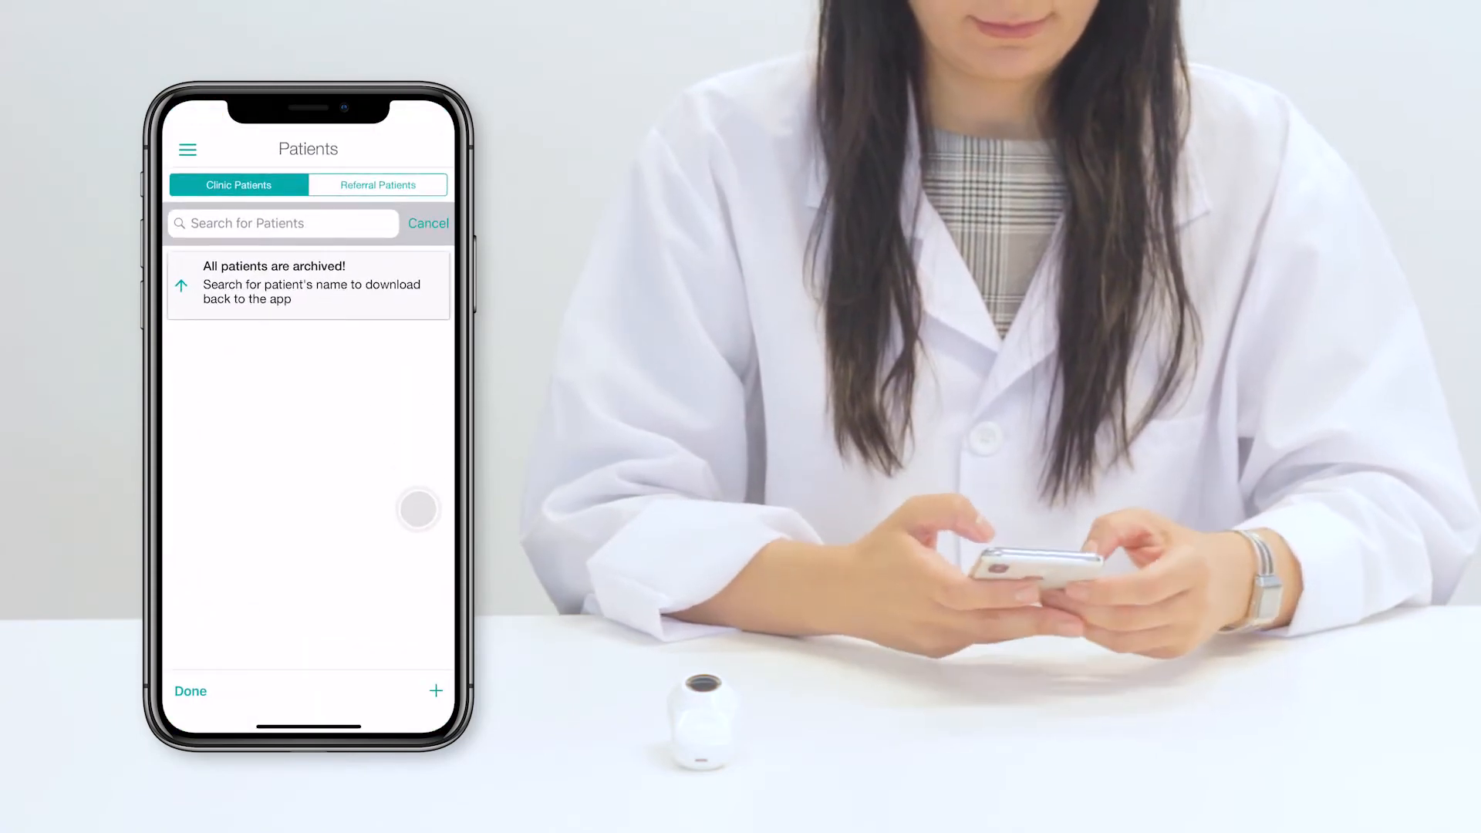
pyautogui.click(435, 690)
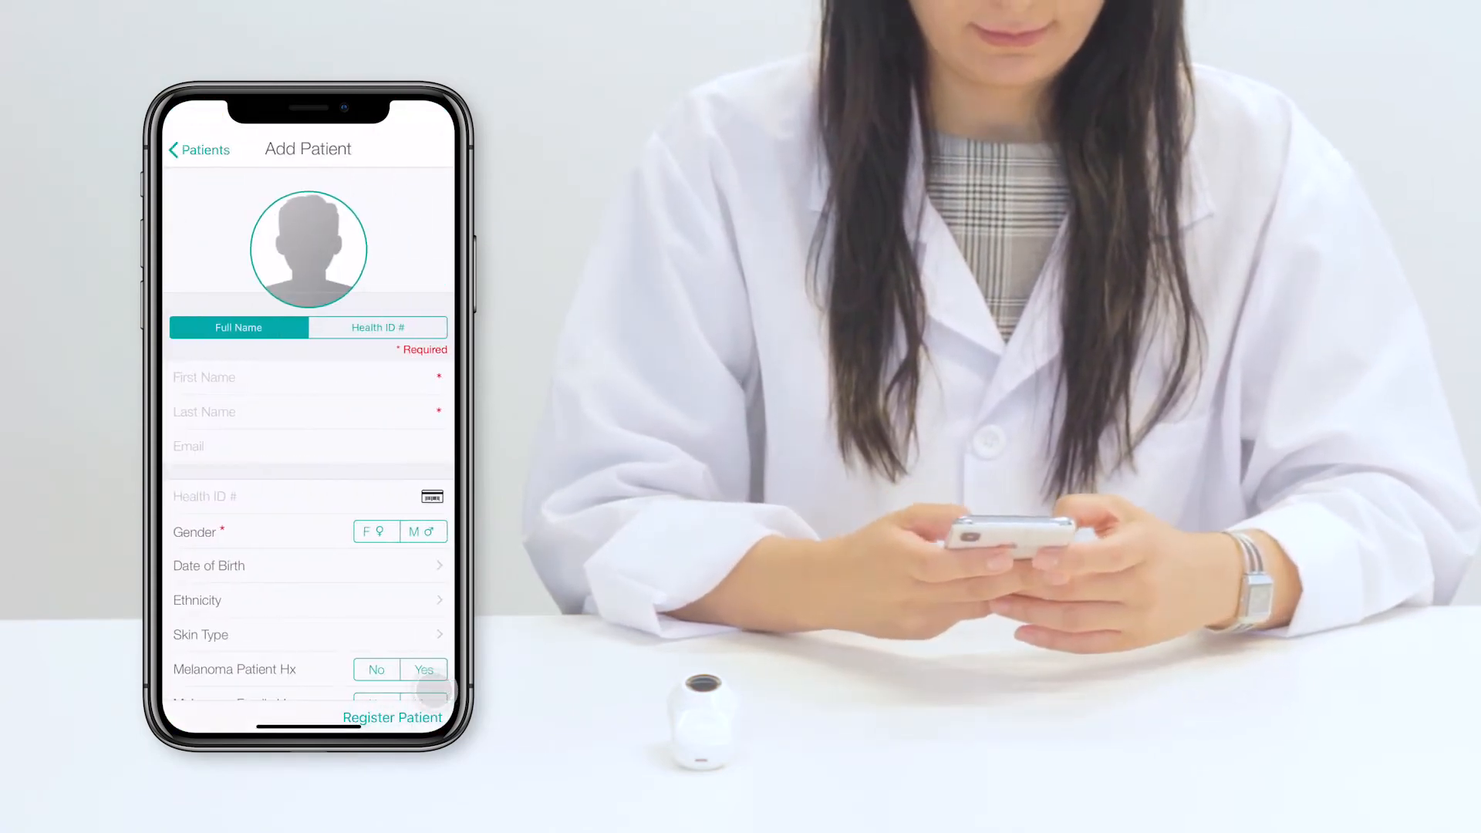
pyautogui.click(264, 377)
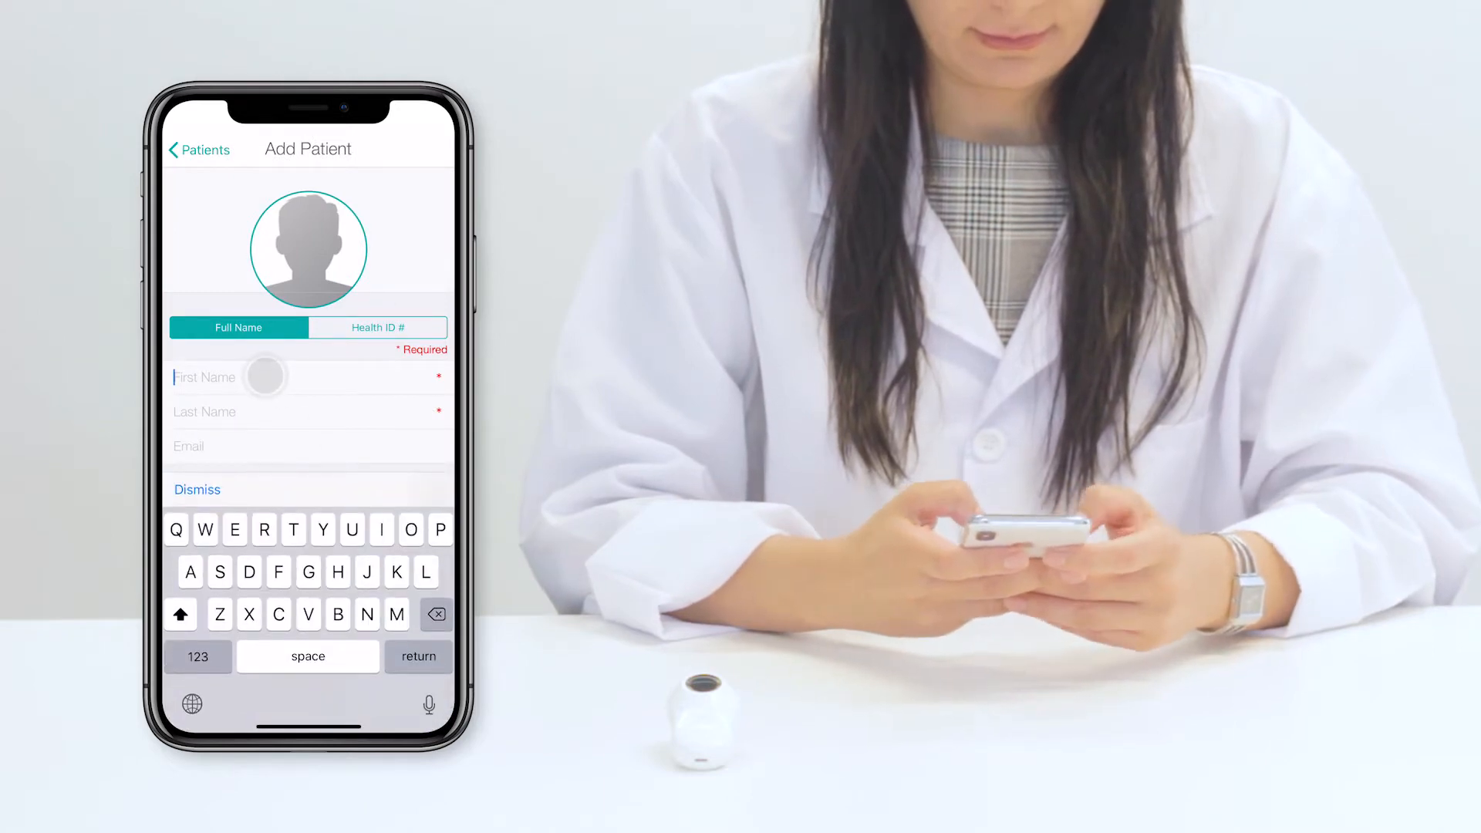
pyautogui.write('Jane')
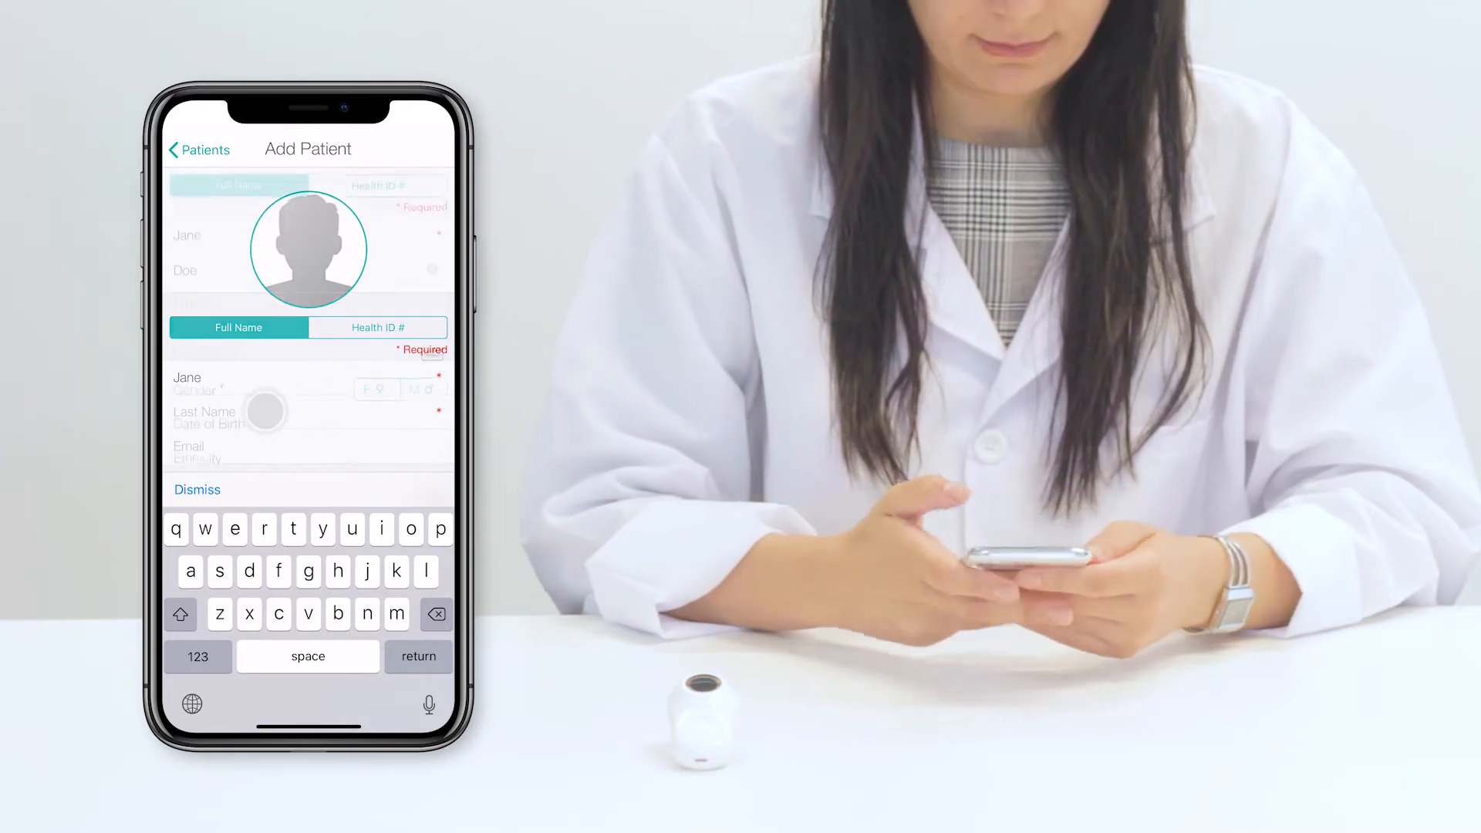
pyautogui.click(197, 489)
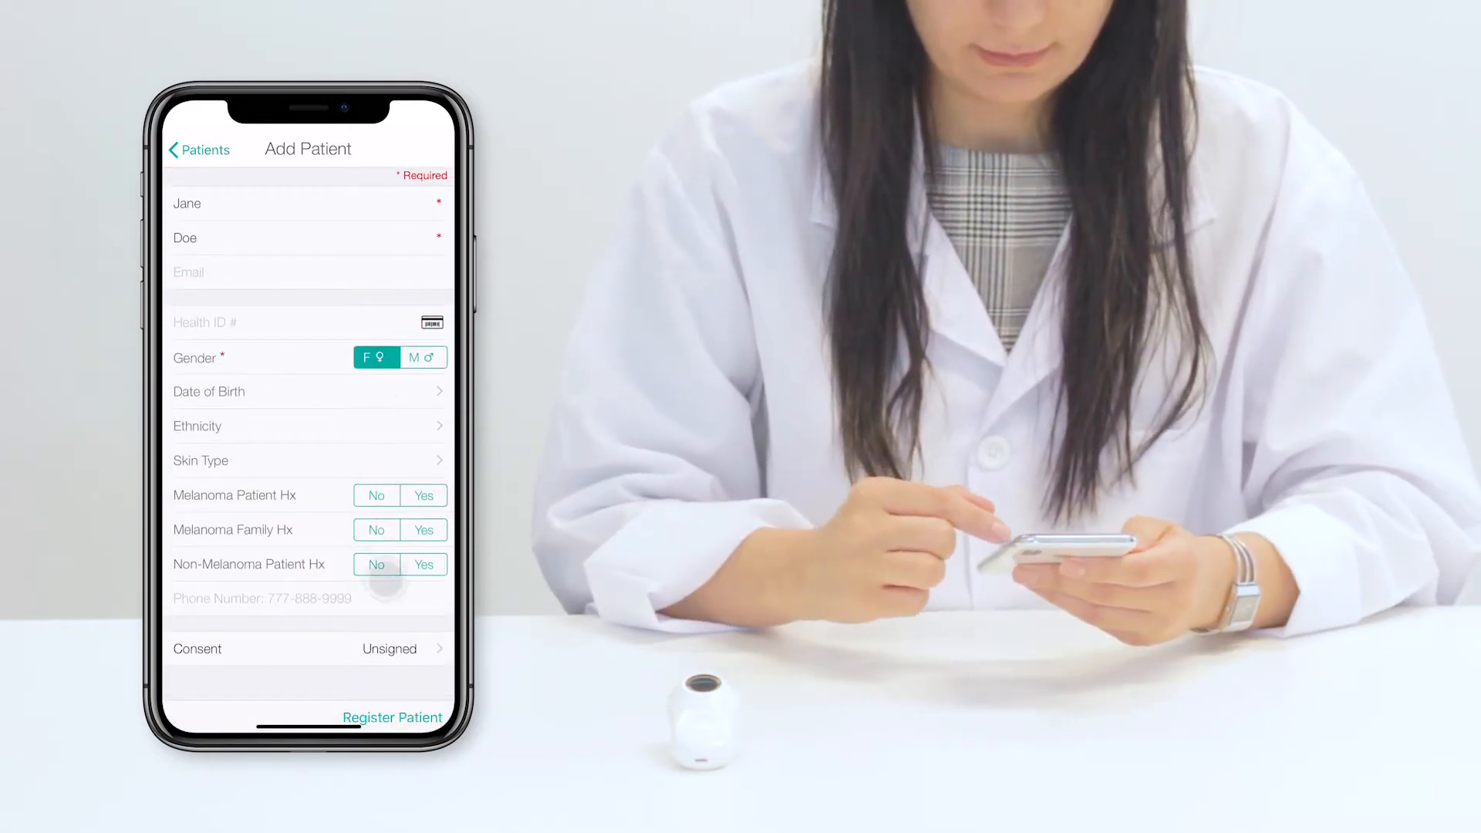
pyautogui.click(392, 717)
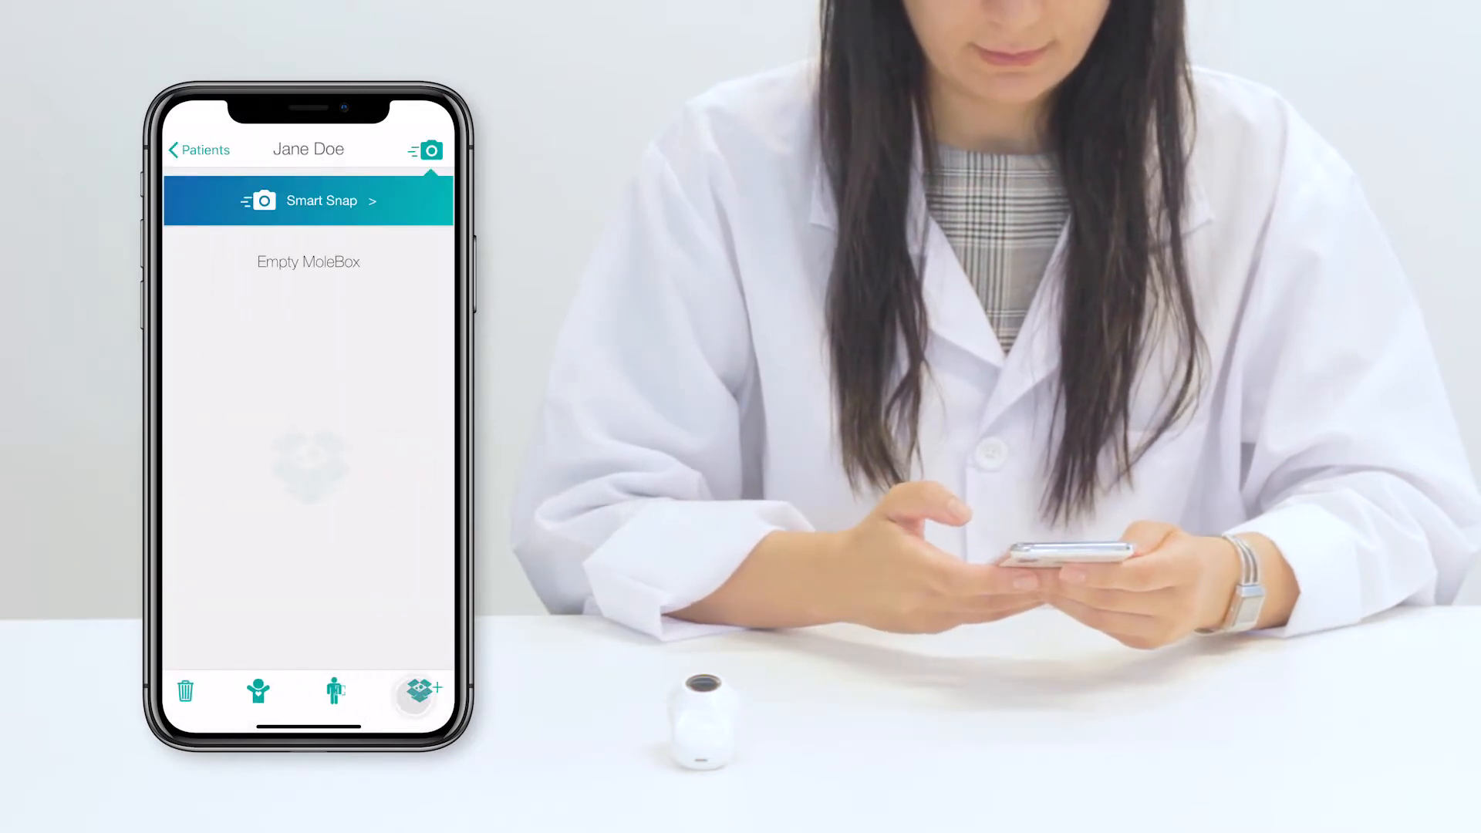
# - Add a new spot by zooming the body map to the hand and placing it there
pyautogui.click(418, 689)
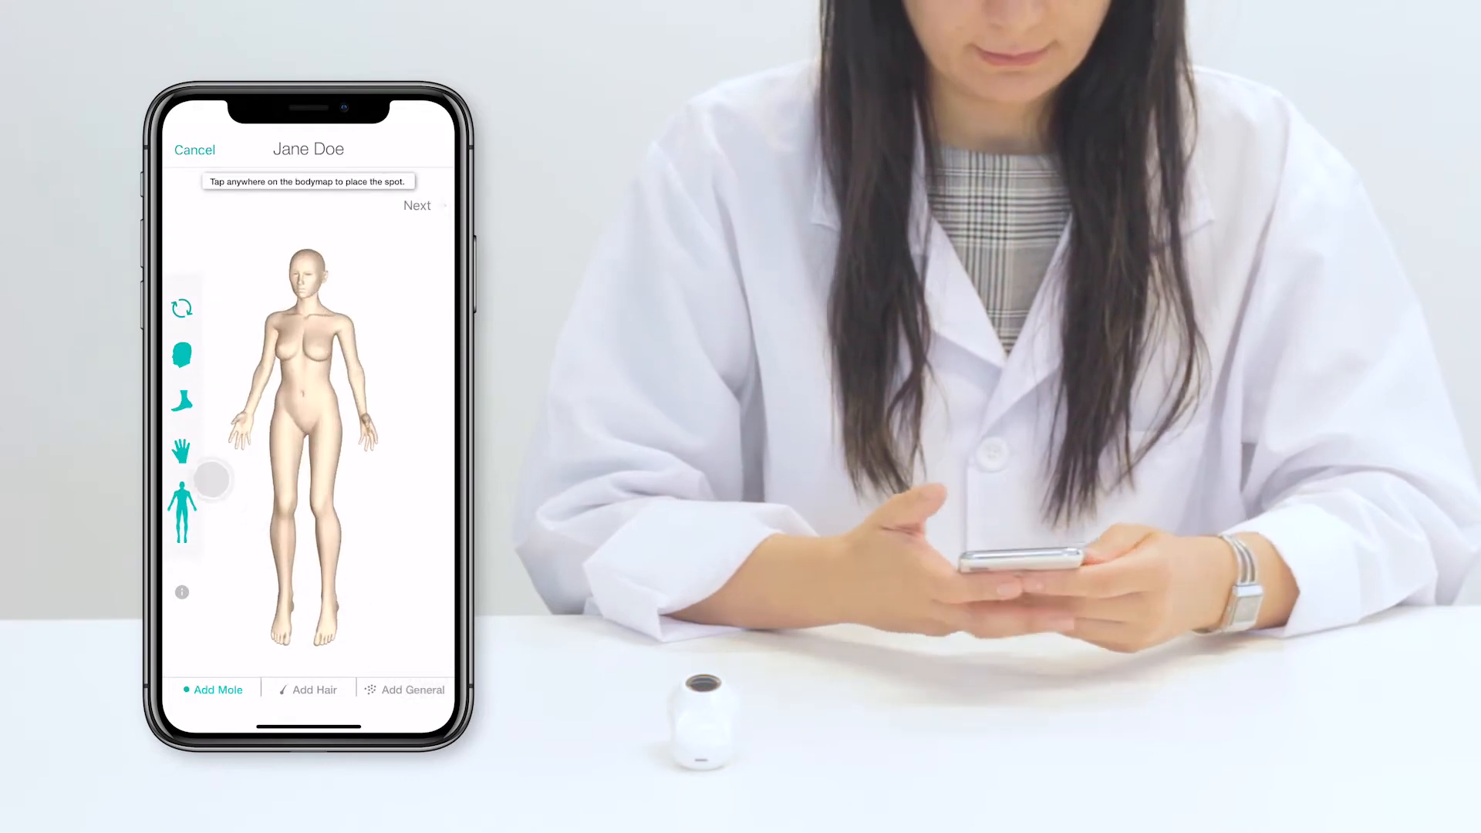
pyautogui.click(181, 450)
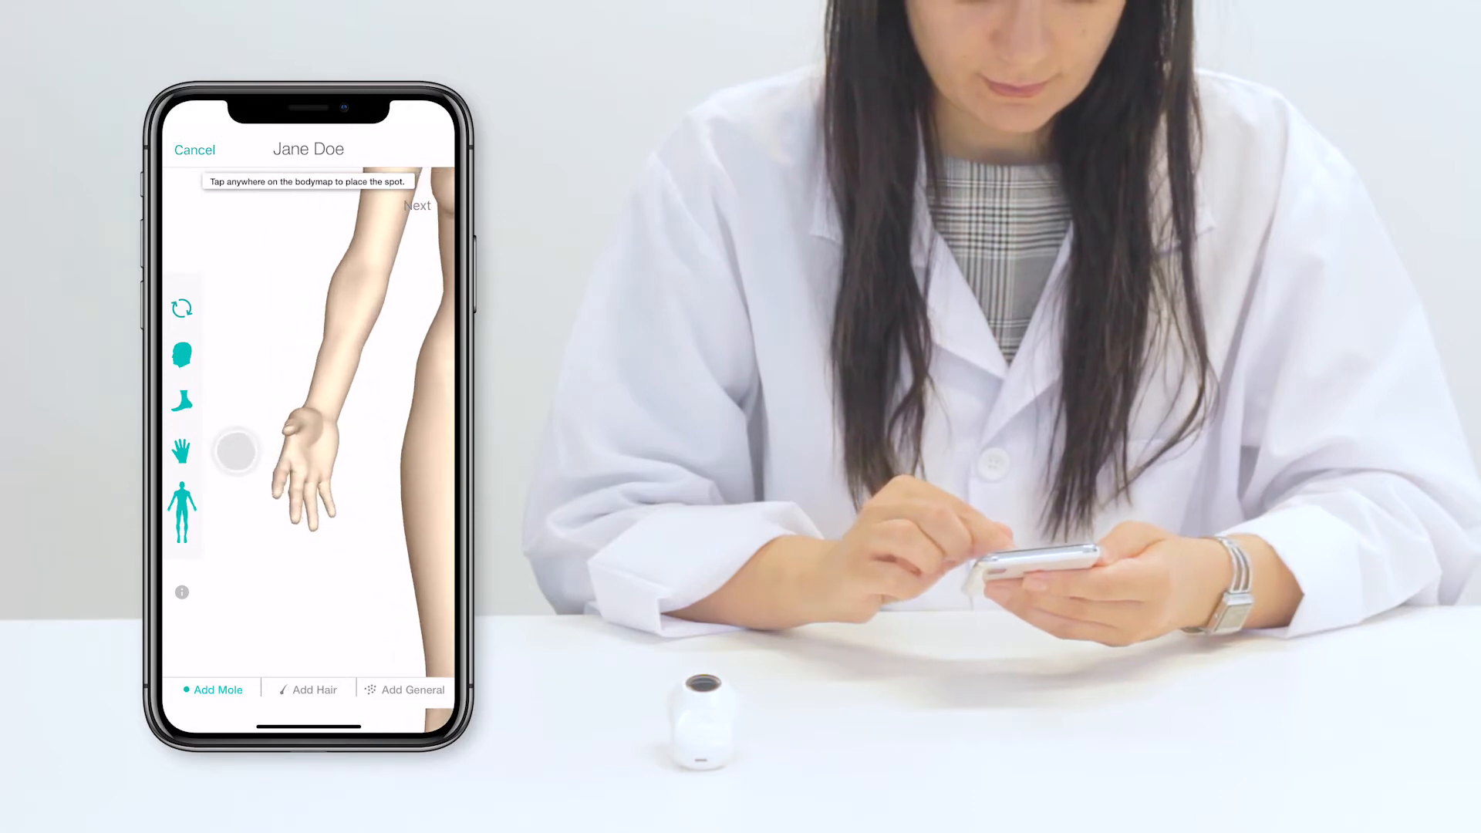
pyautogui.click(325, 459)
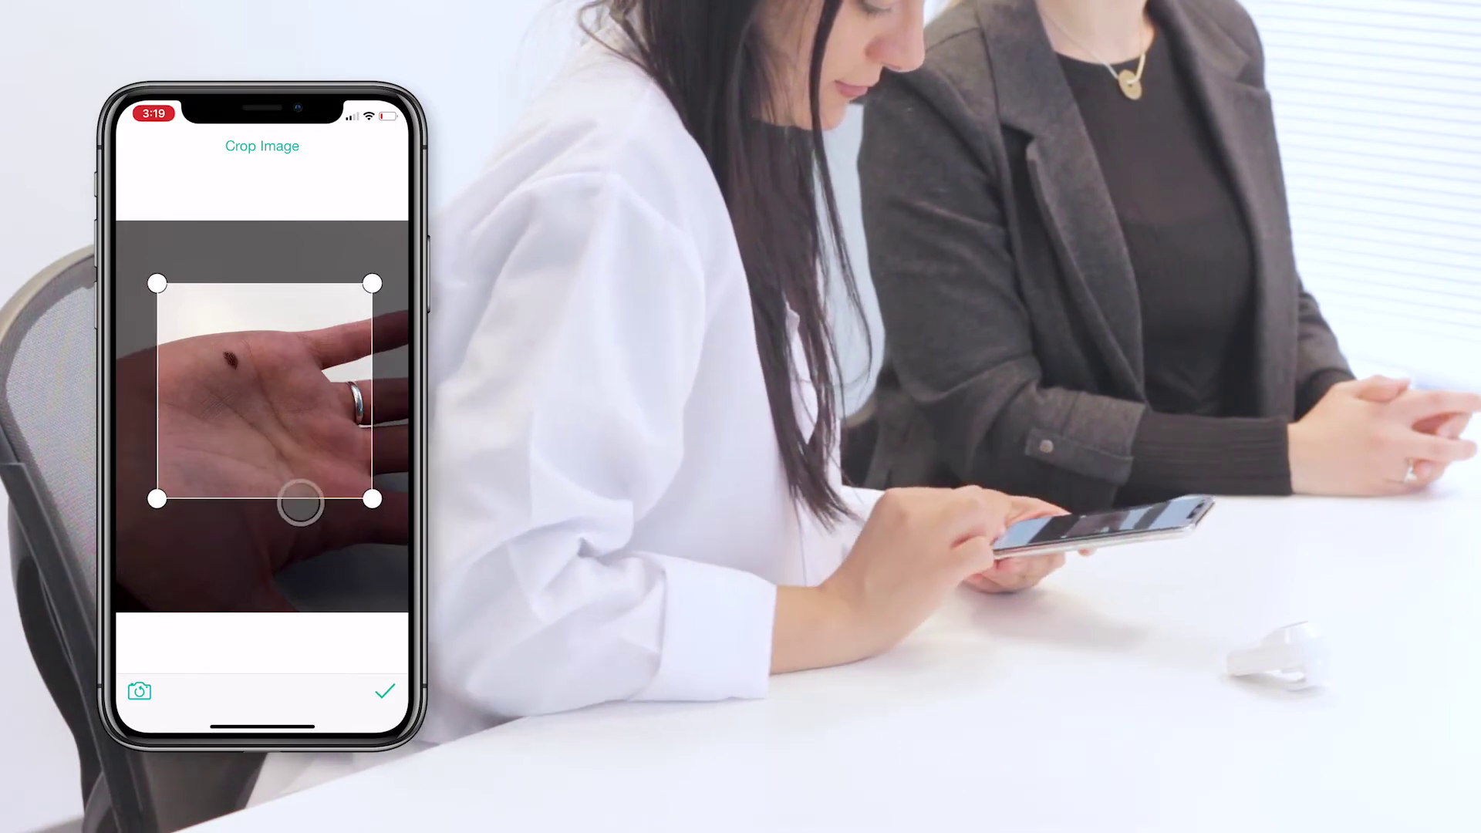
# - Accept the cropped overview photo and capture a dermoscopic image with the MoleScope
pyautogui.click(384, 690)
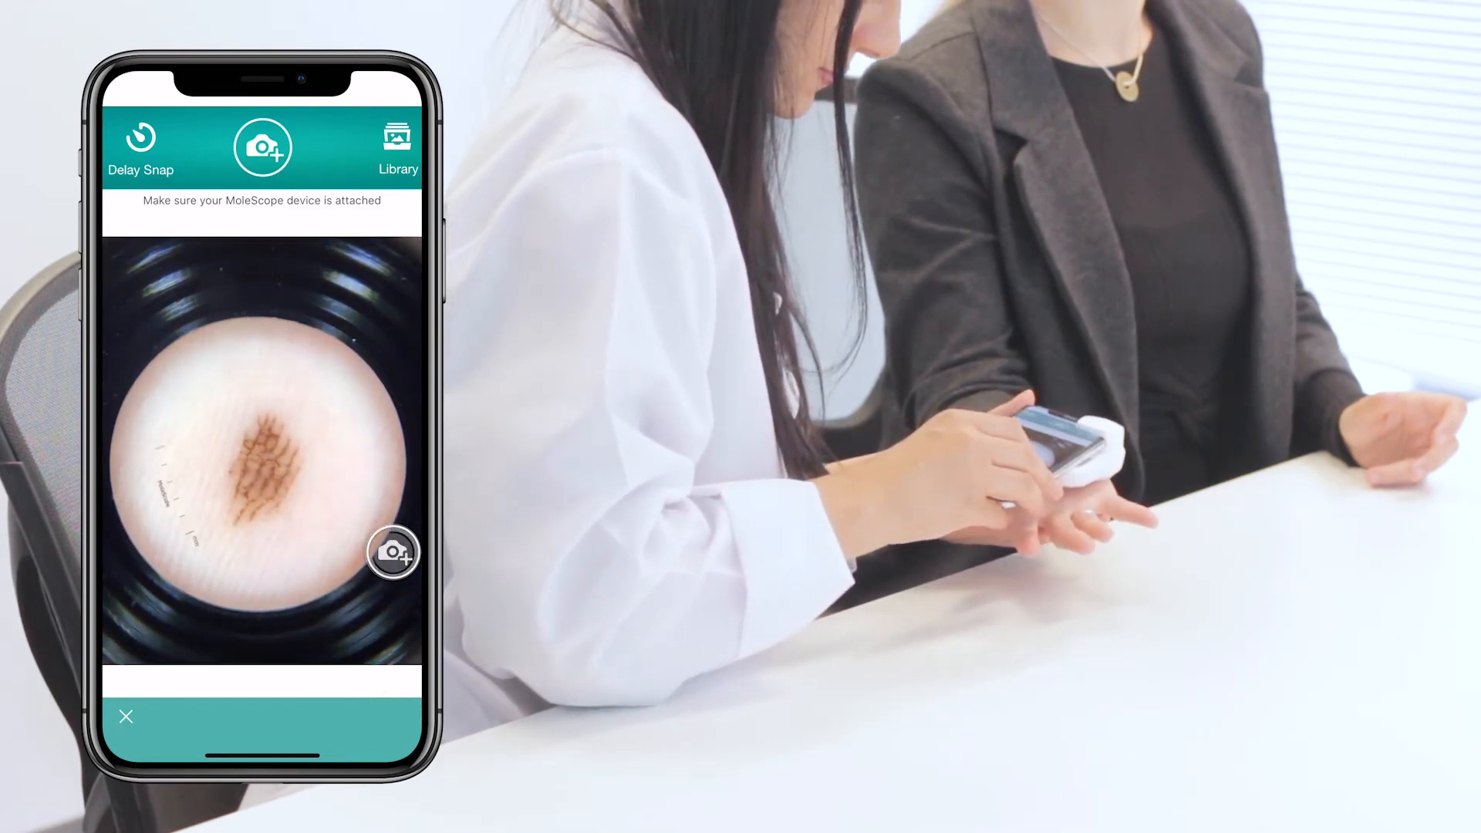
pyautogui.click(392, 551)
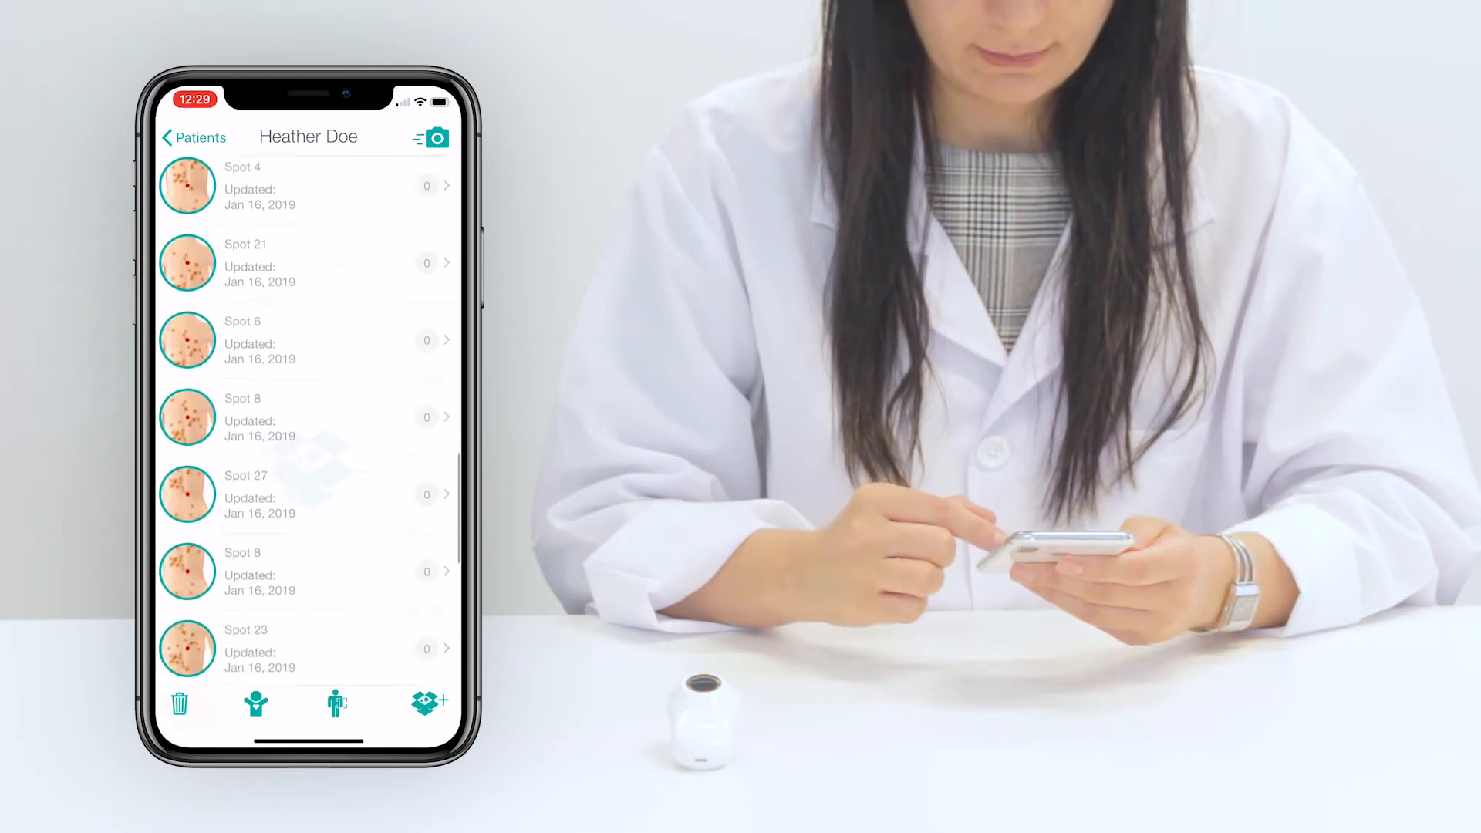
# - Browse the patient's MoleBox spot list, then start a new Smart Snap dermoscopic capture
pyautogui.scroll(-3)
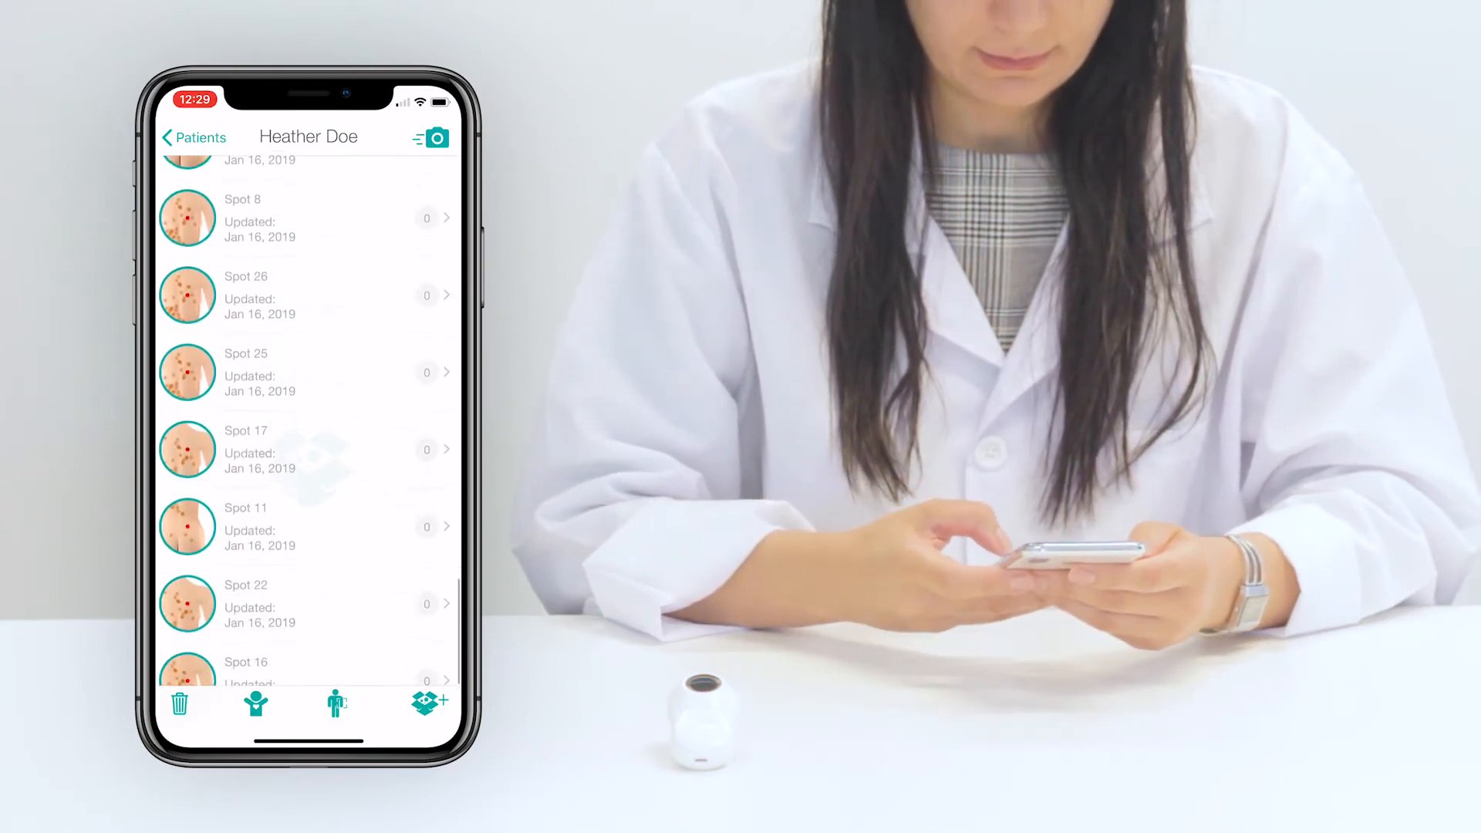
pyautogui.scroll(3)
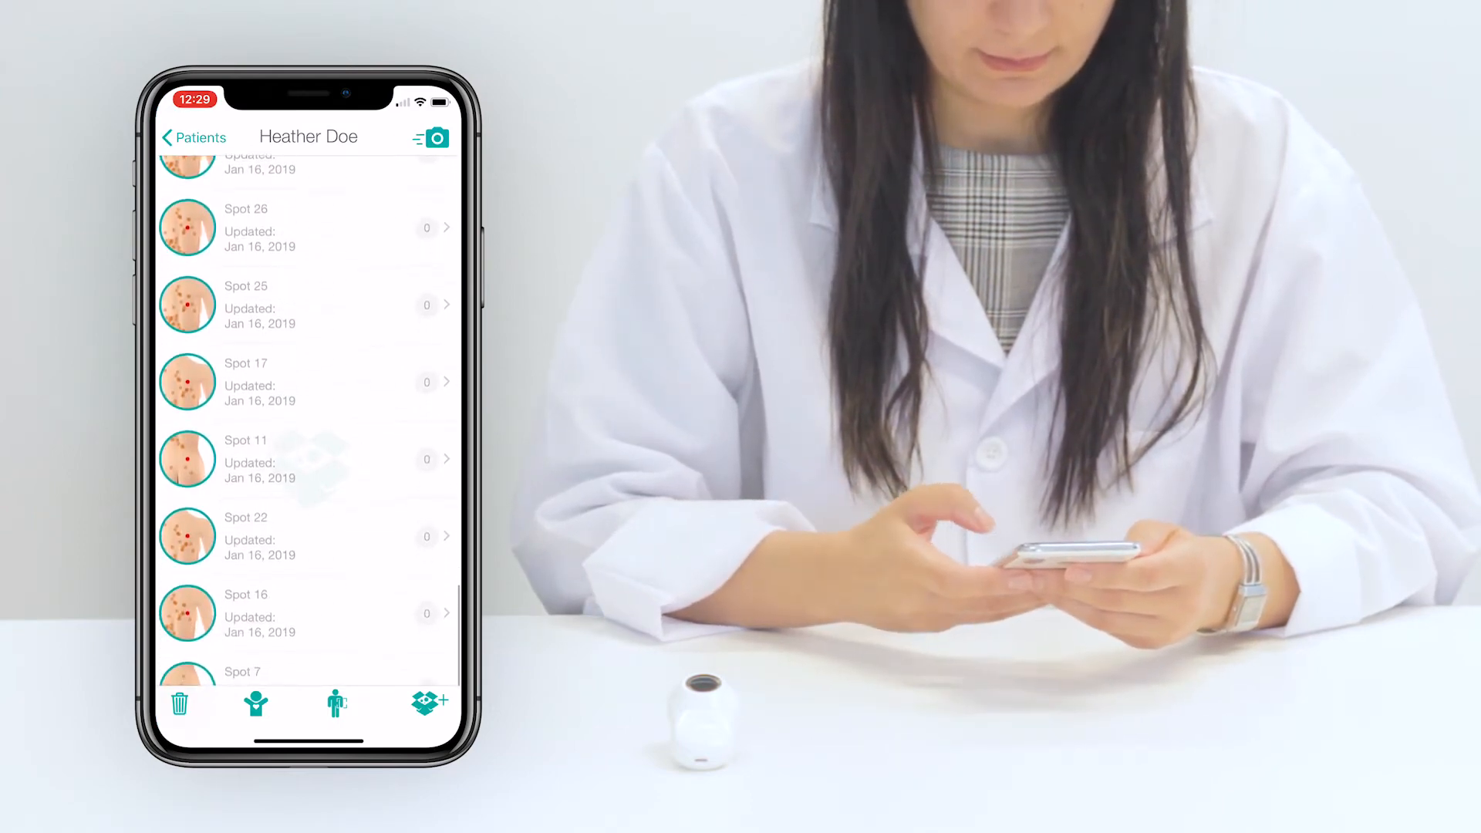
pyautogui.scroll(-3)
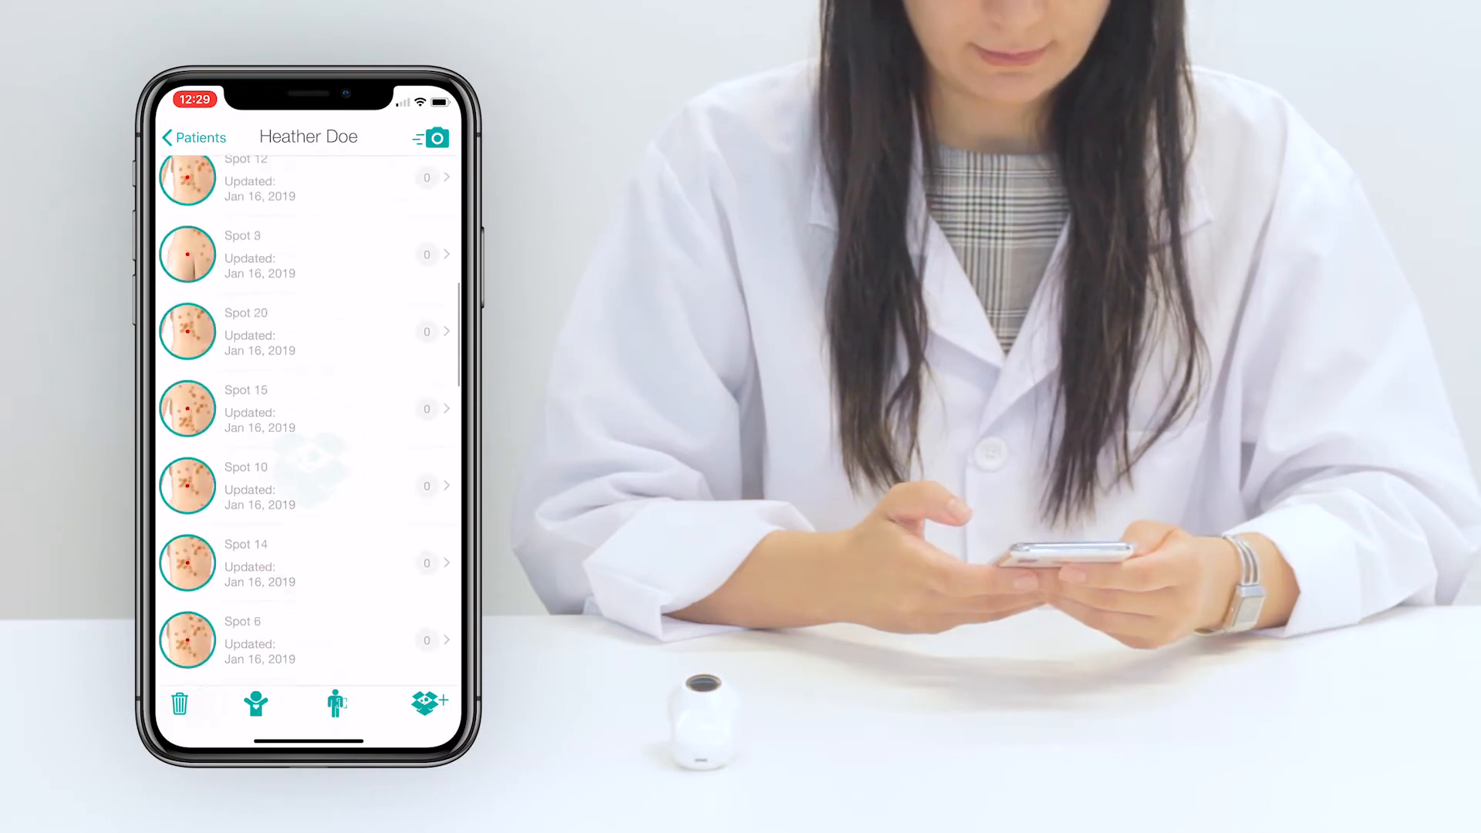
pyautogui.click(194, 137)
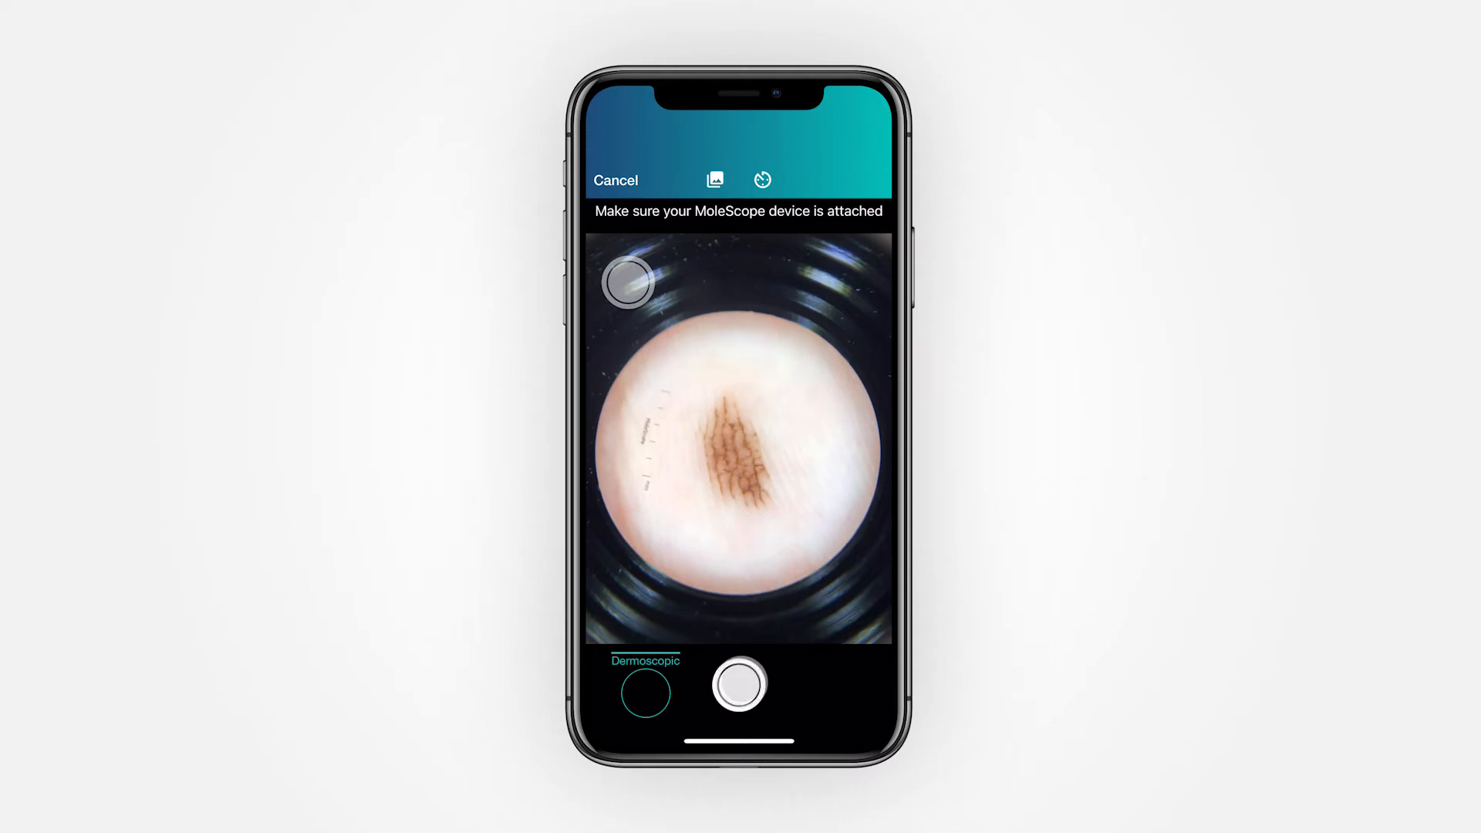
# - Capture dermoscopic images of the mole and assign them to Spot 15
pyautogui.click(739, 682)
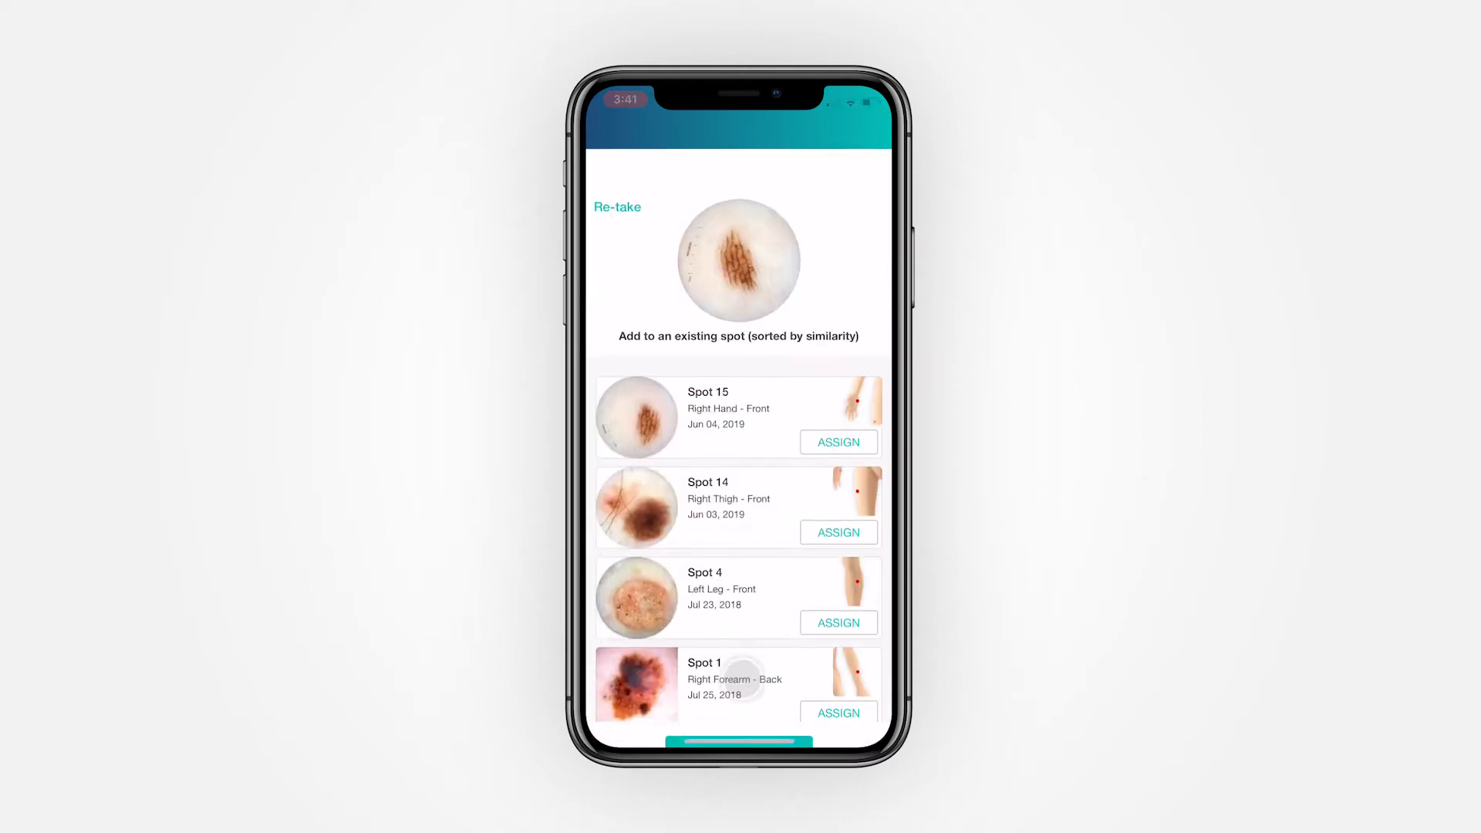
pyautogui.scroll(3)
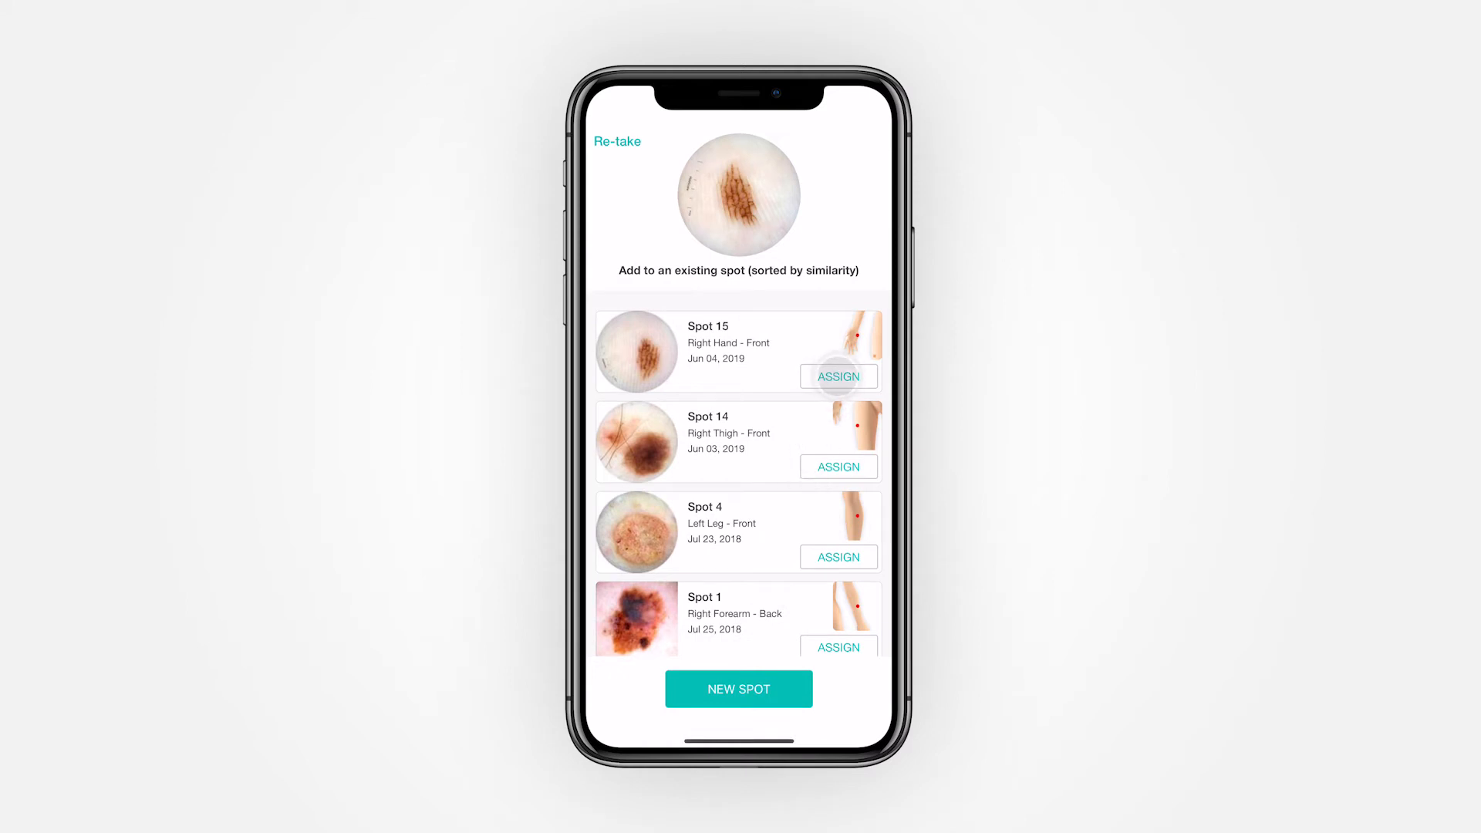
pyautogui.click(836, 376)
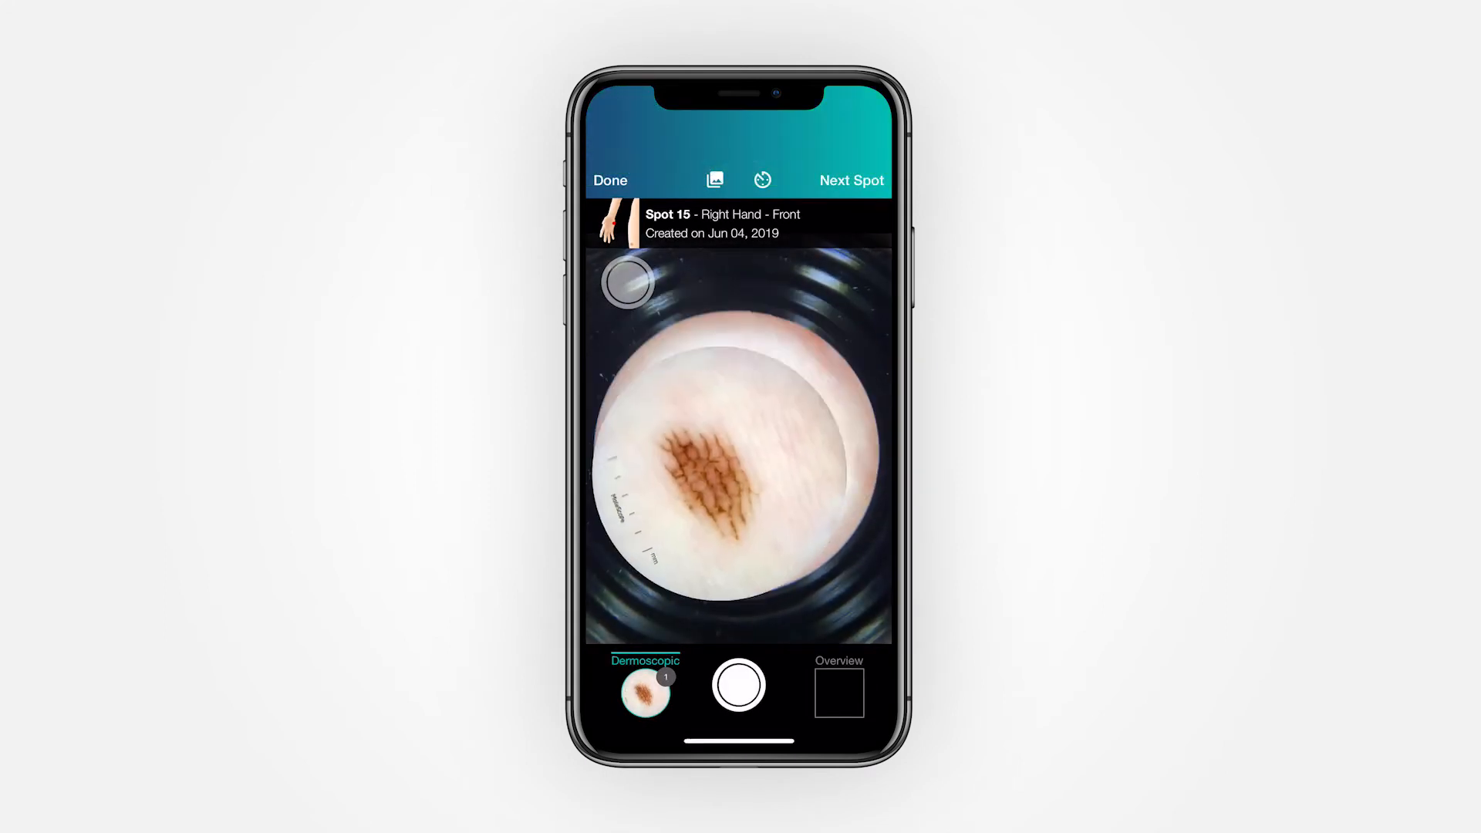
pyautogui.click(739, 684)
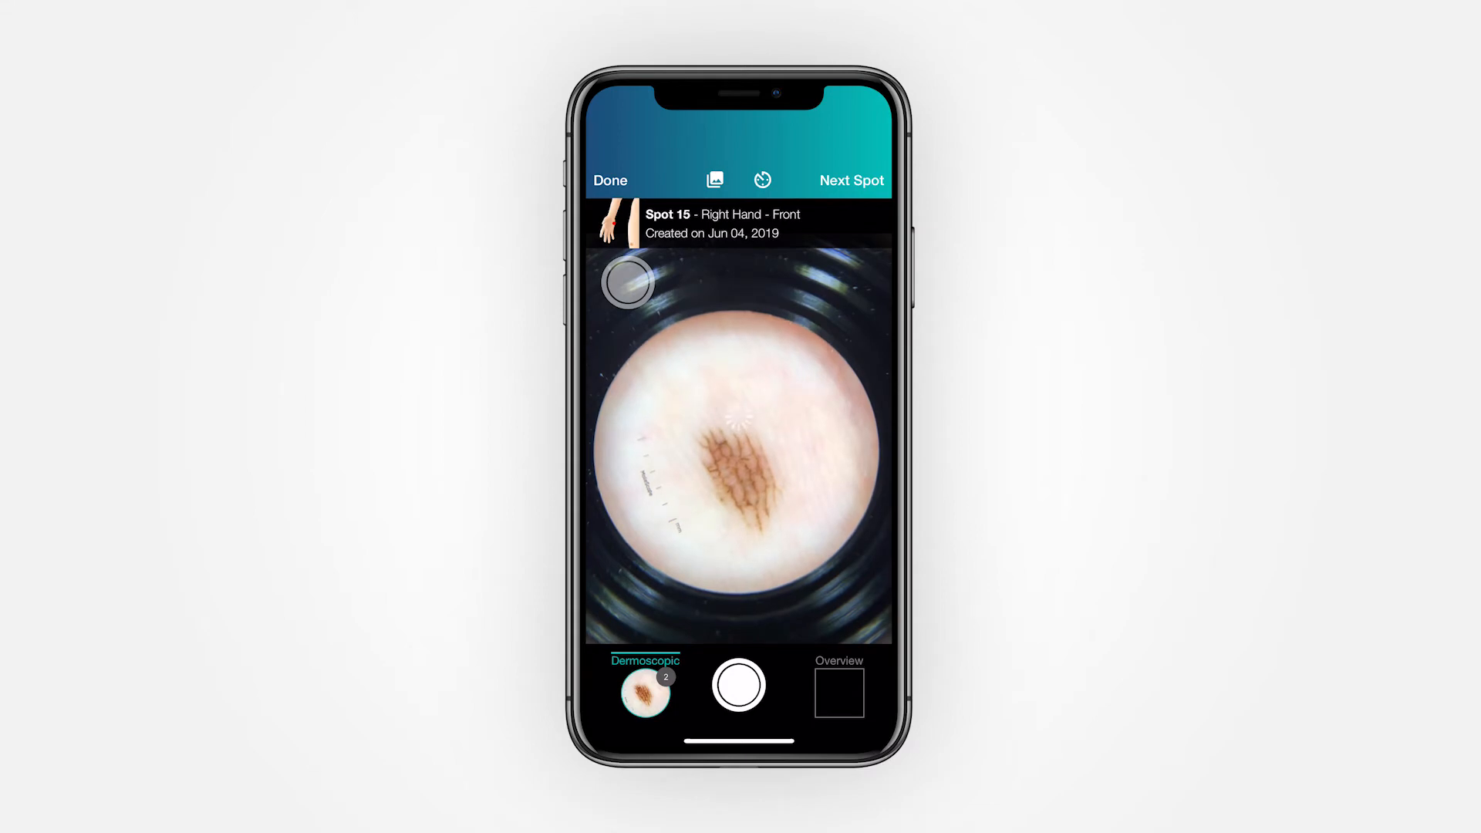
pyautogui.click(737, 682)
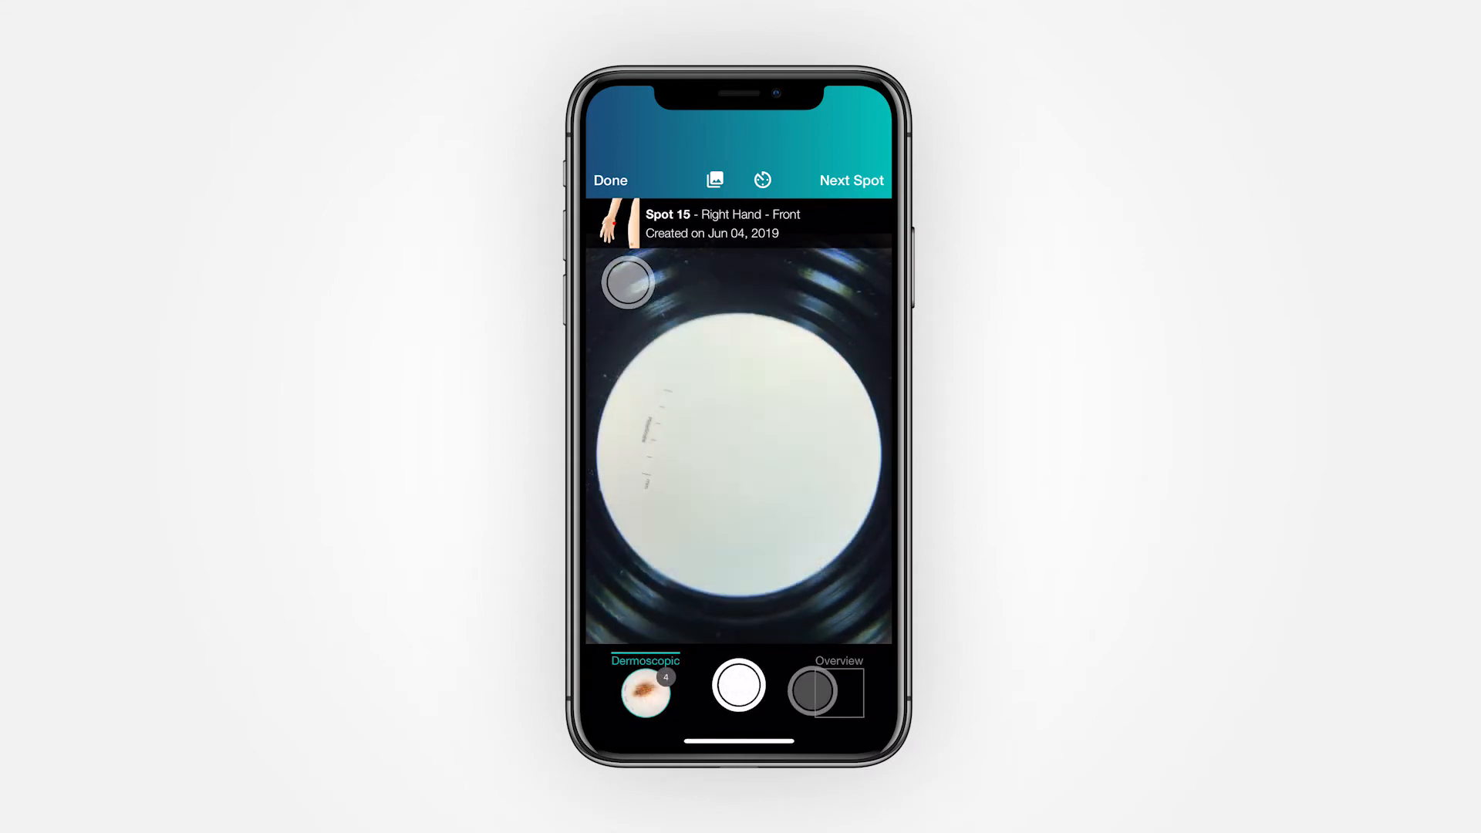
# - Take an overview photo of the hand for Spot 15 and finish capturing
pyautogui.click(836, 693)
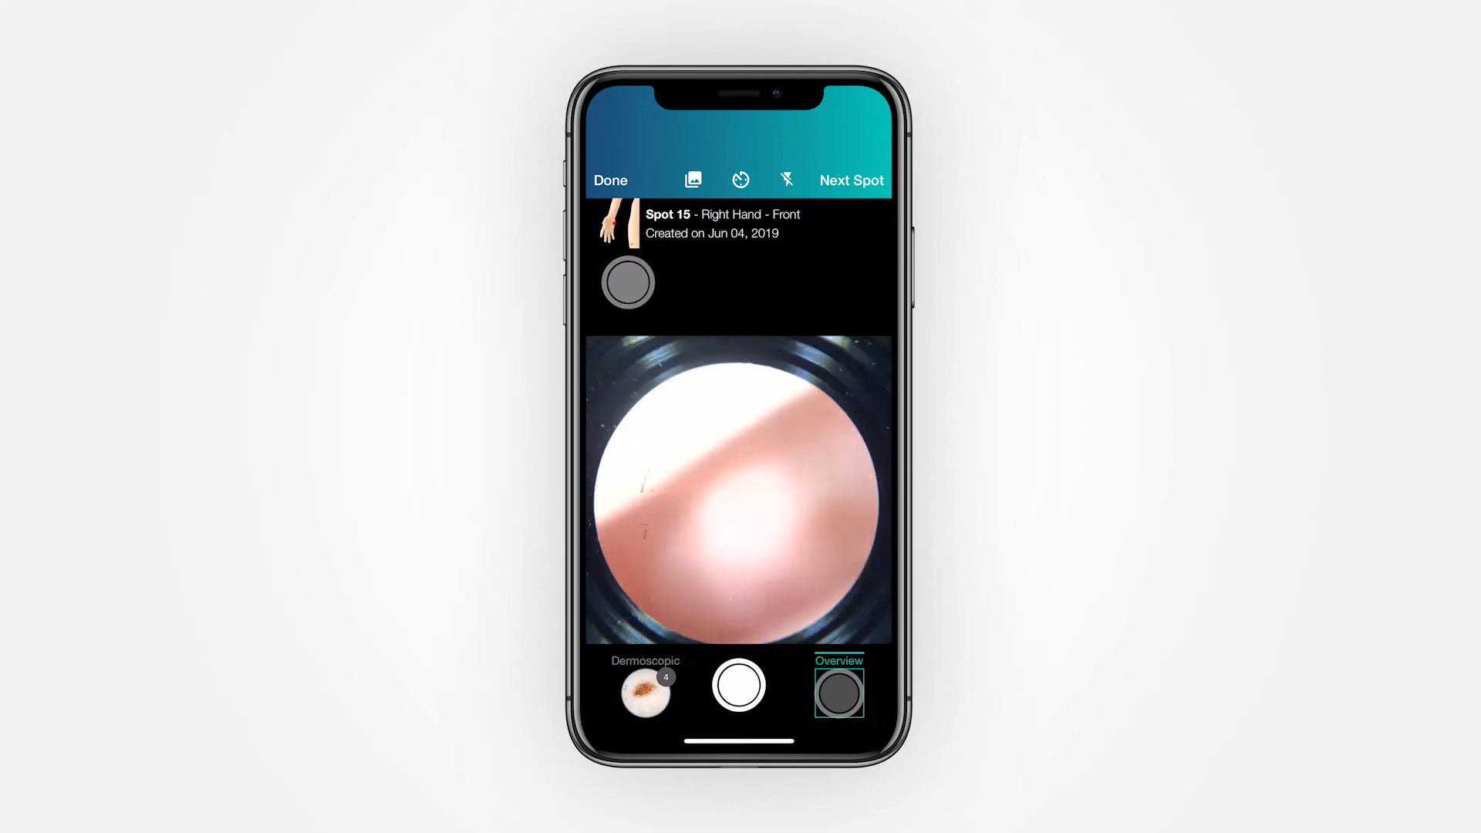
pyautogui.click(837, 691)
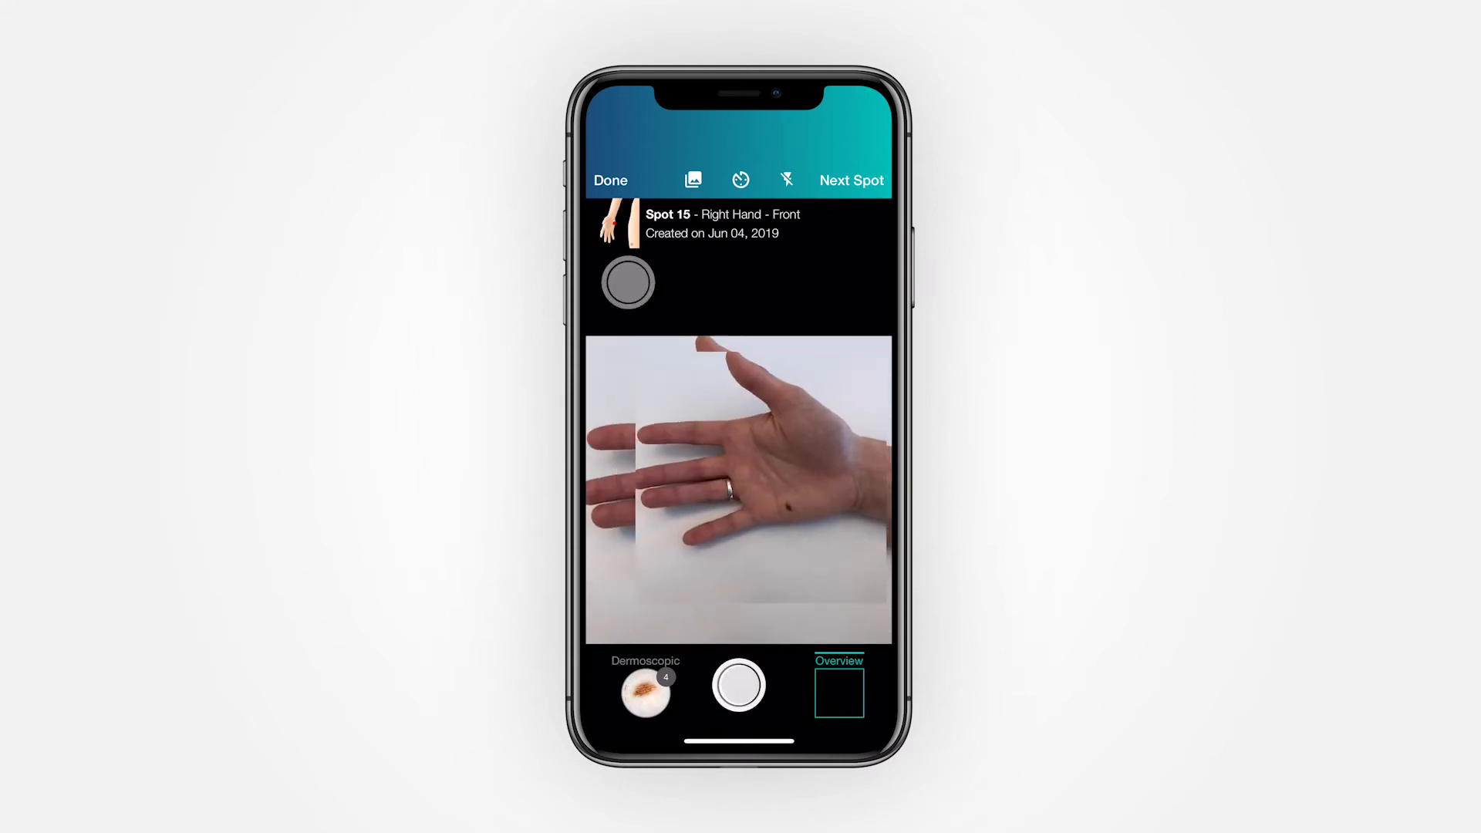
pyautogui.click(738, 683)
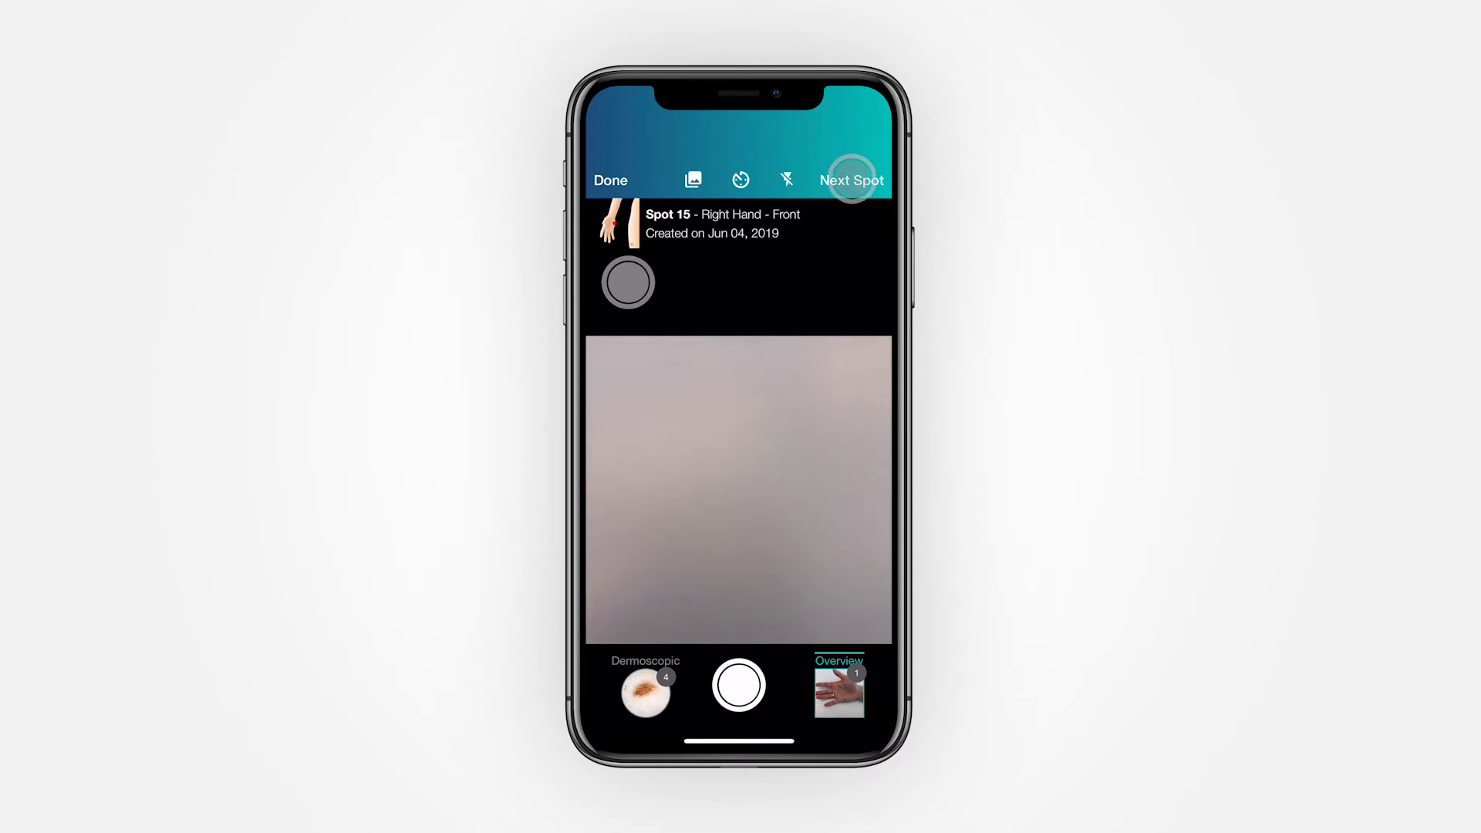
pyautogui.click(610, 181)
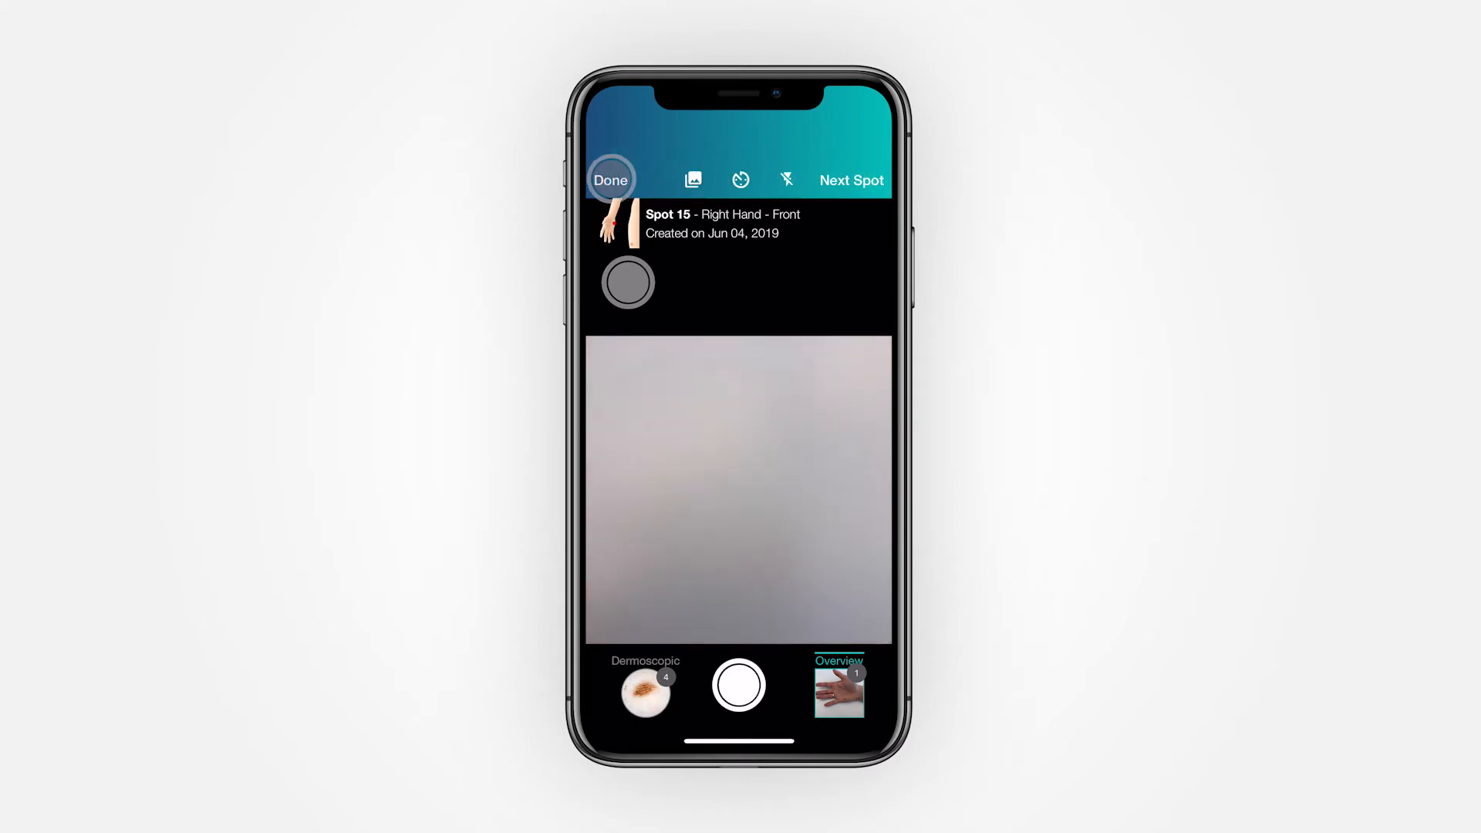
pyautogui.click(611, 180)
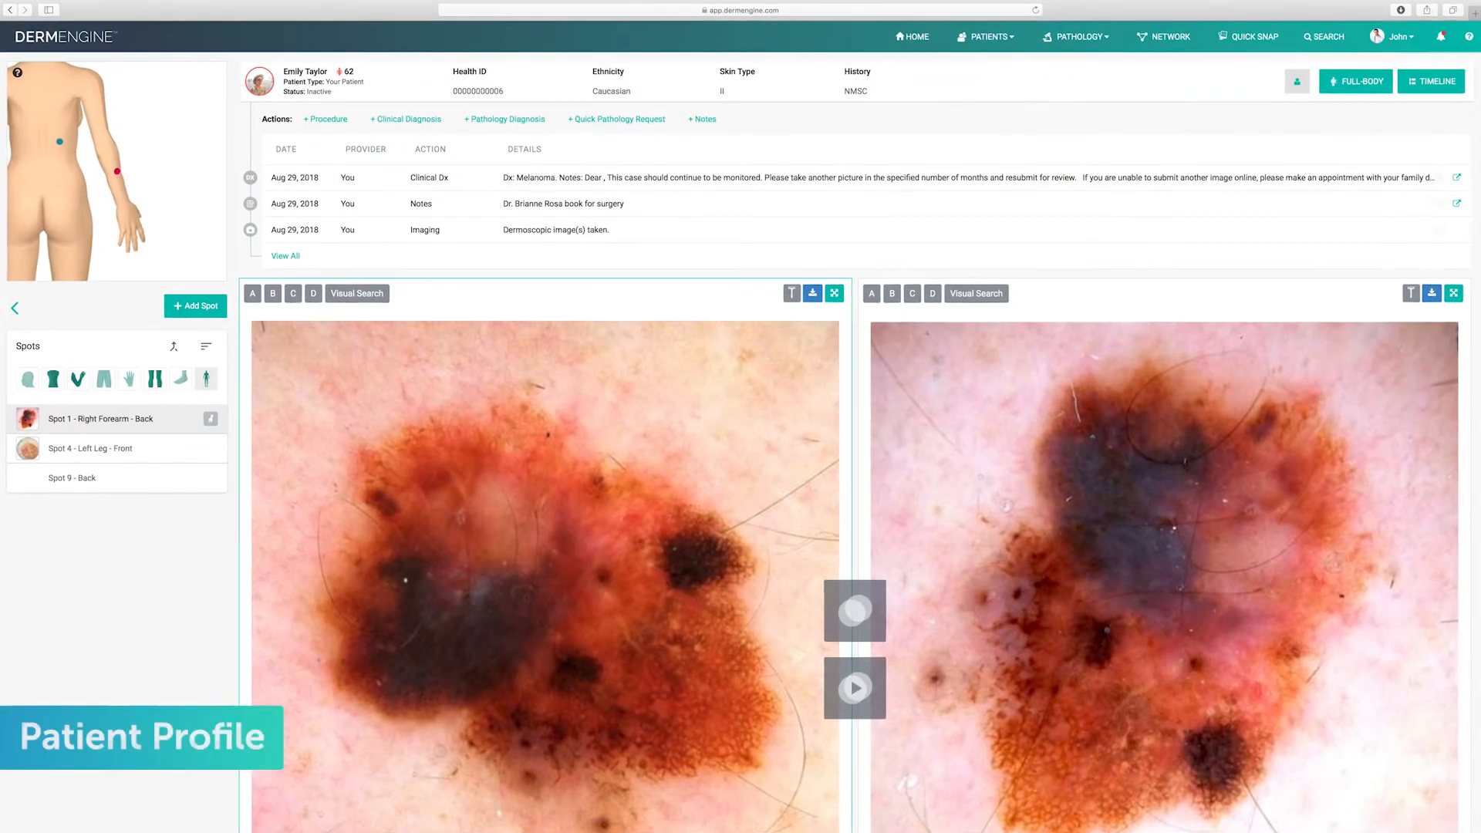
pyautogui.scroll(-3)
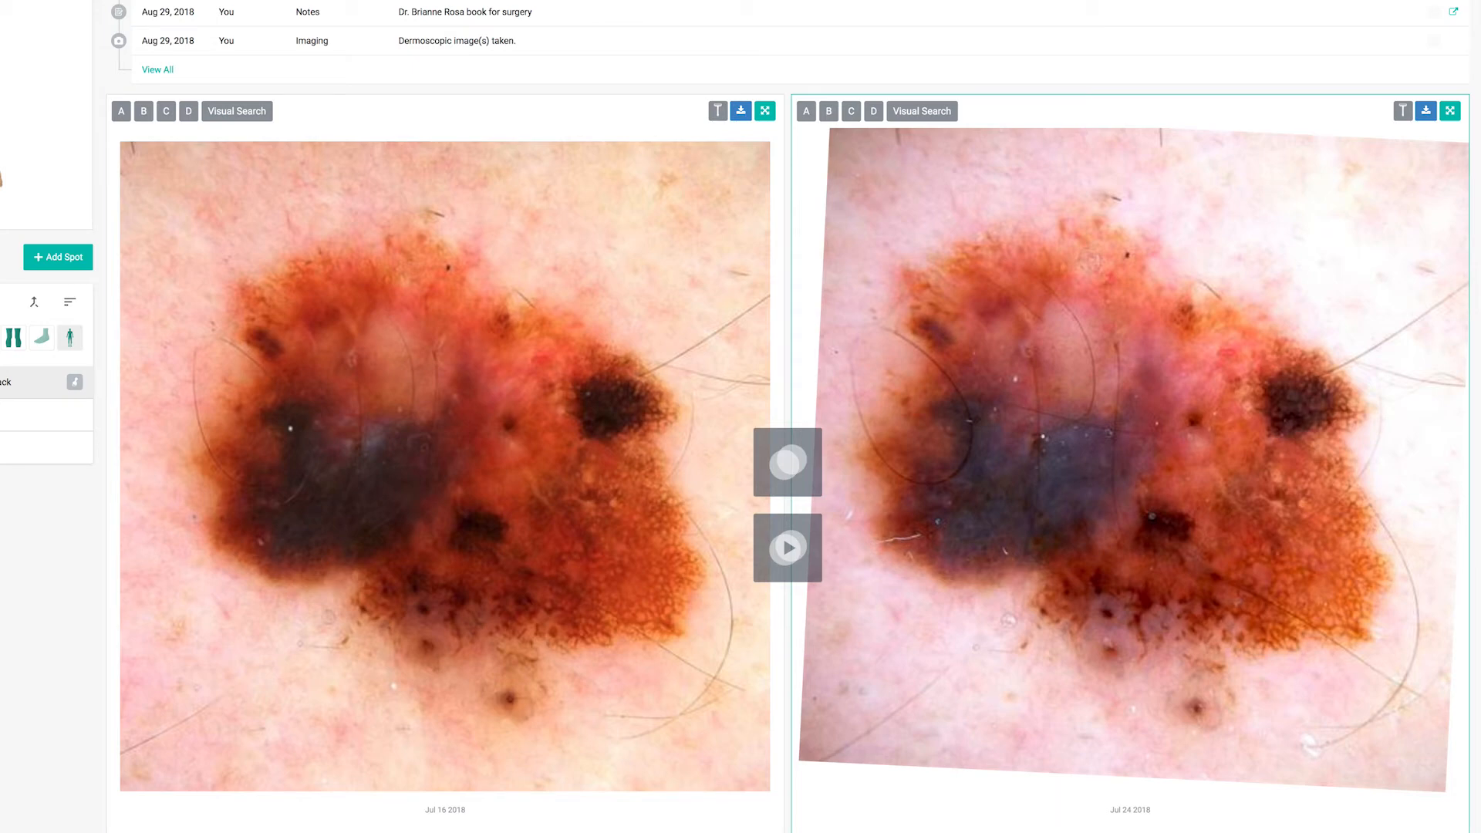
pyautogui.scroll(-3)
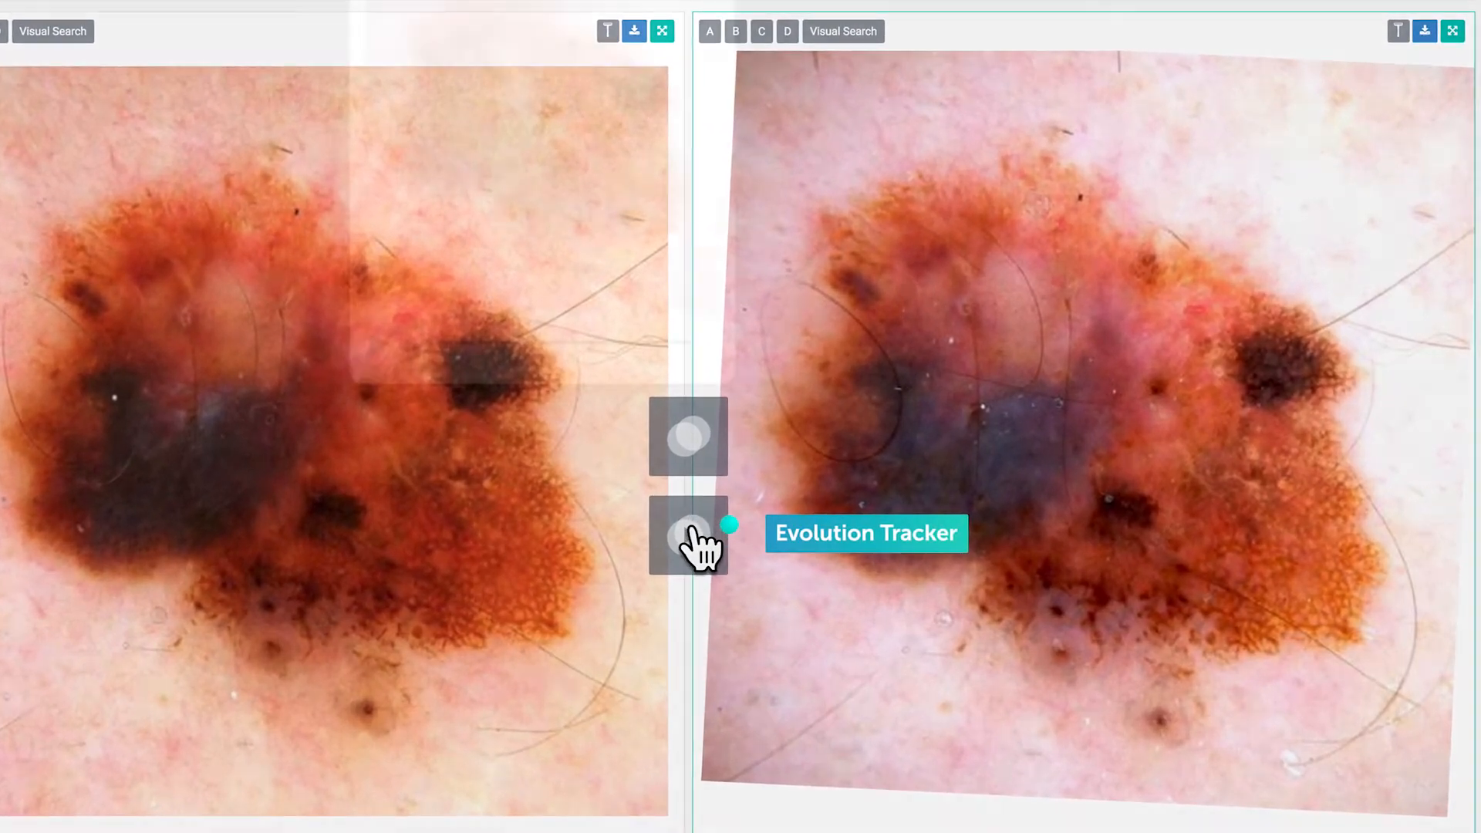
pyautogui.click(689, 533)
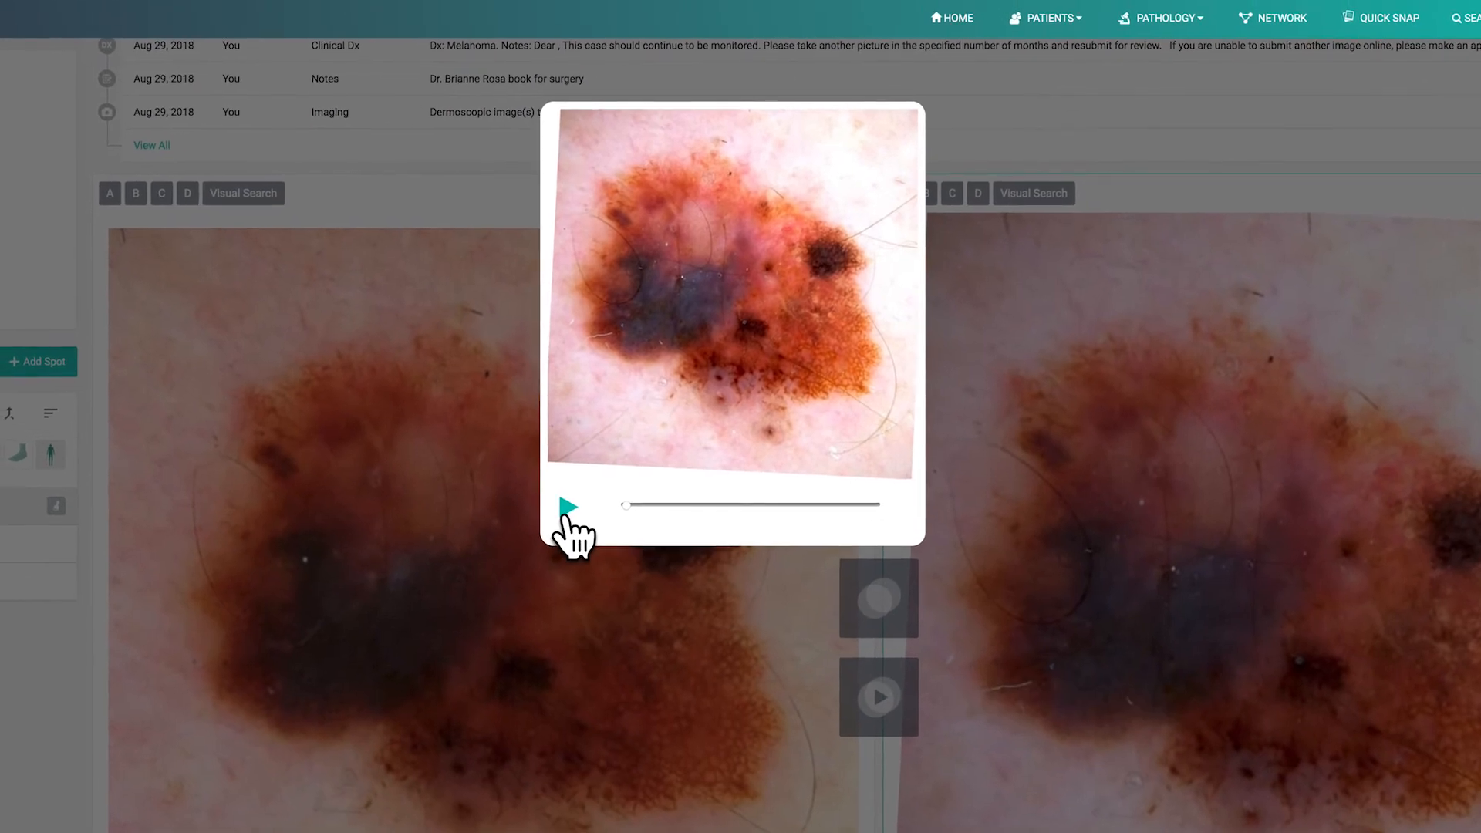
pyautogui.click(566, 505)
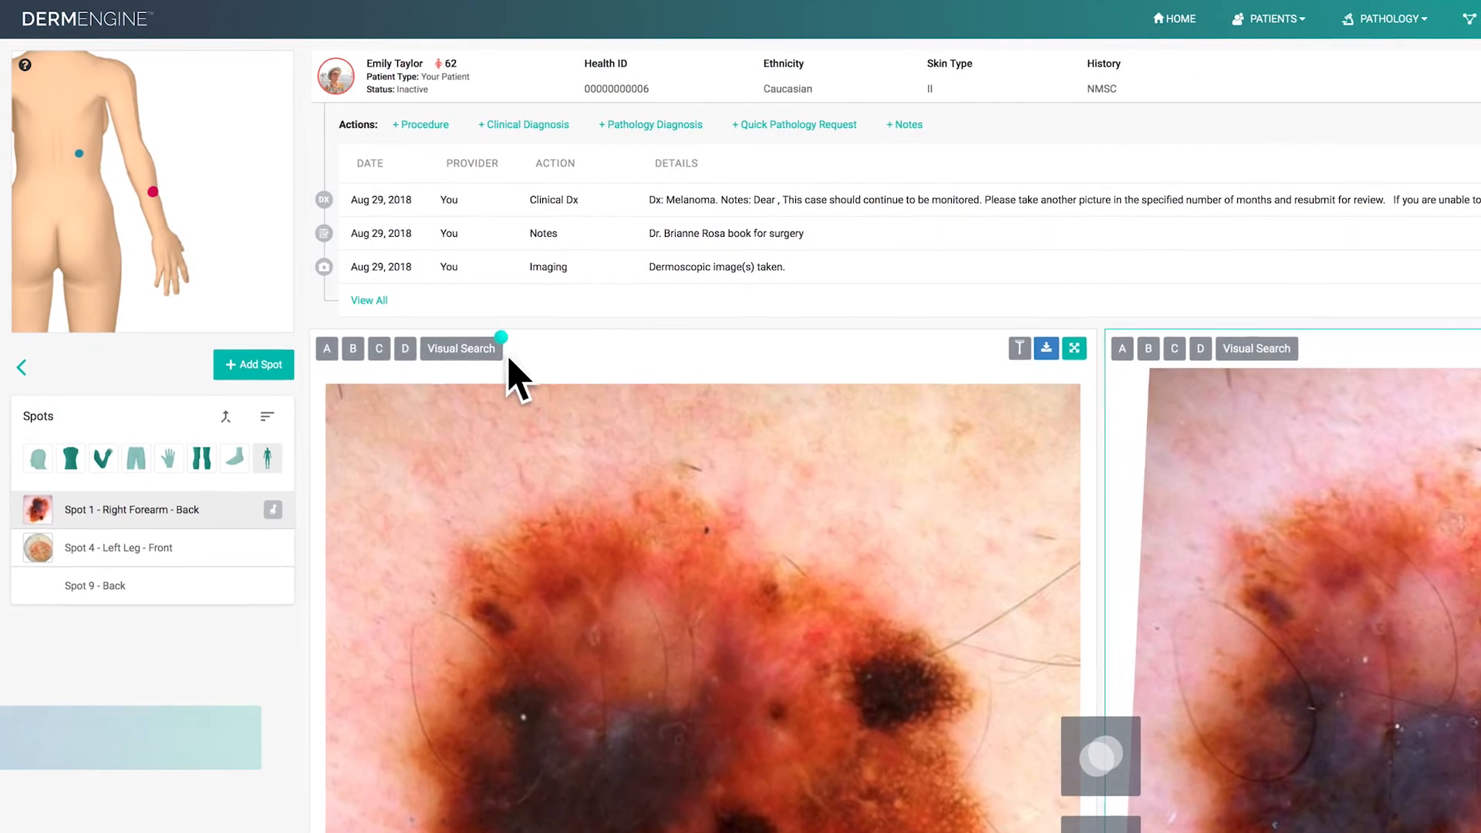
pyautogui.click(461, 348)
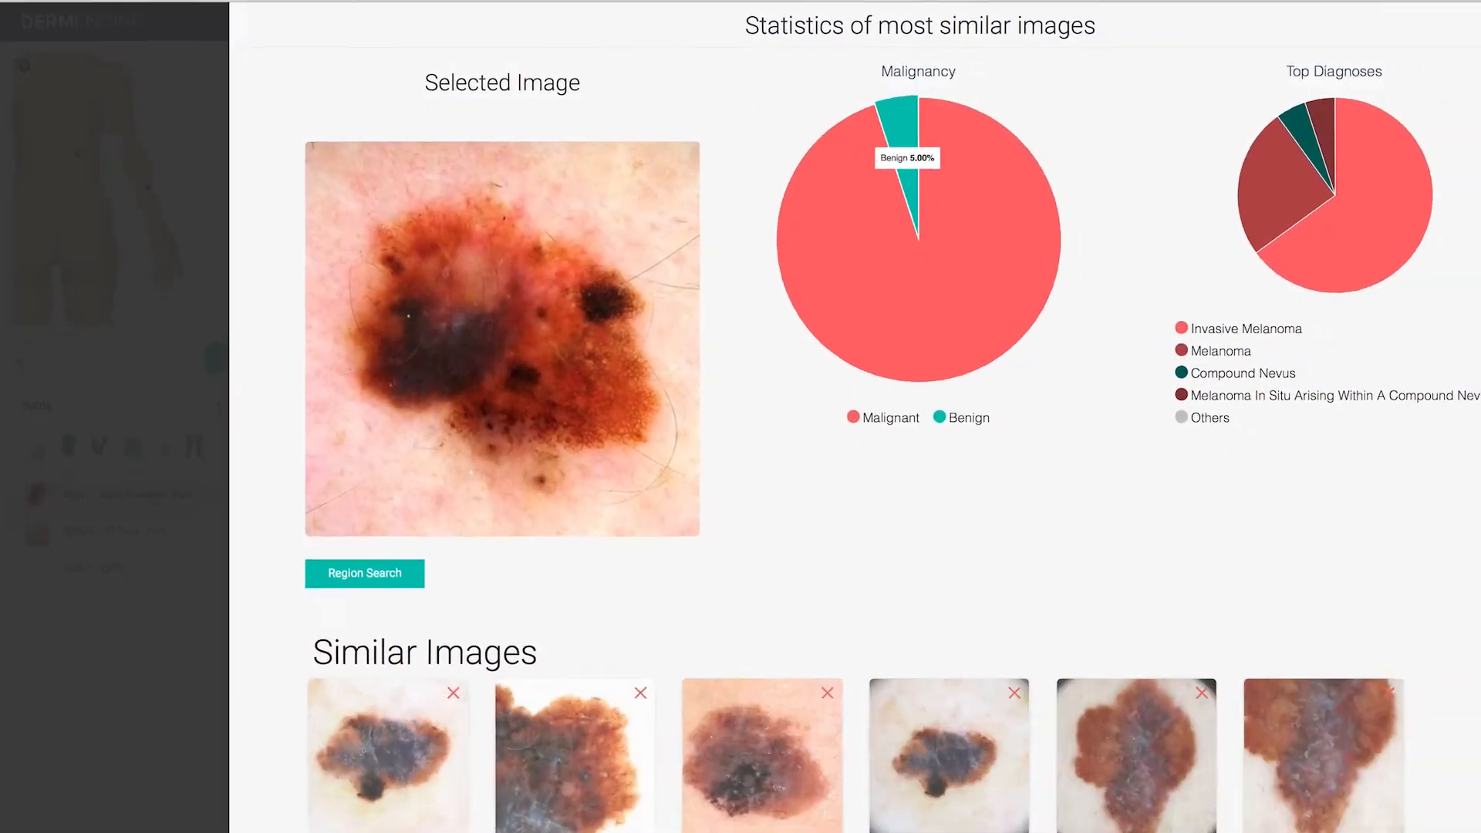
# - Compare the spot side by side with one similar invasive melanoma image
pyautogui.scroll(-3)
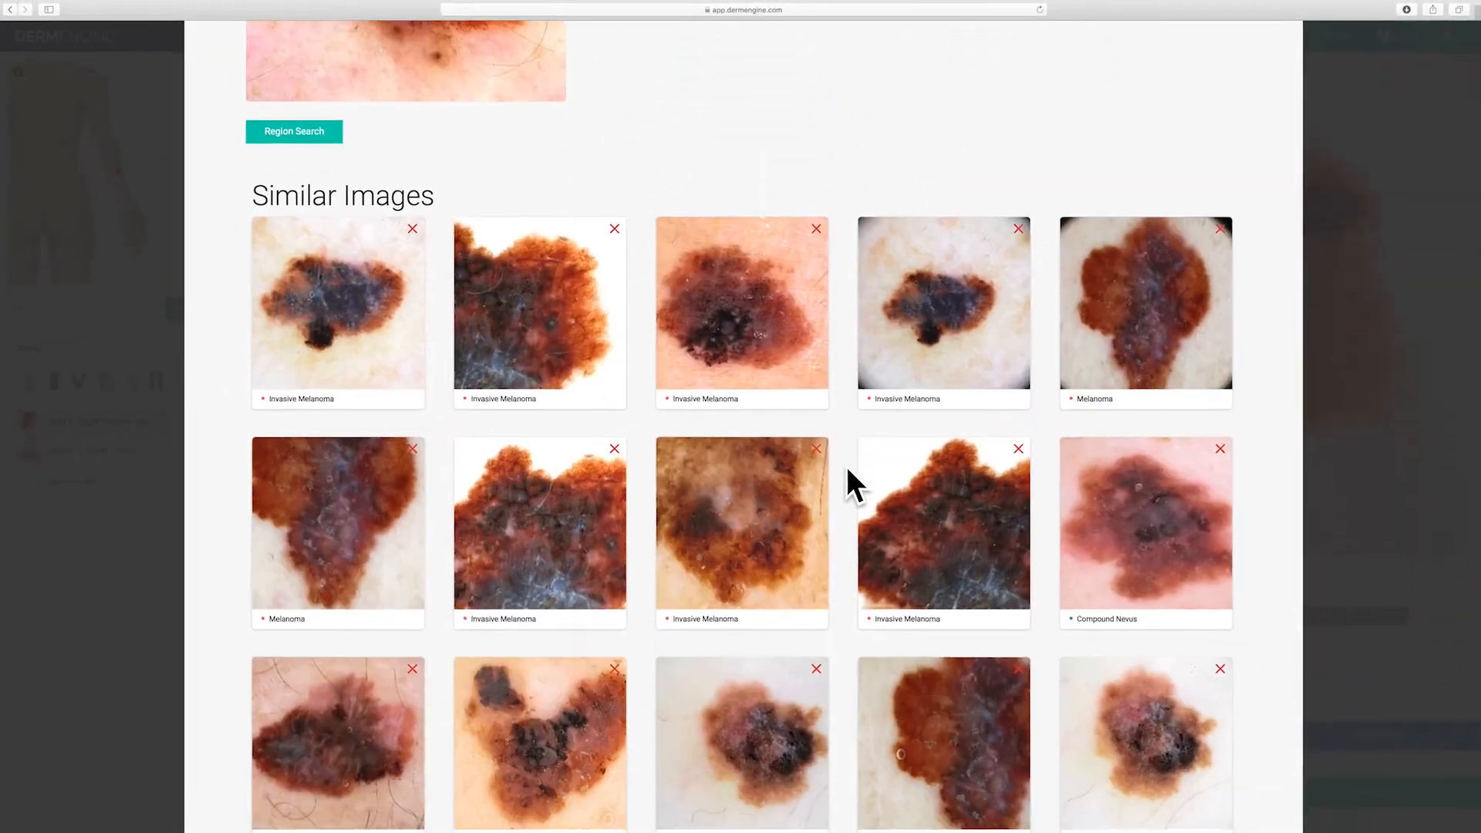
pyautogui.scroll(-3)
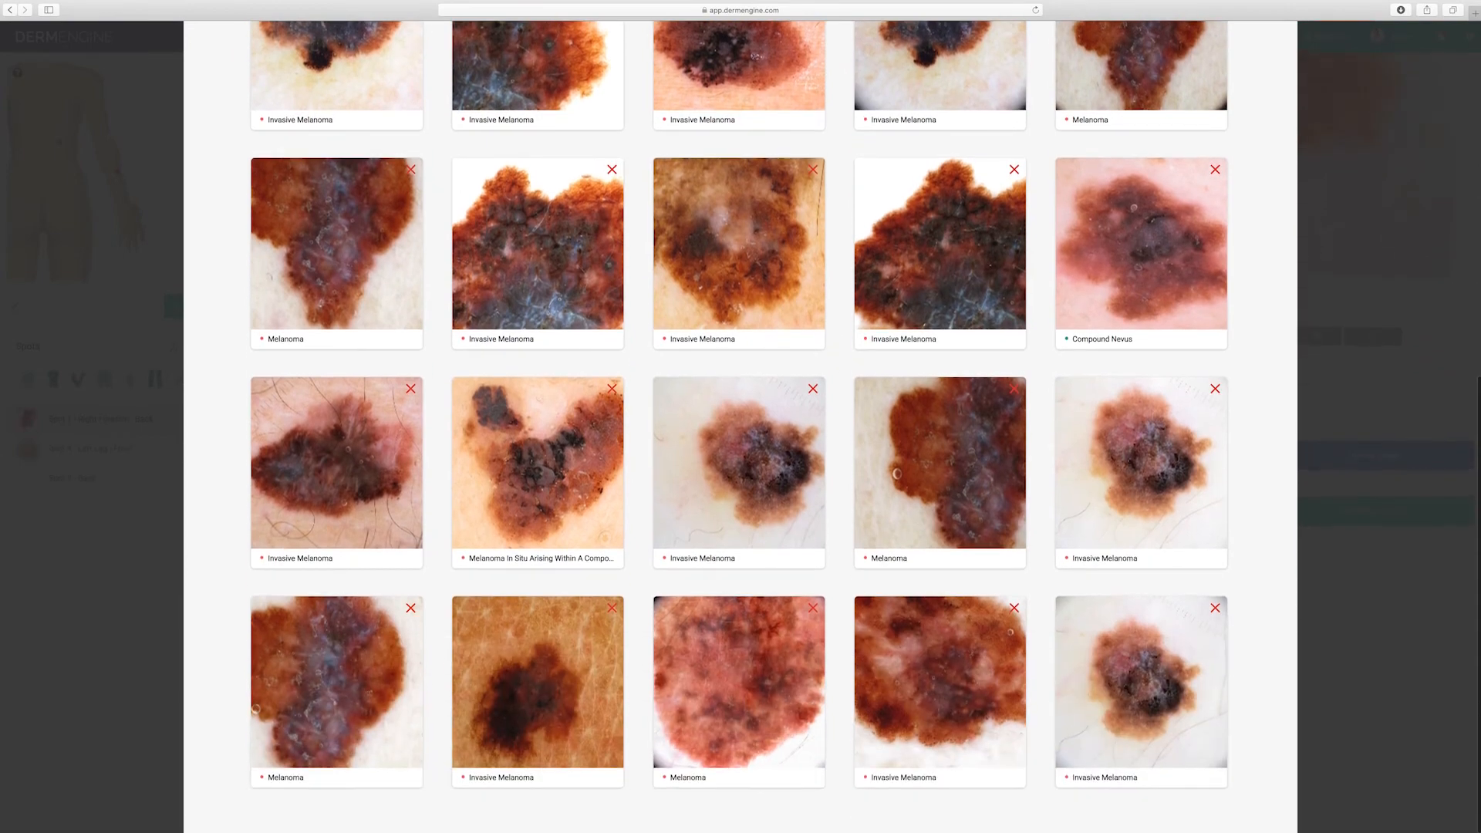
pyautogui.scroll(3)
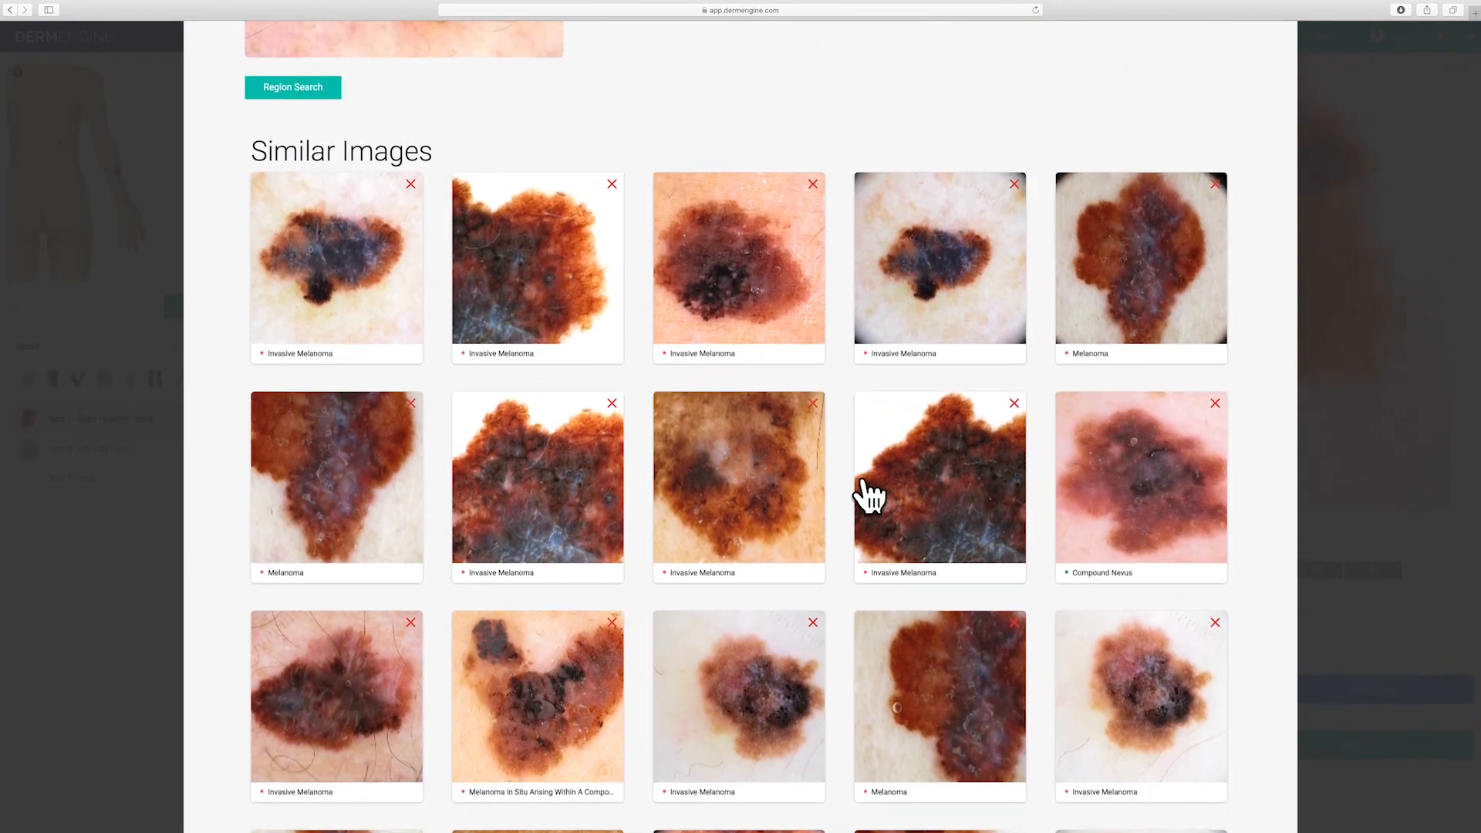
pyautogui.click(938, 477)
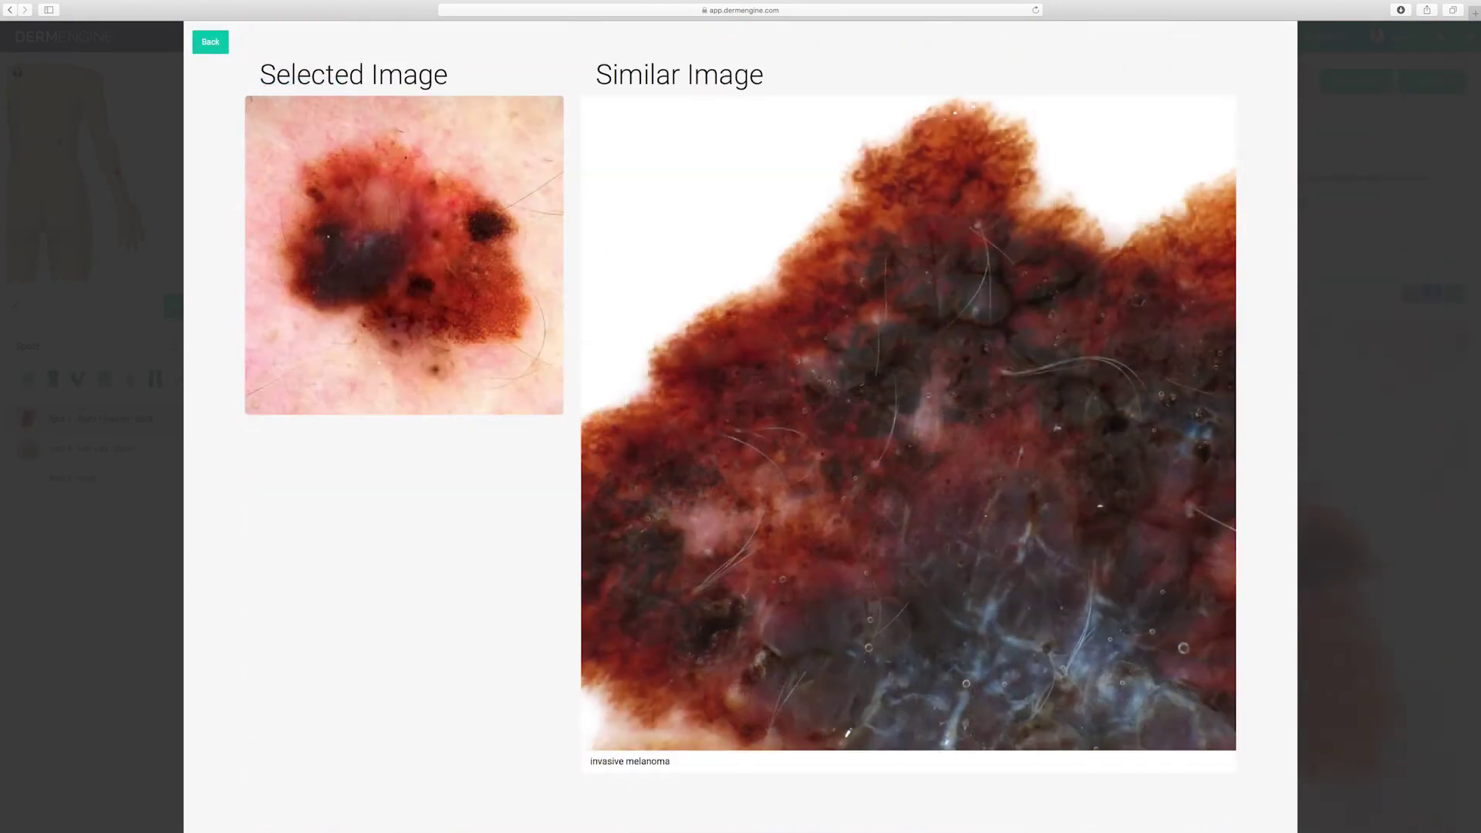
pyautogui.click(210, 42)
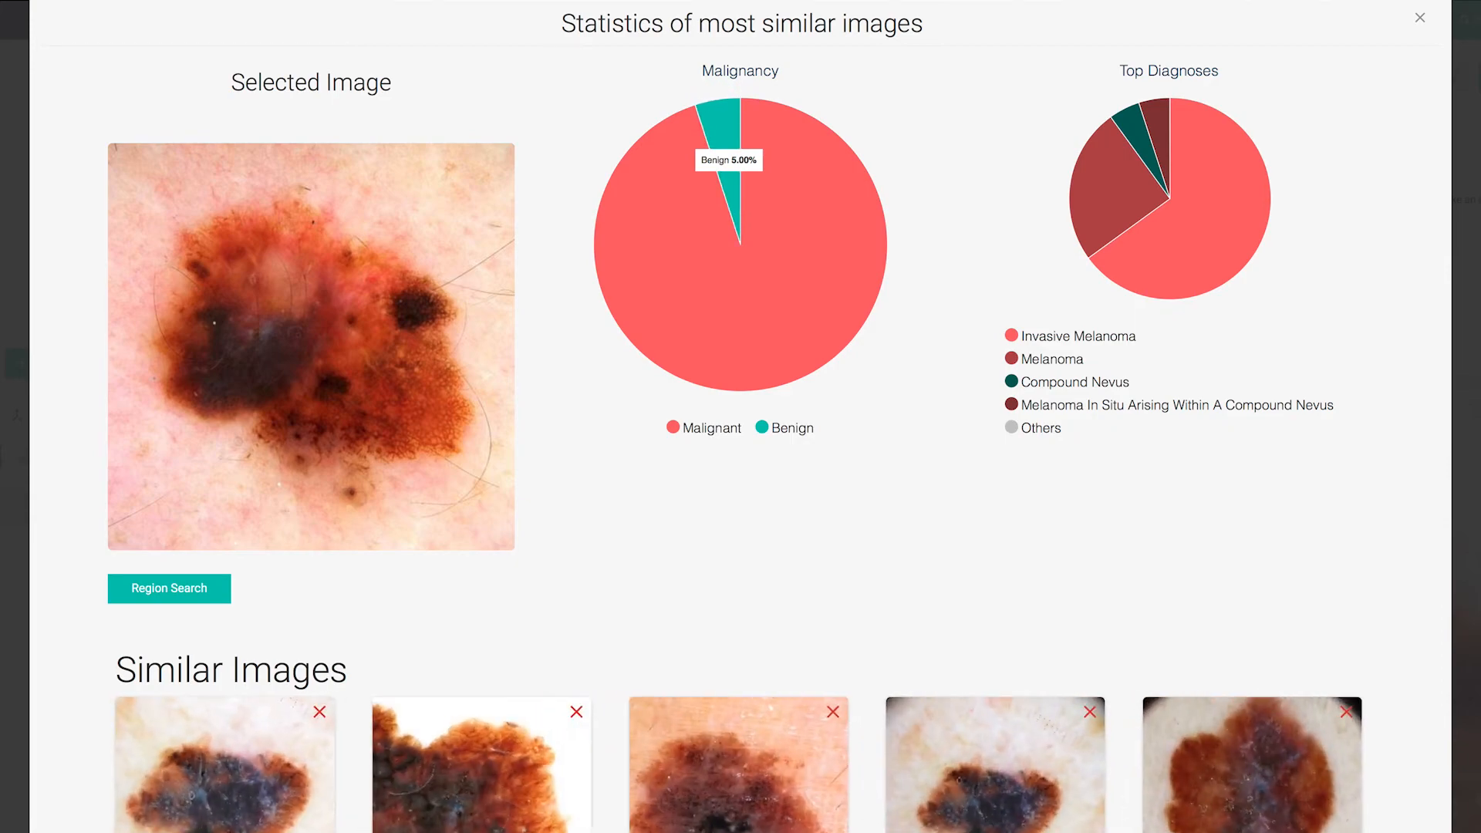
# - Remove an image from the similar-image results
pyautogui.scroll(-3)
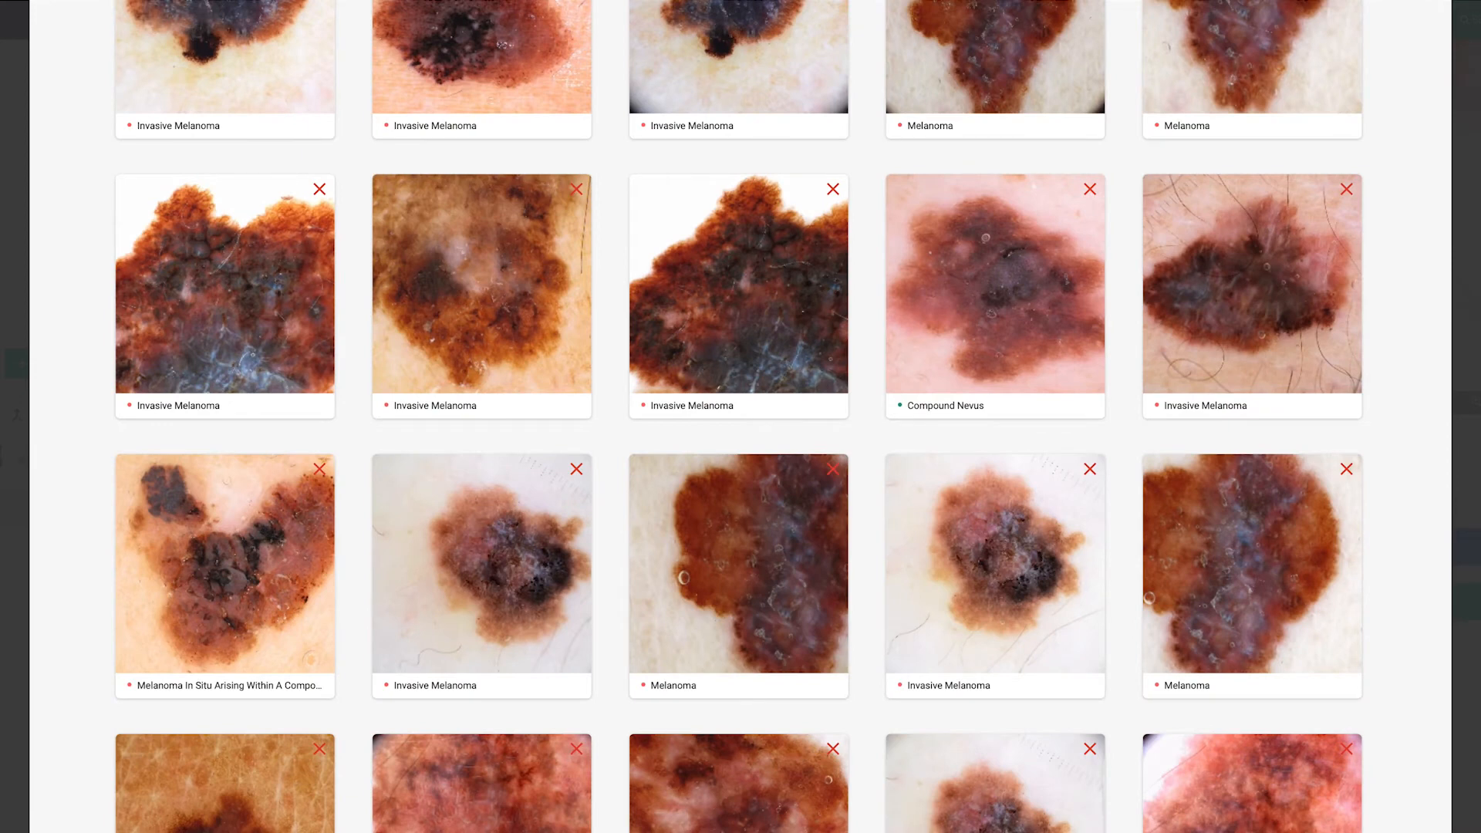
pyautogui.scroll(-3)
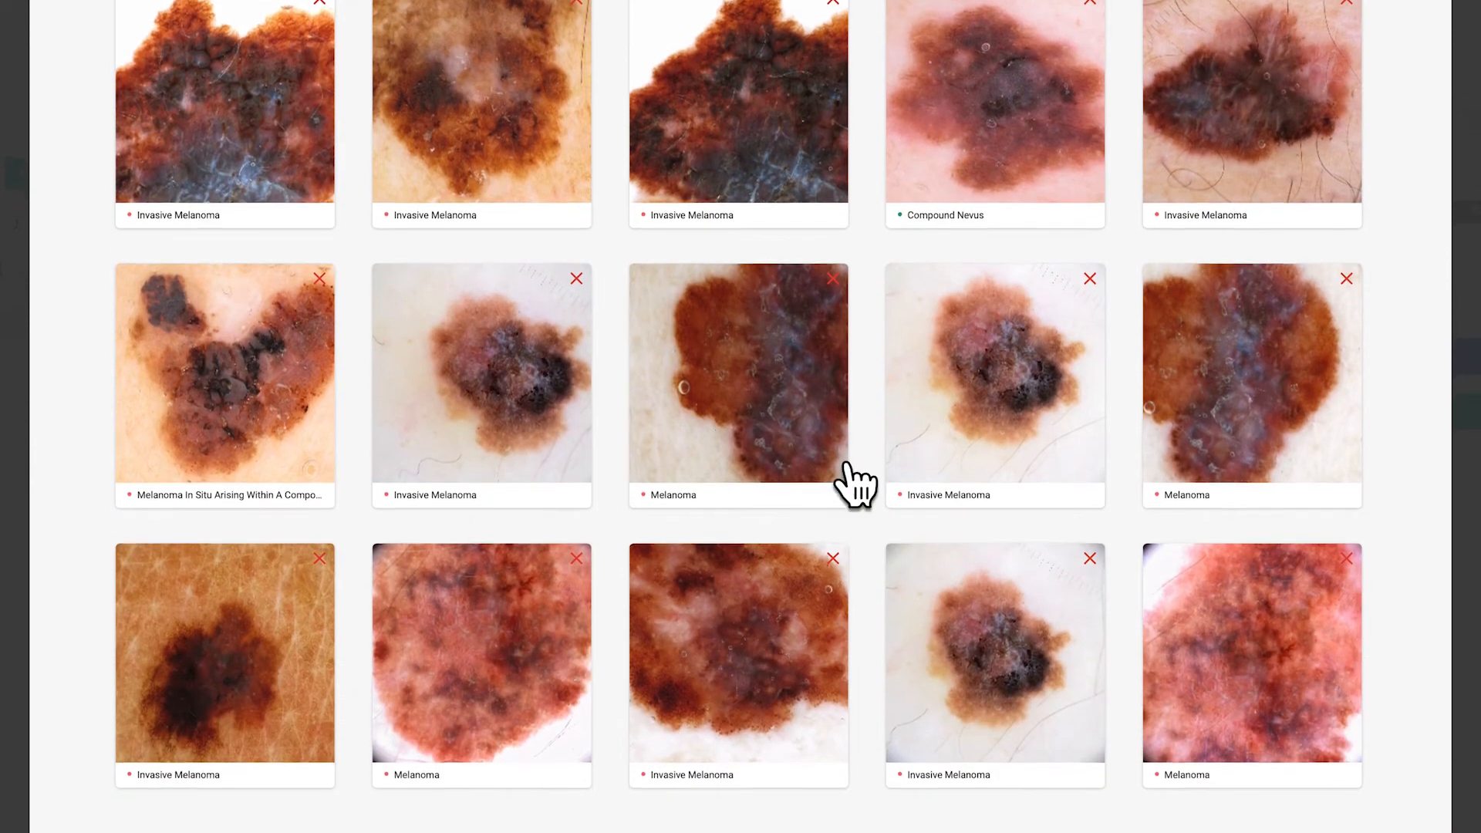
pyautogui.scroll(-3)
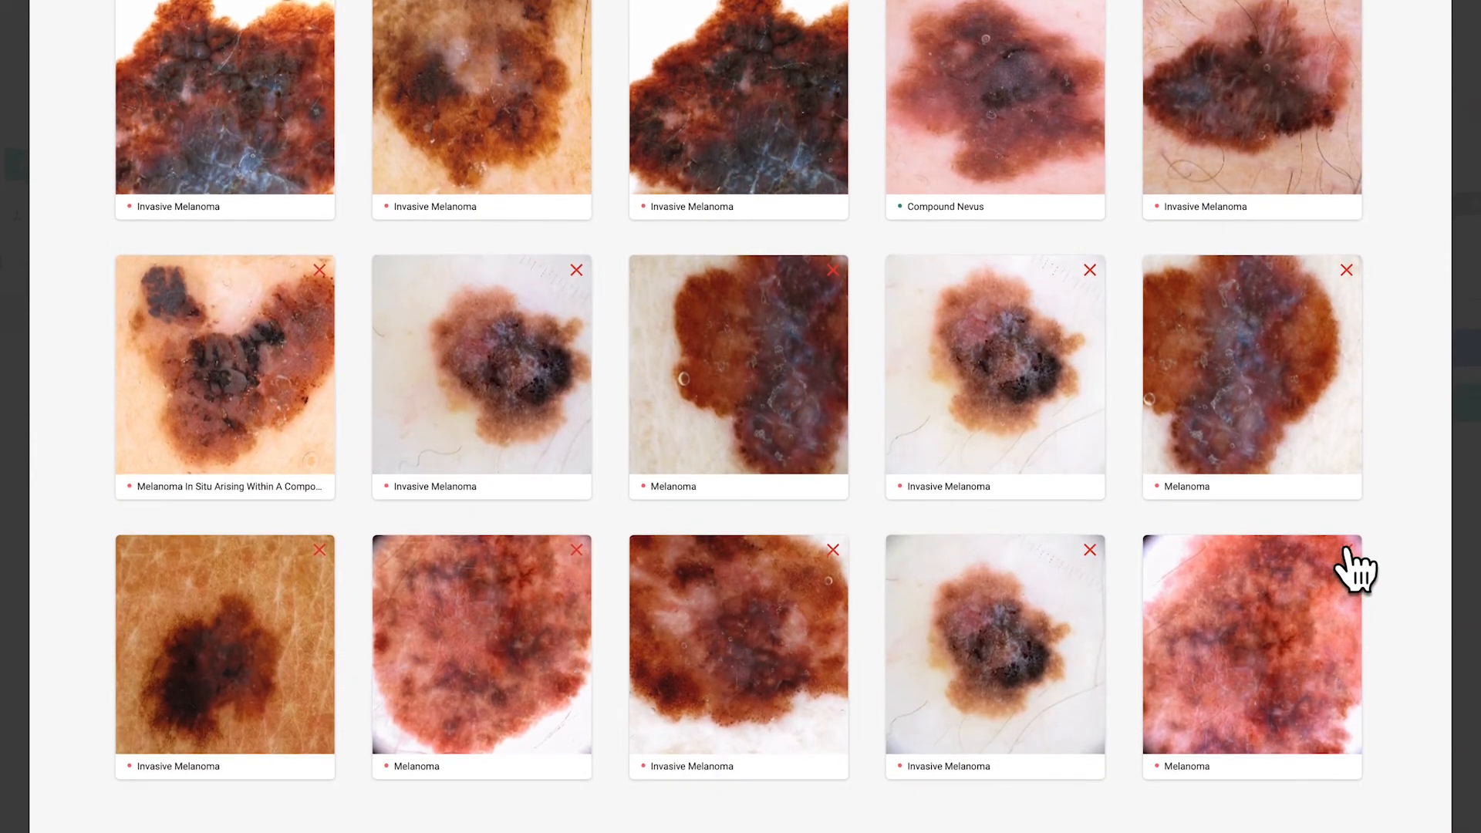
pyautogui.click(1250, 643)
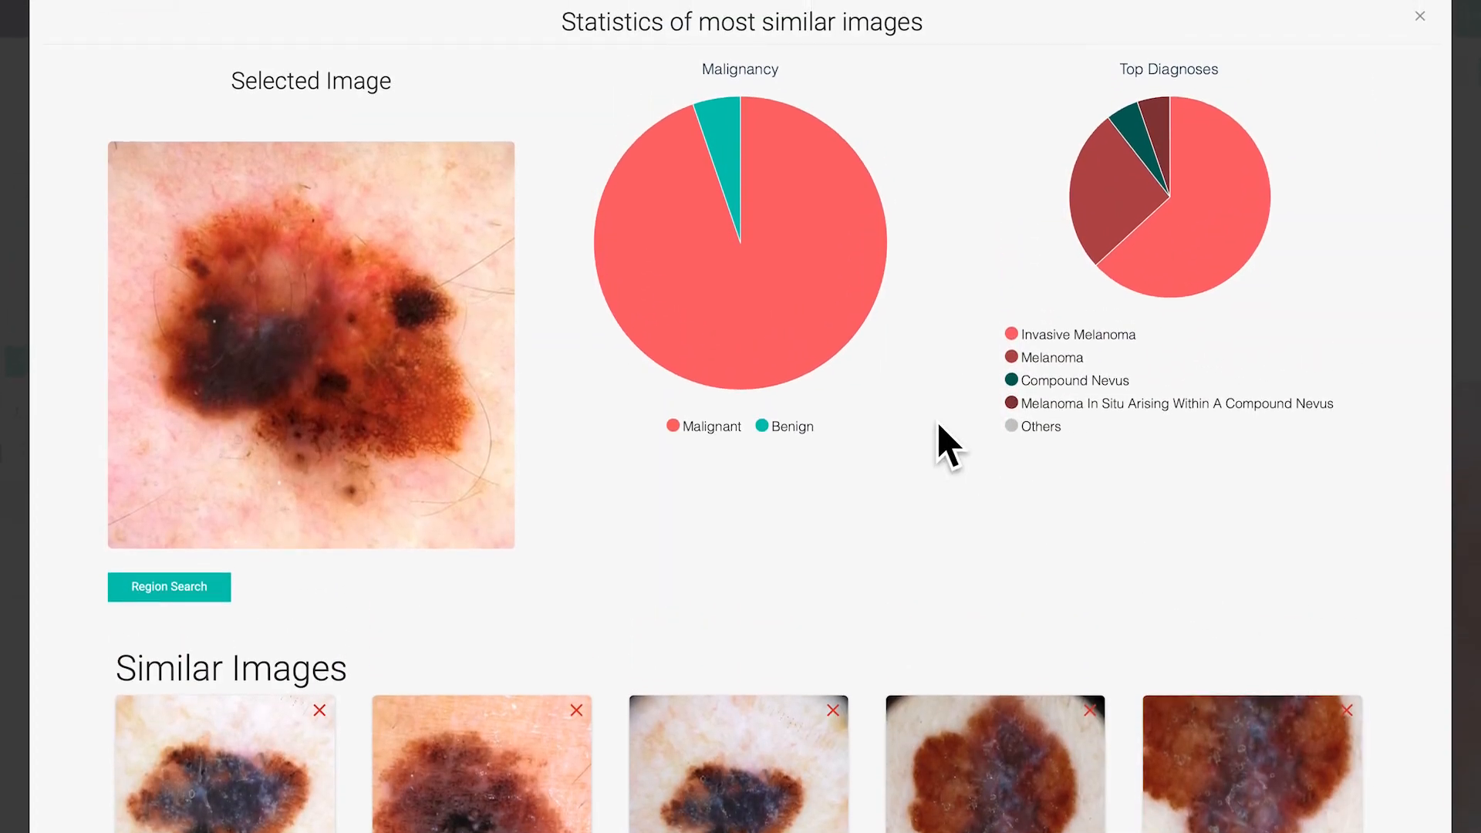
pyautogui.moveTo(793, 374)
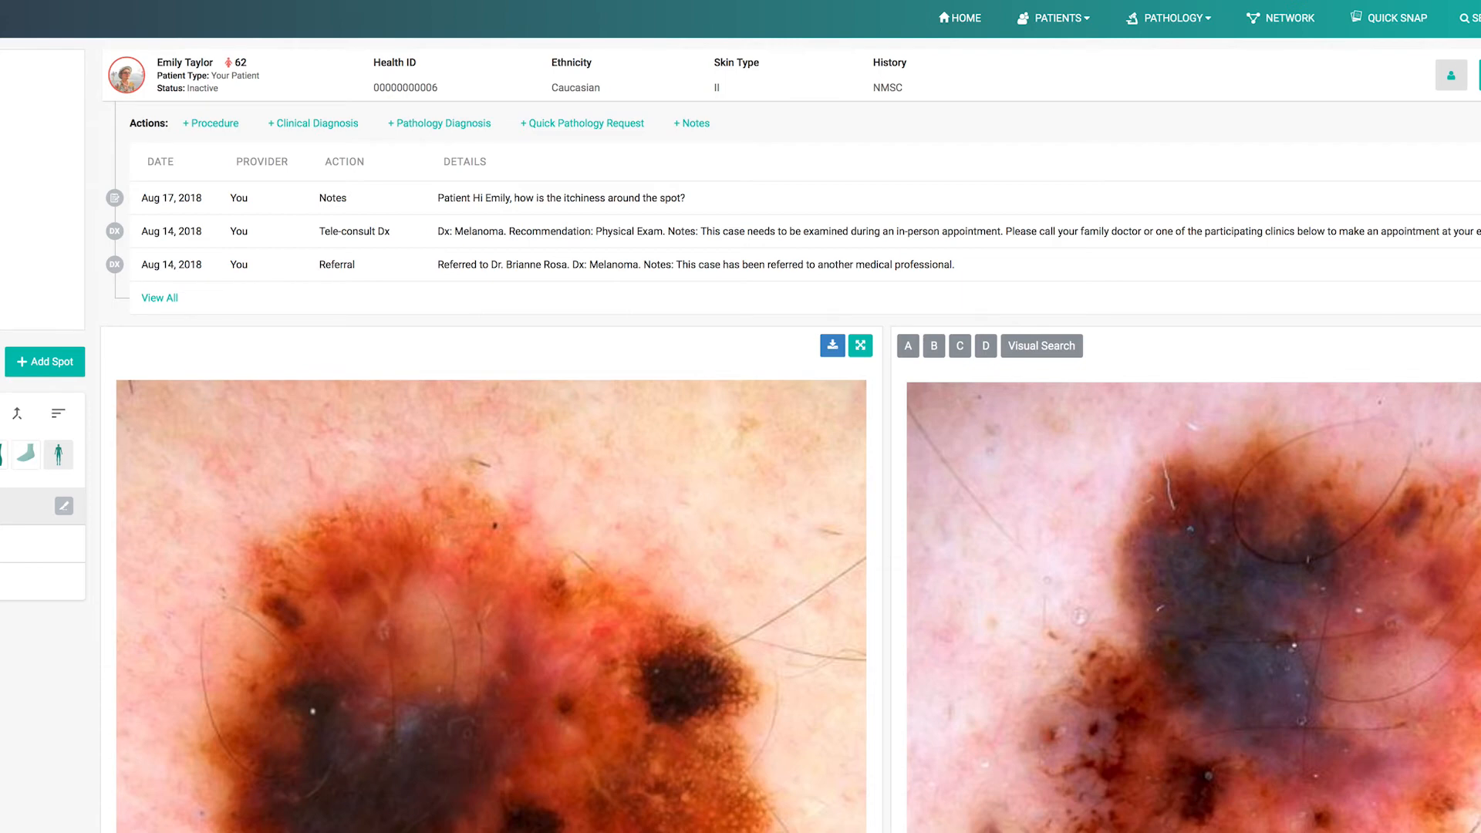
pyautogui.moveTo(546, 340)
pyautogui.write('Melano')
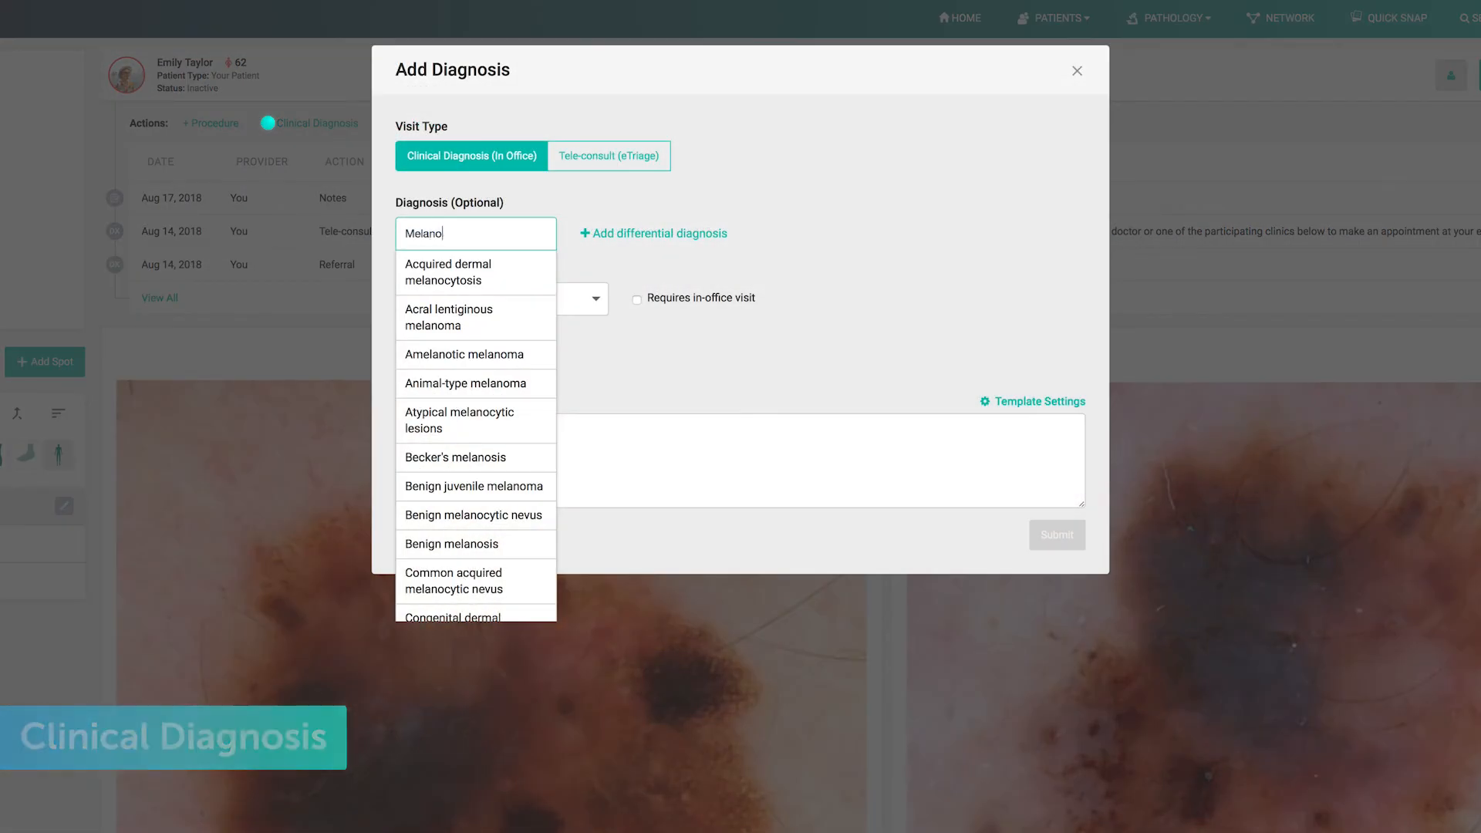
# - Submit a Melanoma diagnosis with a doctor referral and a 1-month follow-up
pyautogui.write('ma')
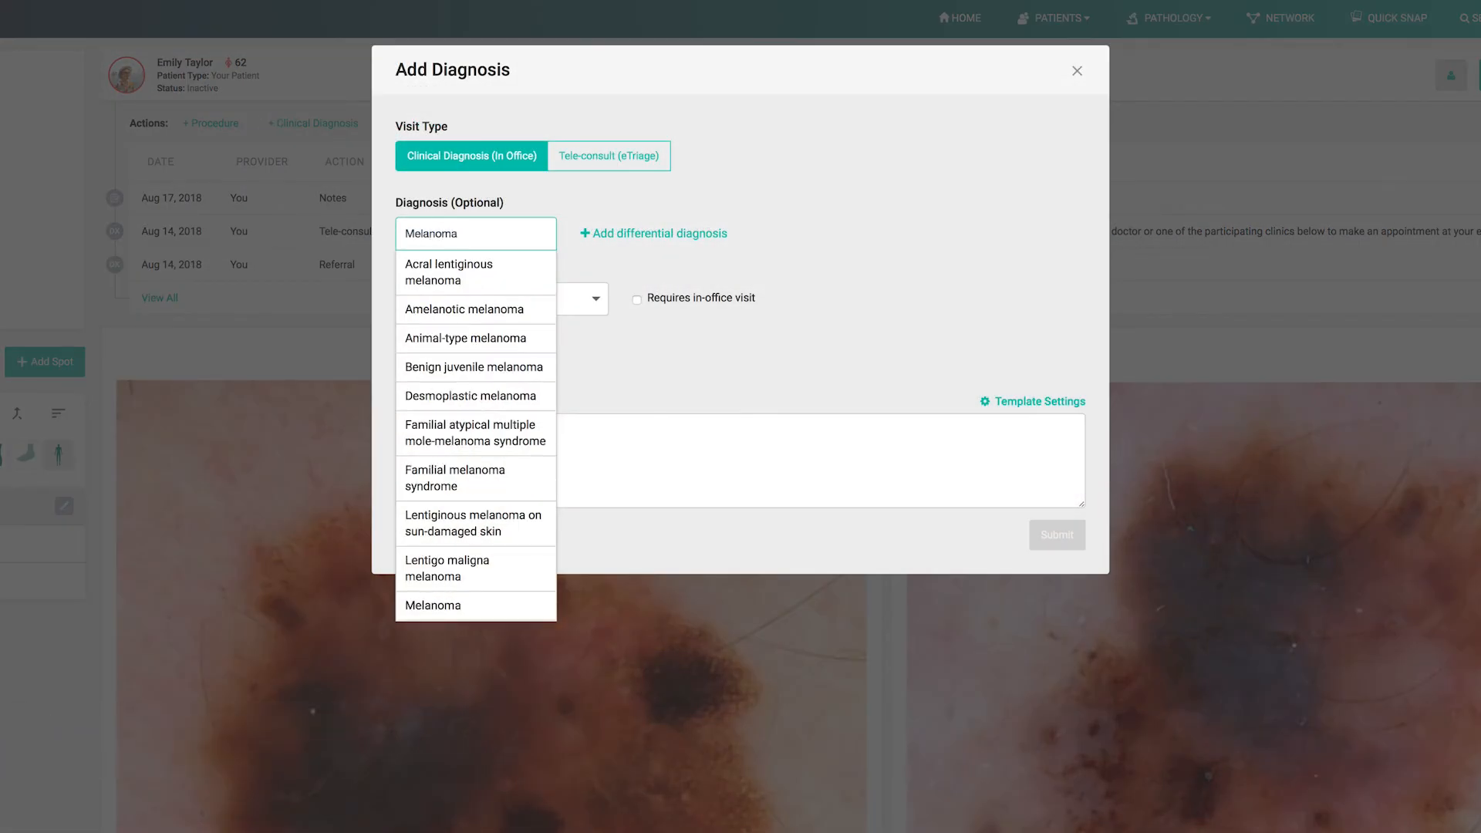
pyautogui.click(433, 604)
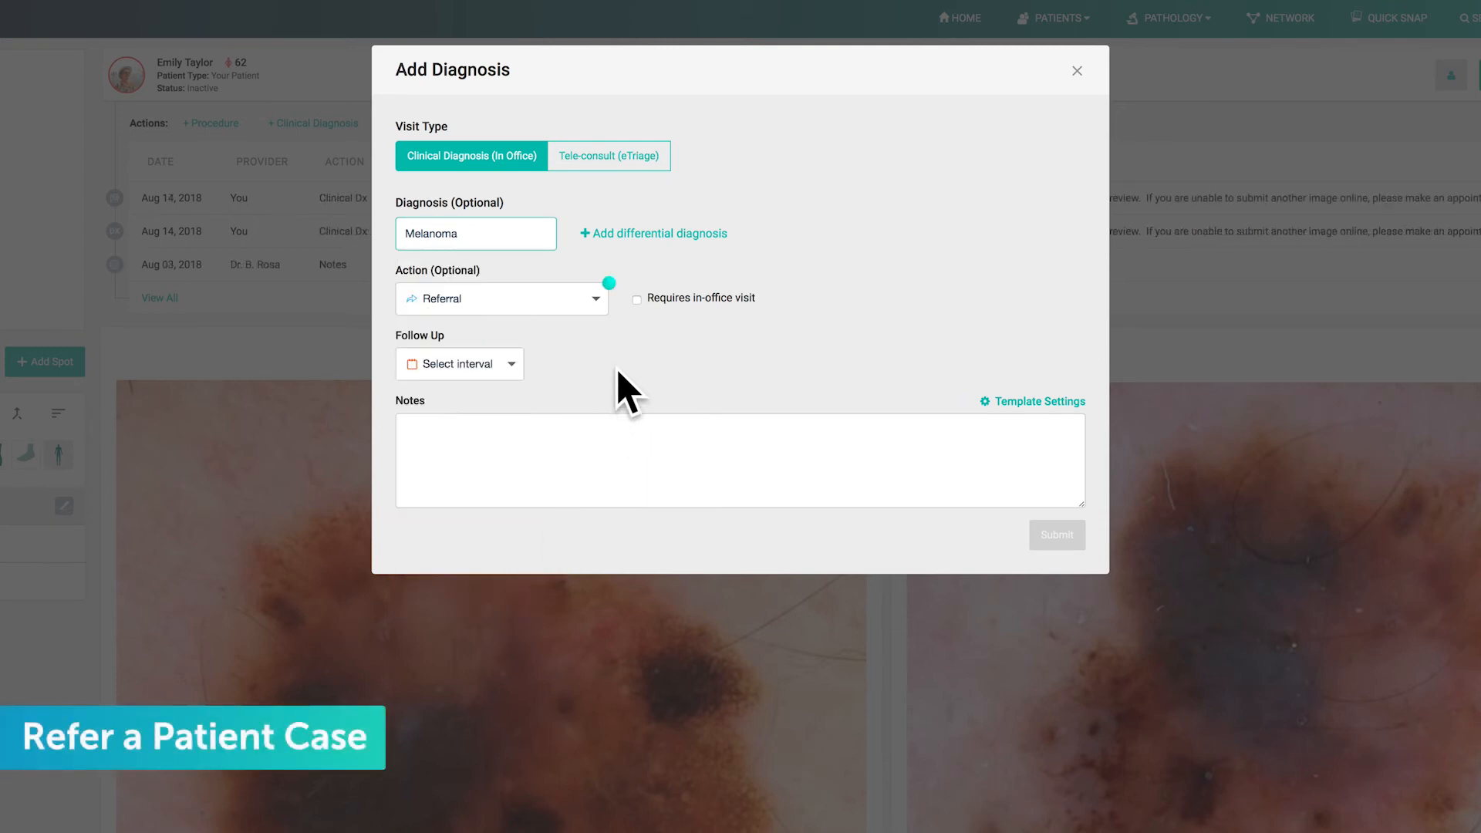
pyautogui.click(502, 298)
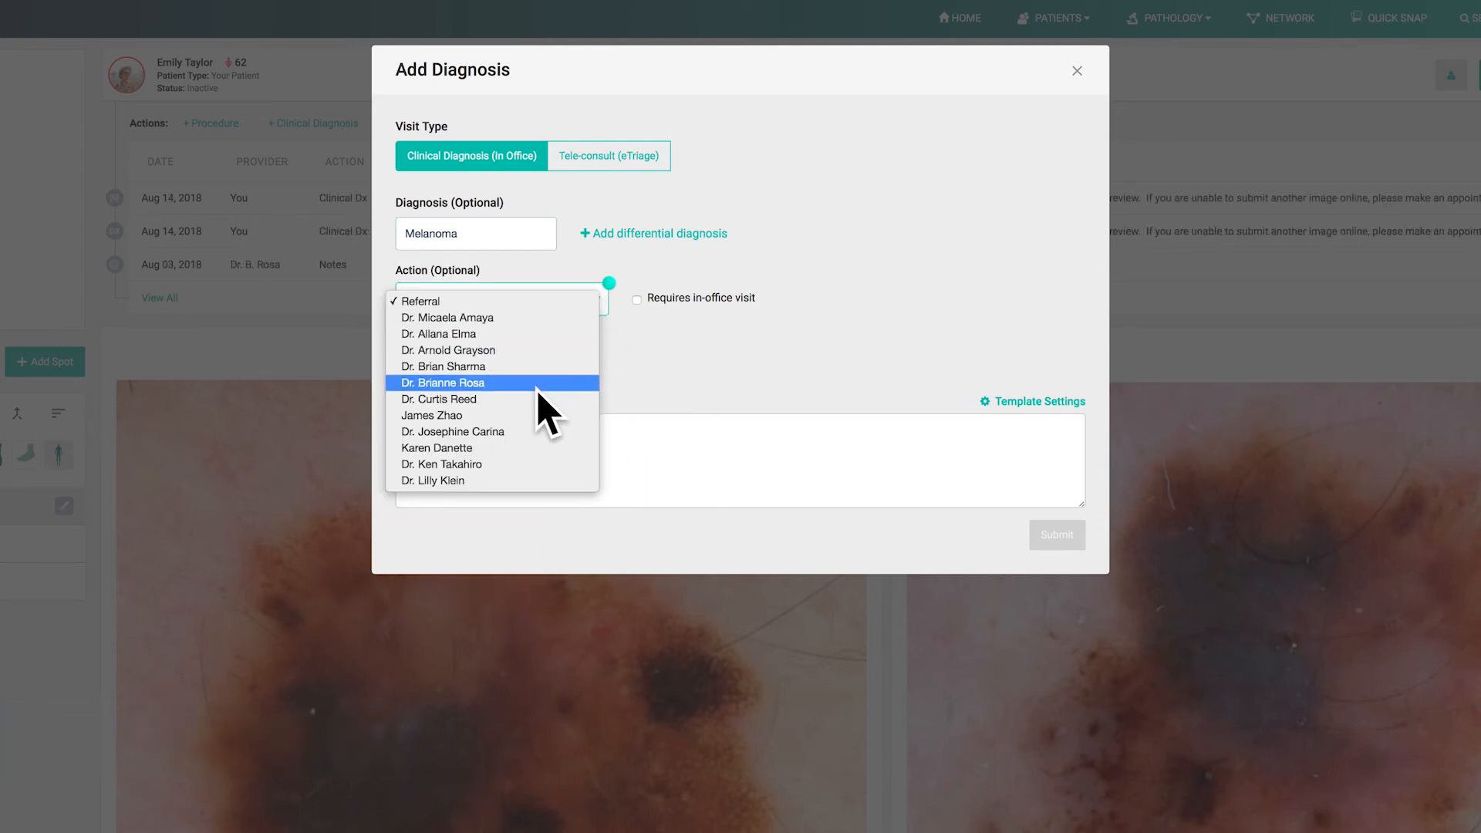
pyautogui.click(443, 382)
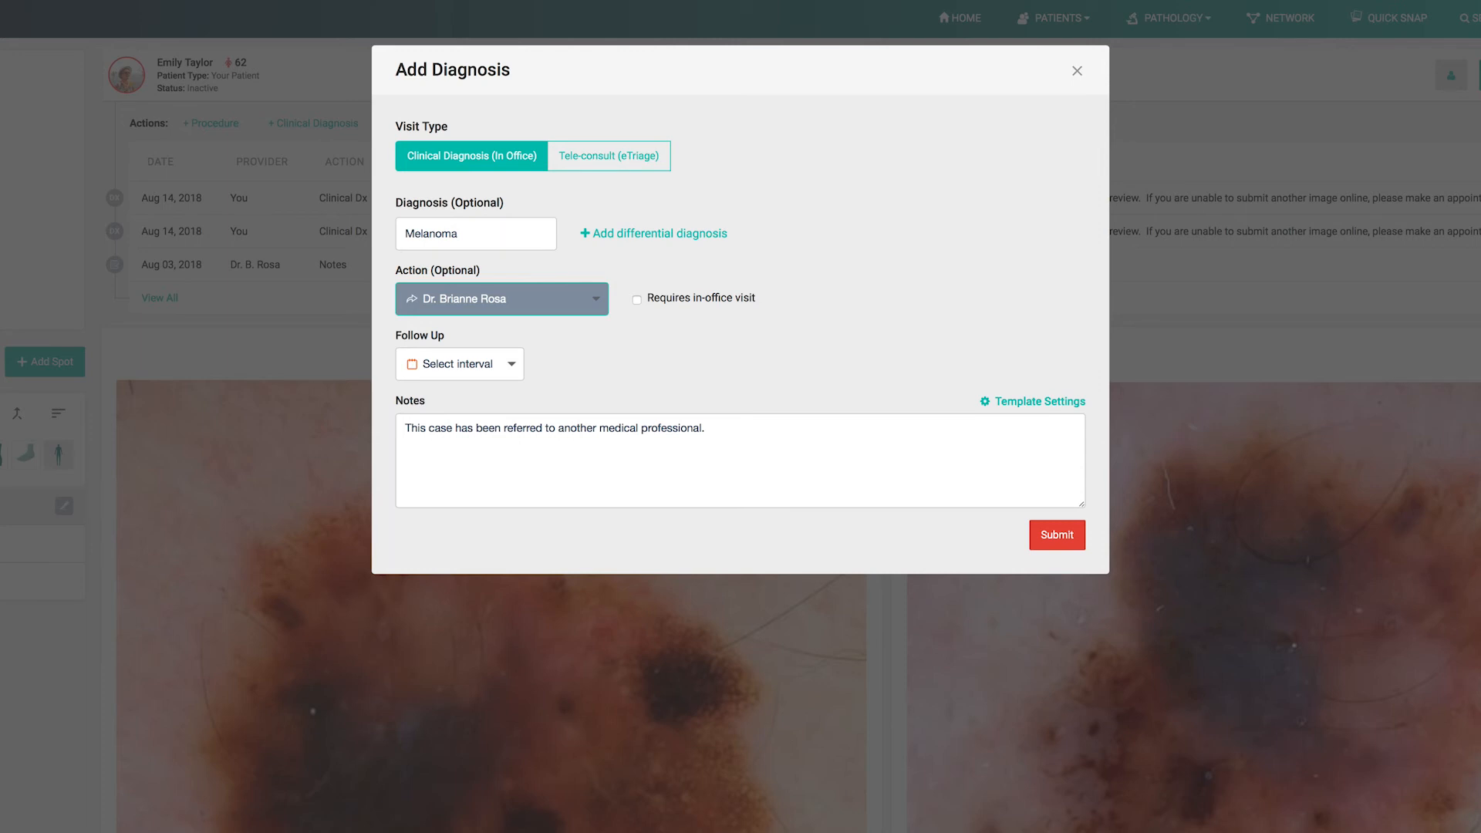
pyautogui.click(458, 364)
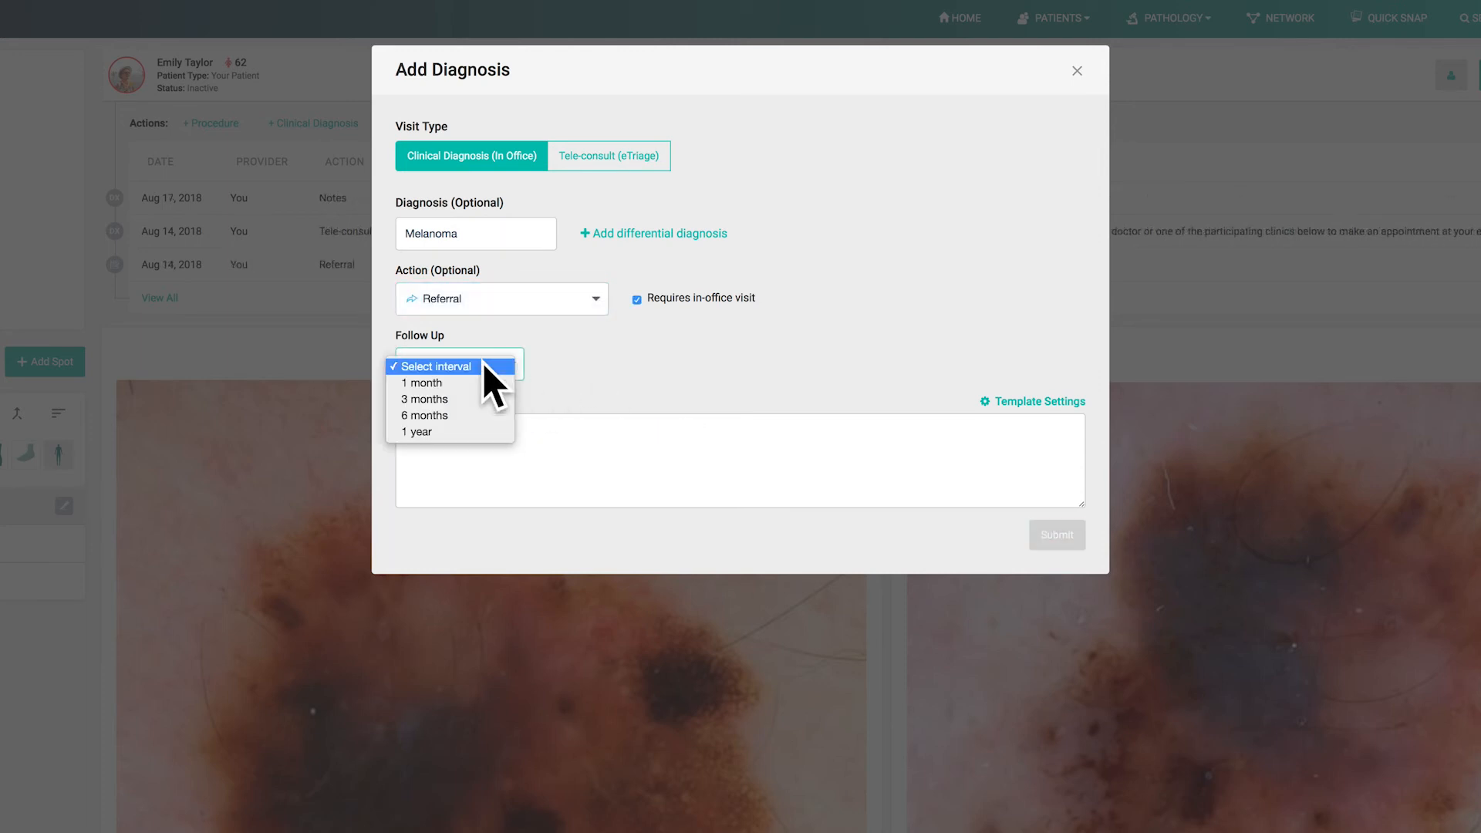
pyautogui.click(421, 382)
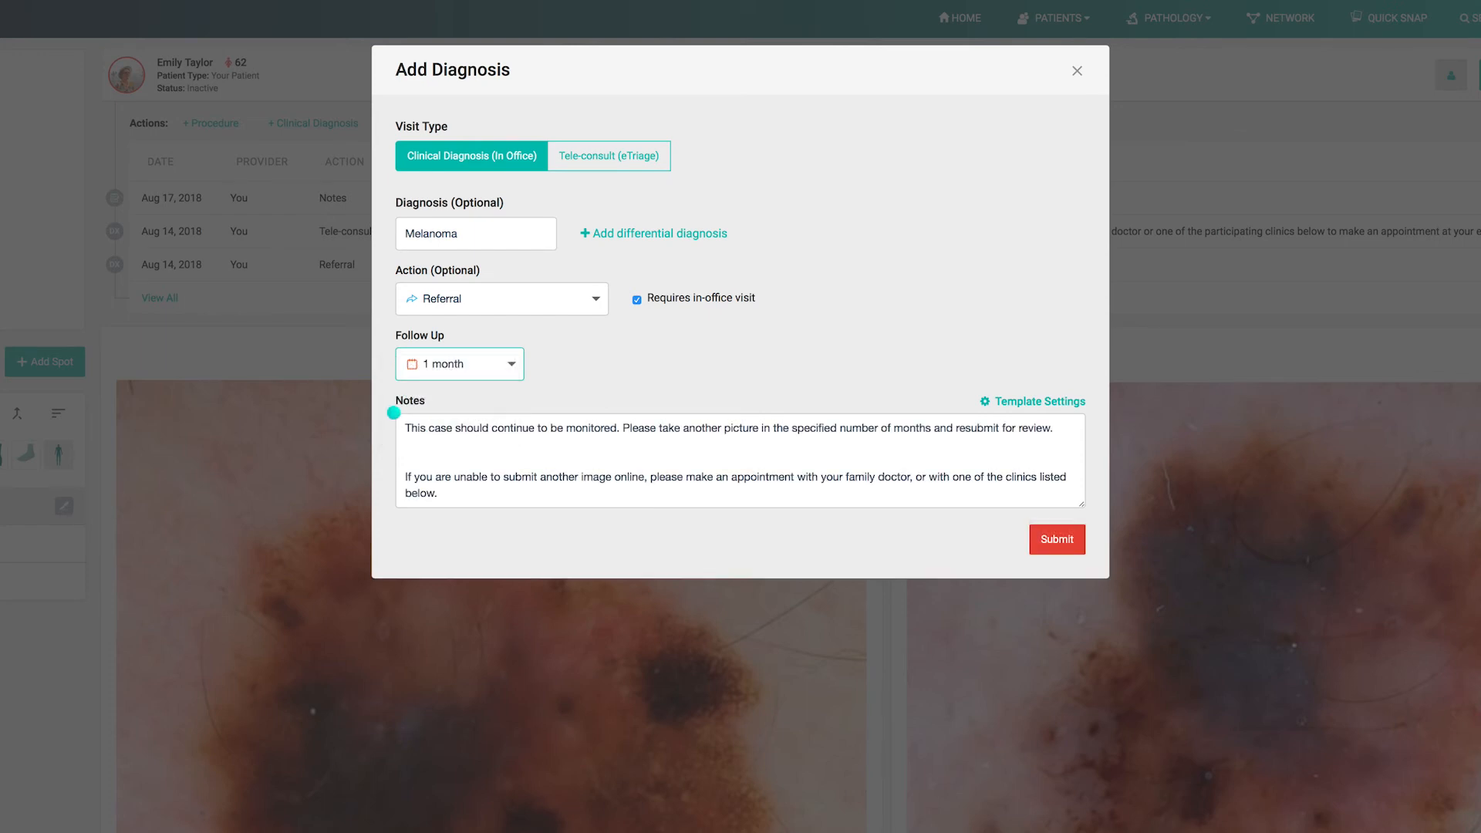
pyautogui.moveTo(886, 600)
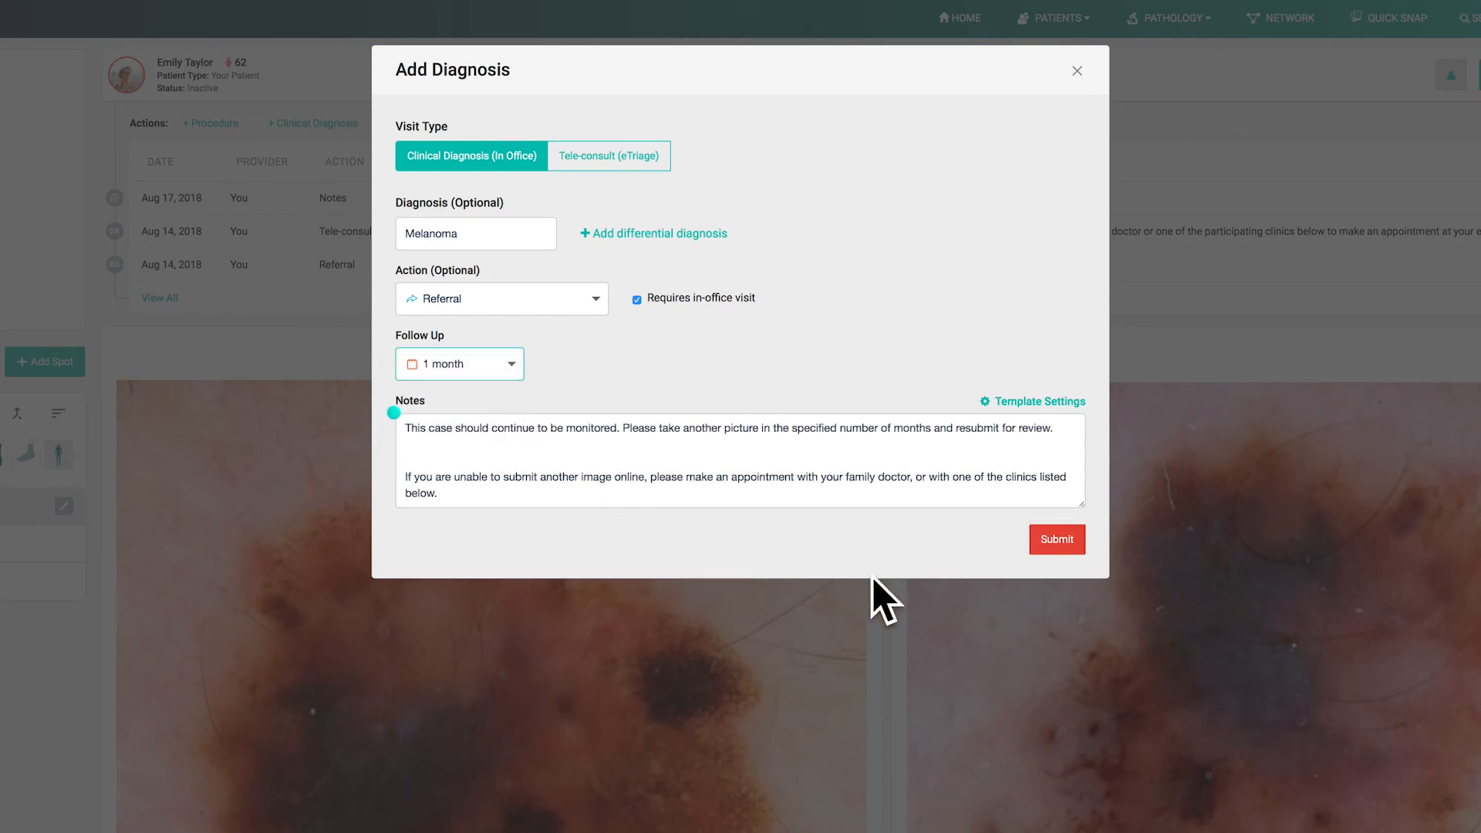
pyautogui.click(1056, 539)
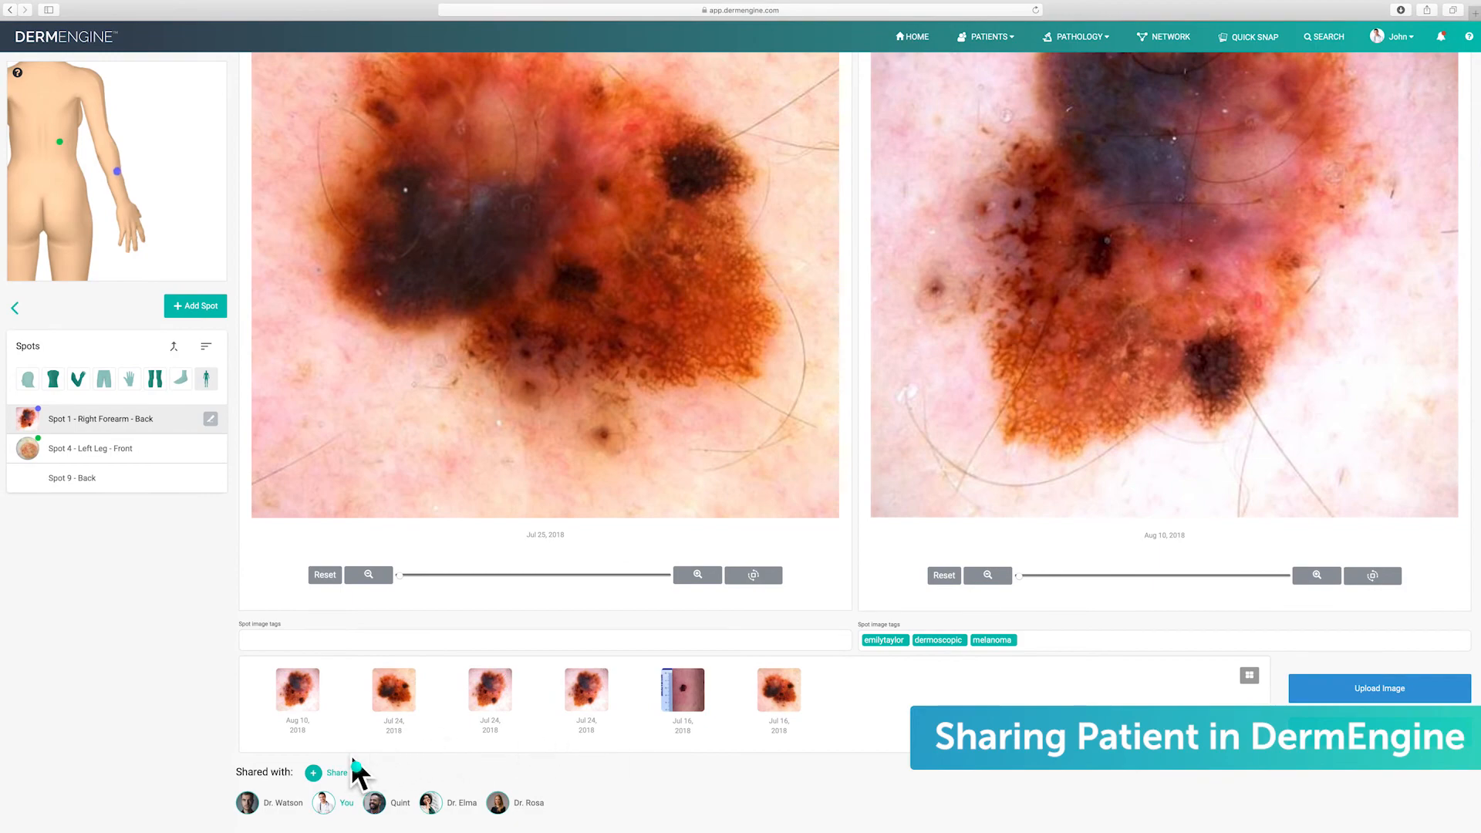
pyautogui.click(331, 772)
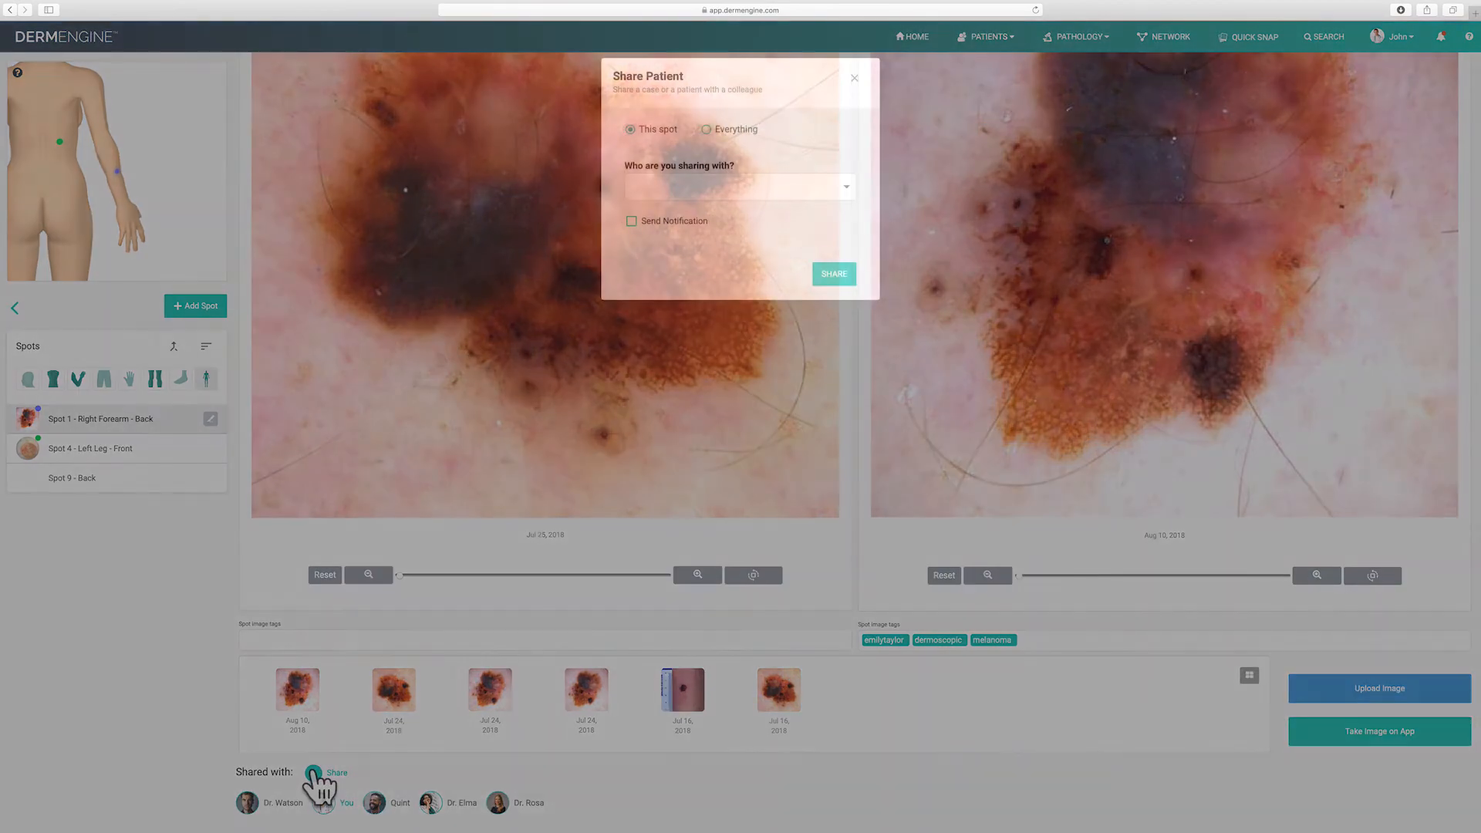
pyautogui.click(739, 186)
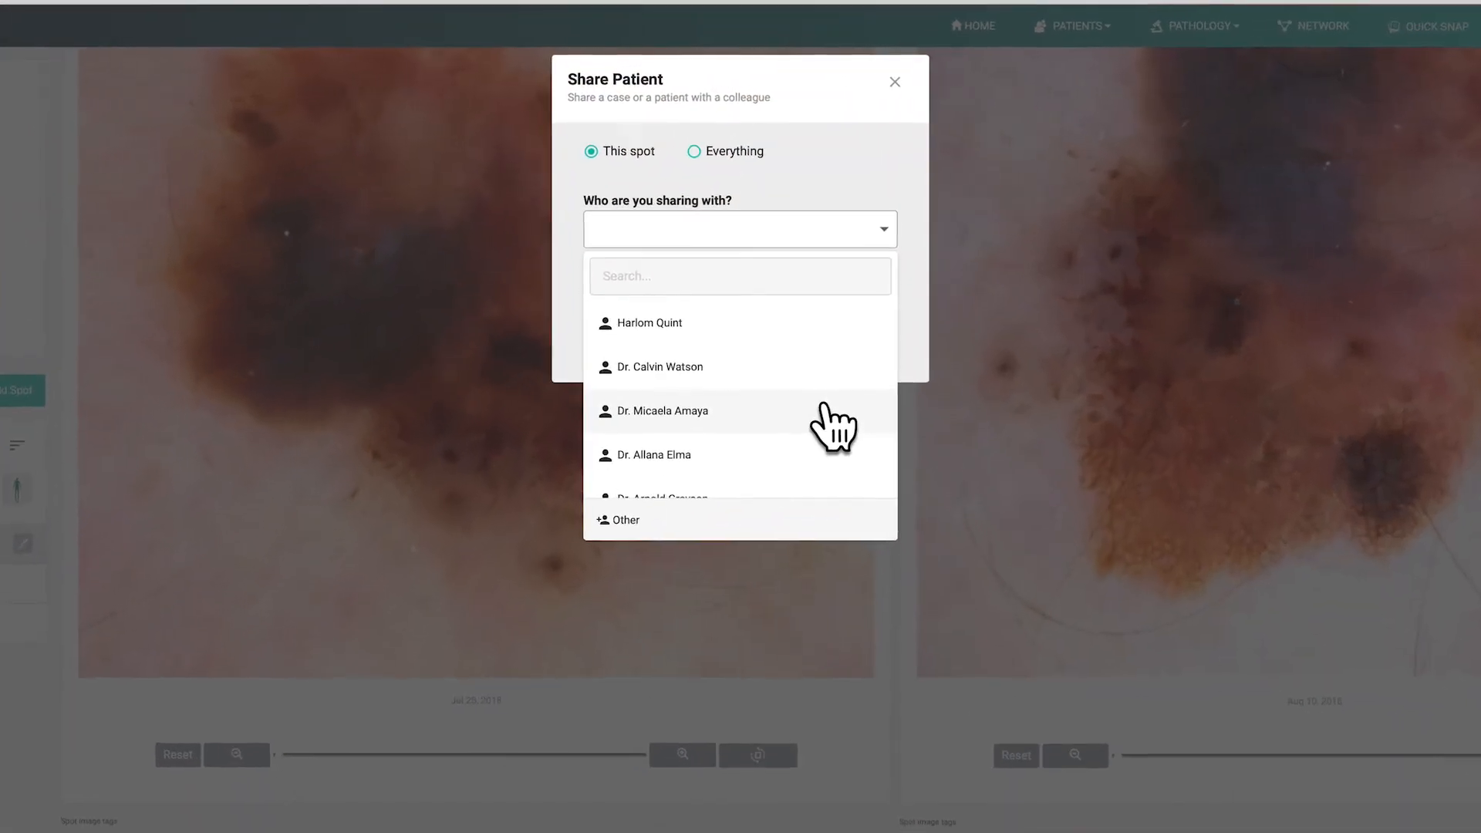
pyautogui.scroll(-3)
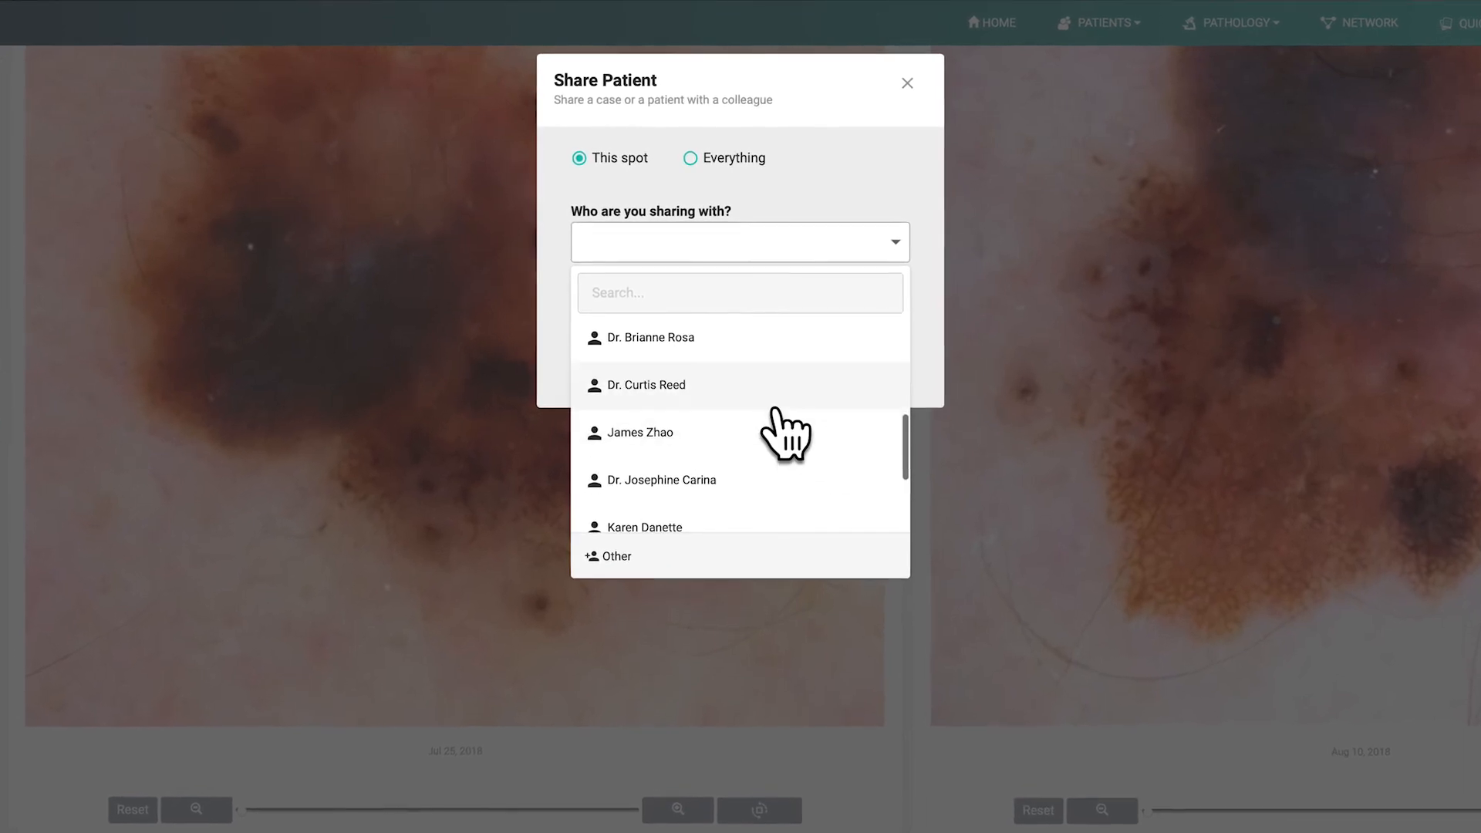
pyautogui.click(648, 384)
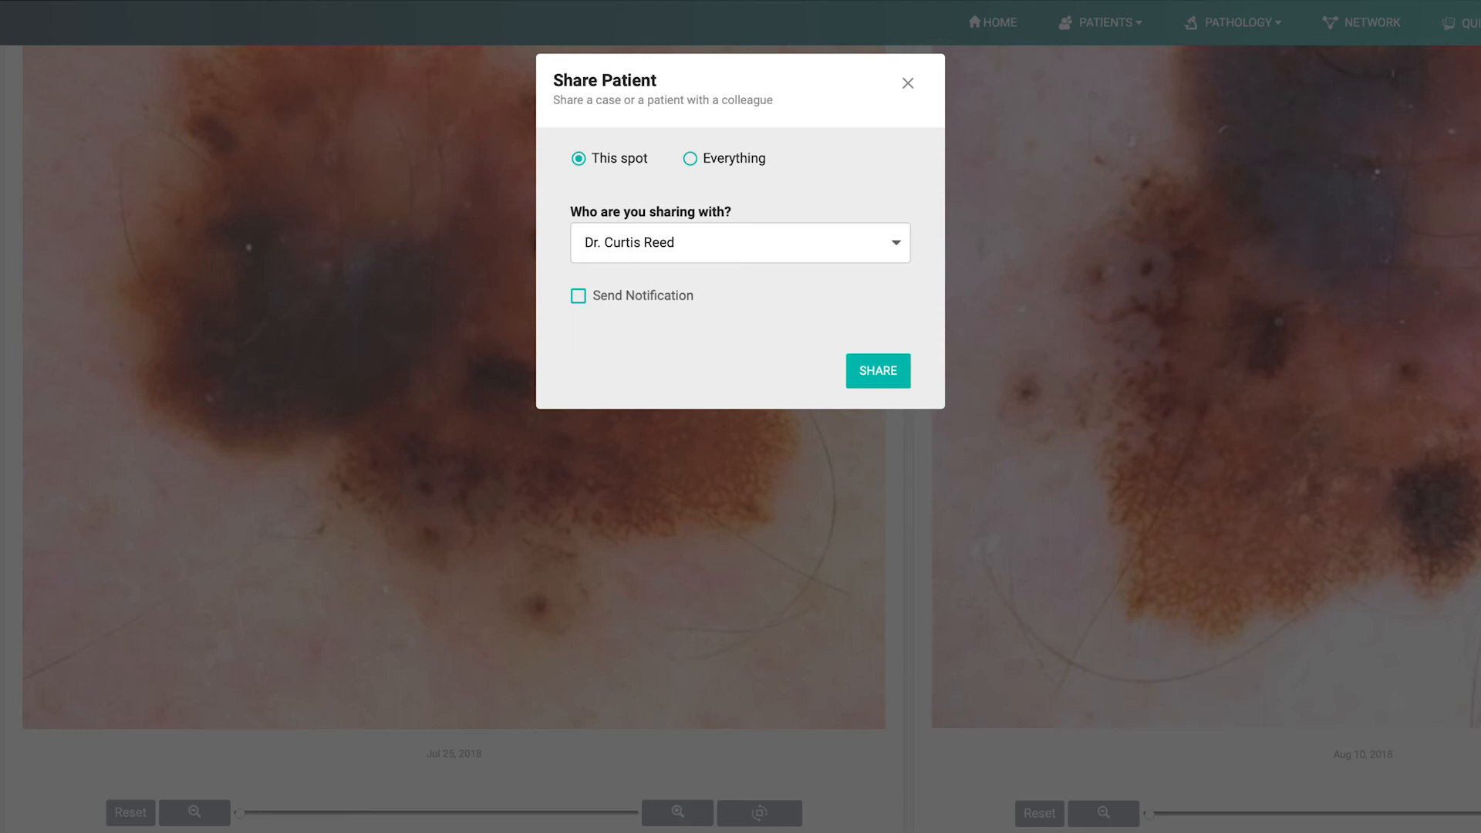
pyautogui.moveTo(644, 321)
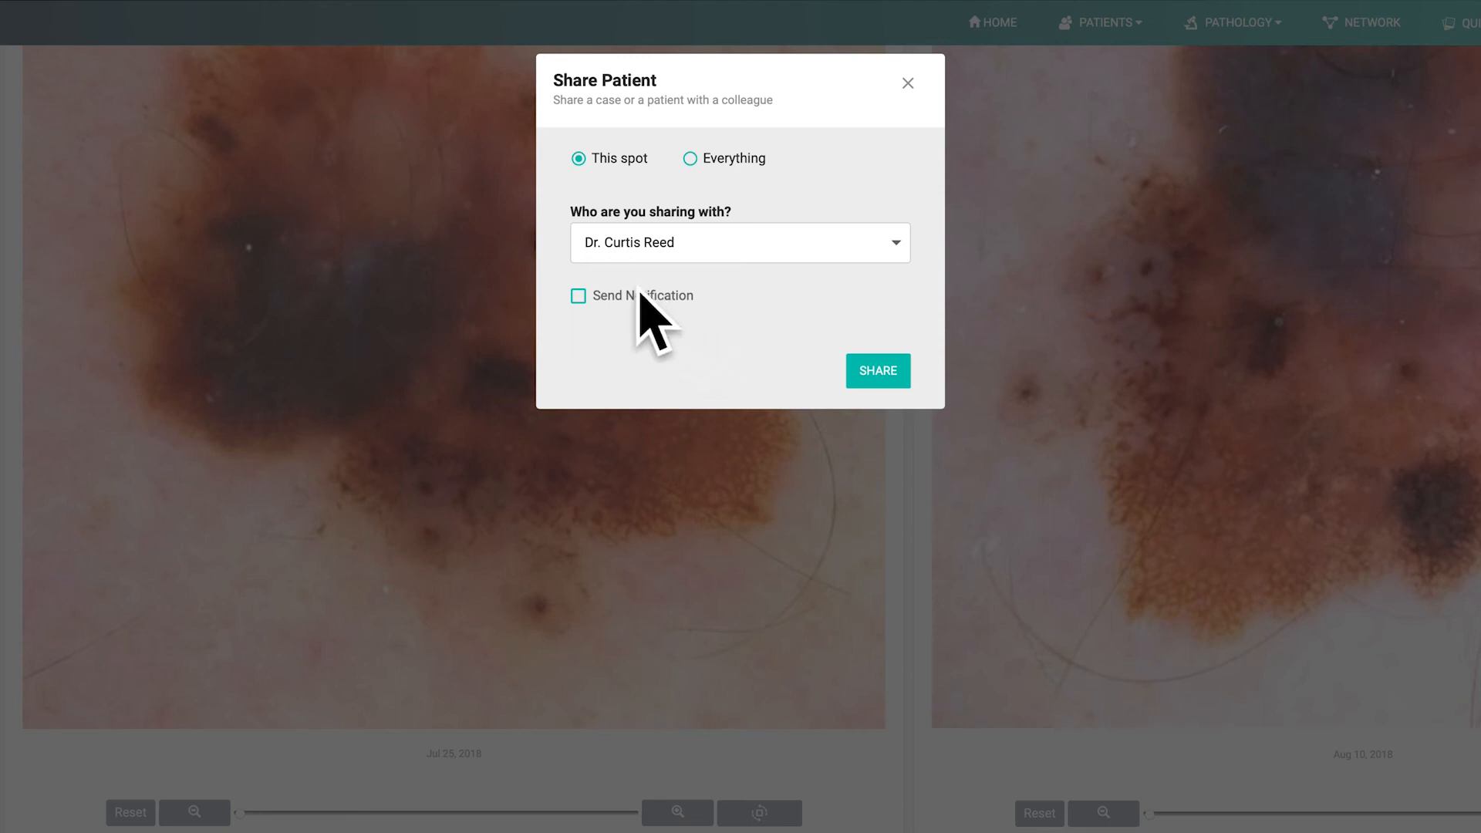
pyautogui.click(577, 295)
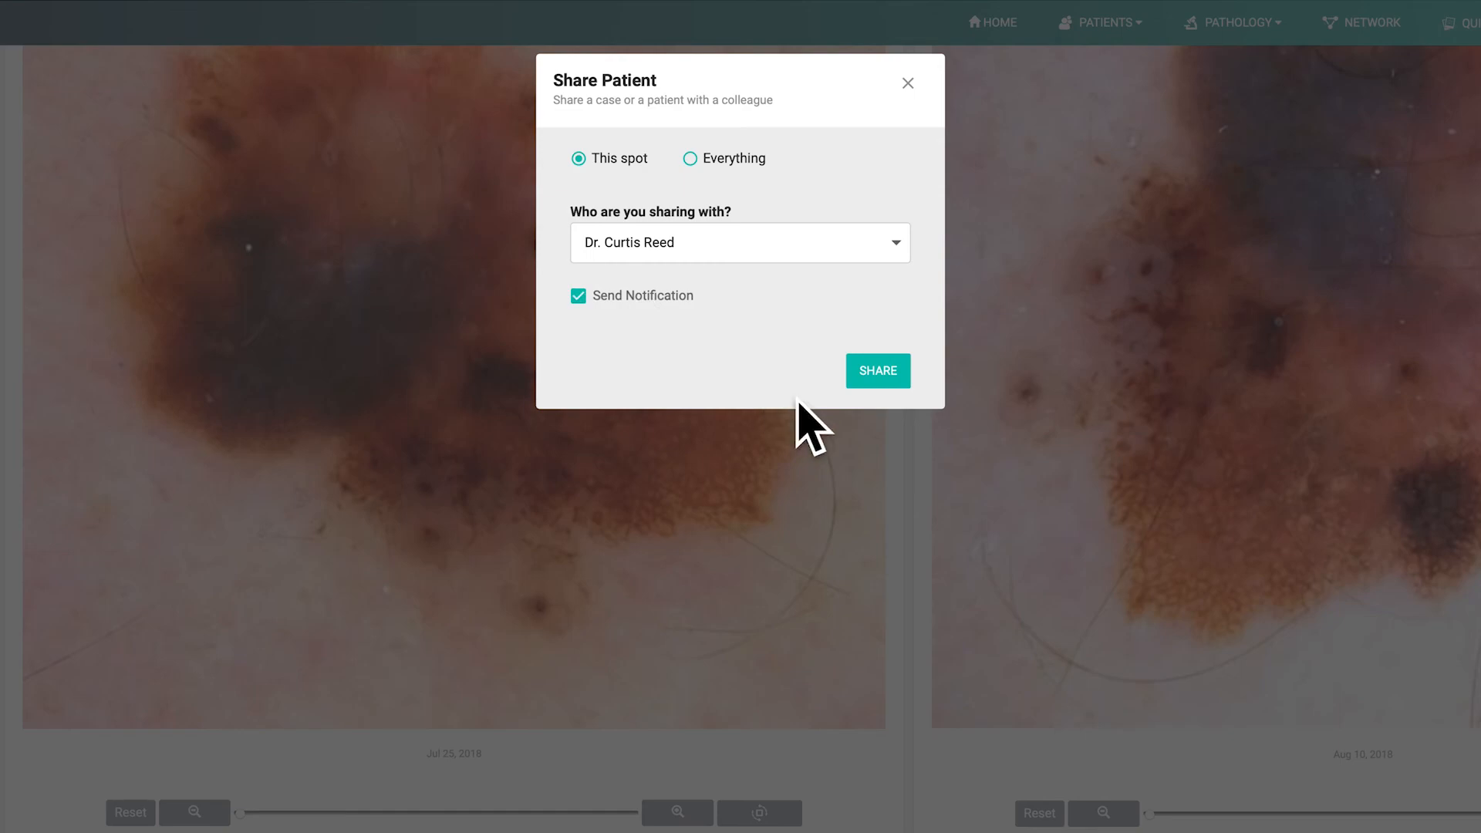
pyautogui.click(876, 370)
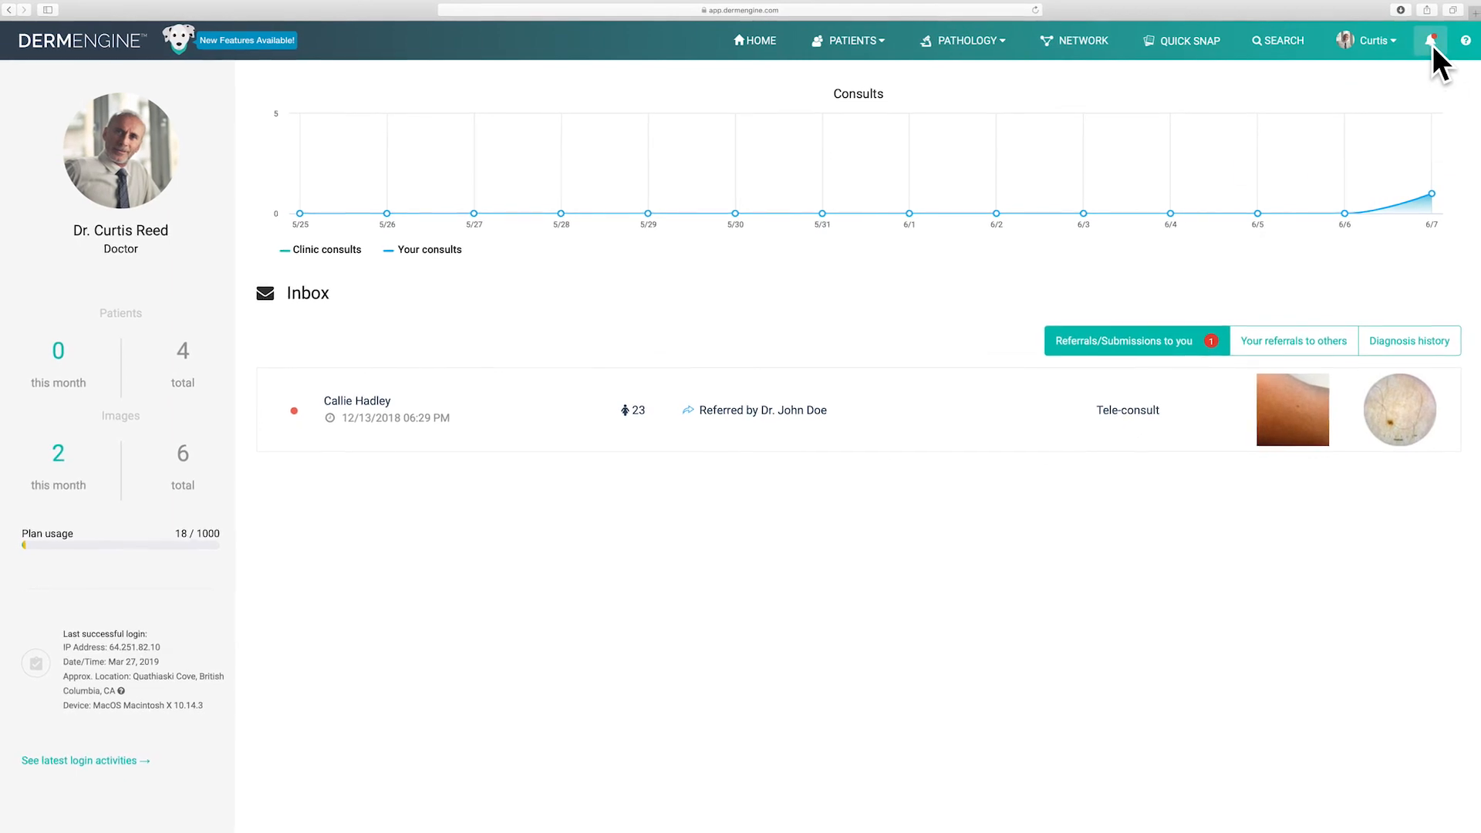
# - Check the recipient doctor's notifications for the incoming shared referral
pyautogui.click(1429, 41)
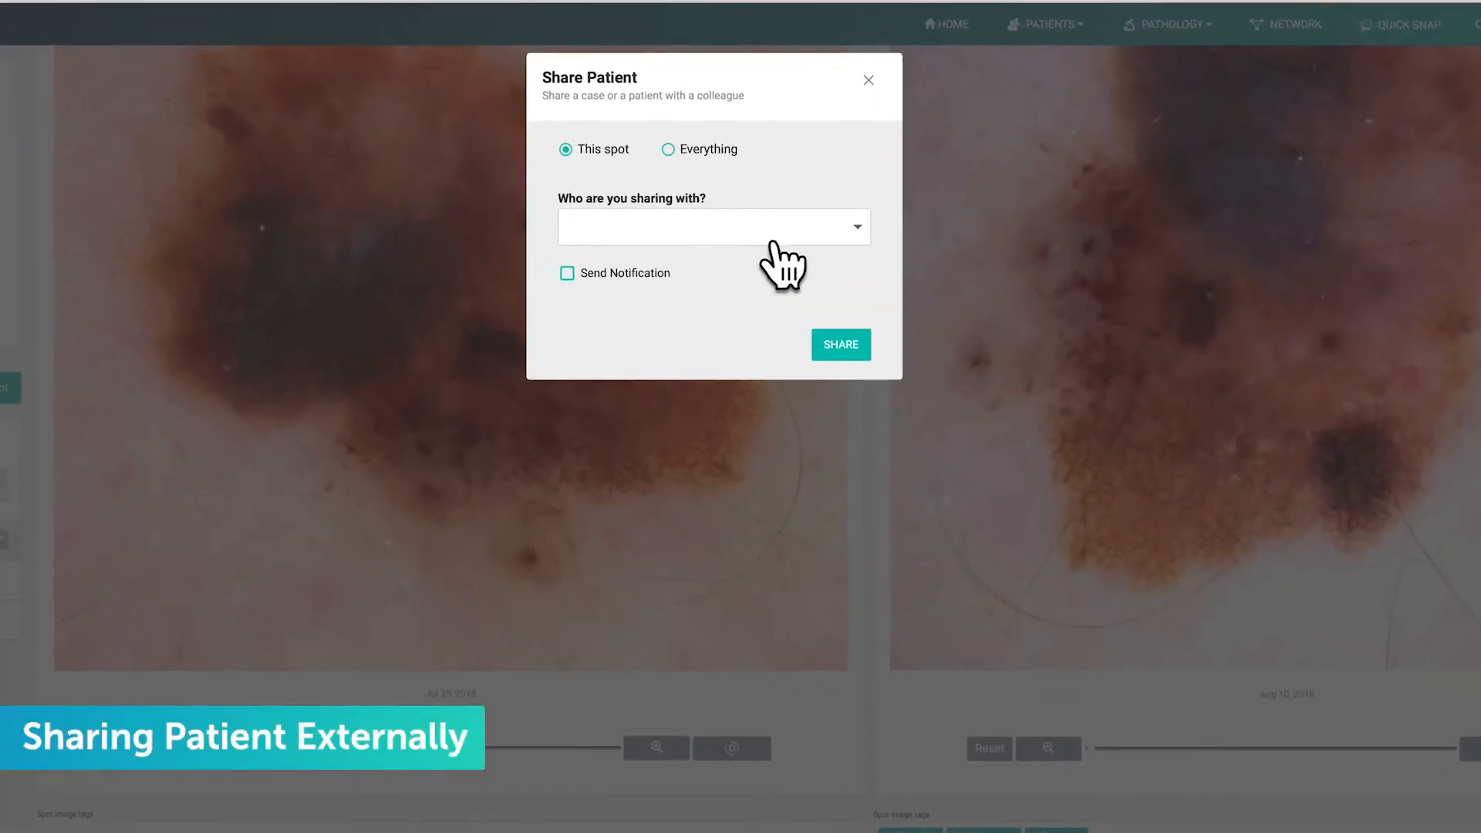
# - Share the spot with an 'Other' recipient by name and e-mail, country Canada, pincode enabled
pyautogui.click(711, 227)
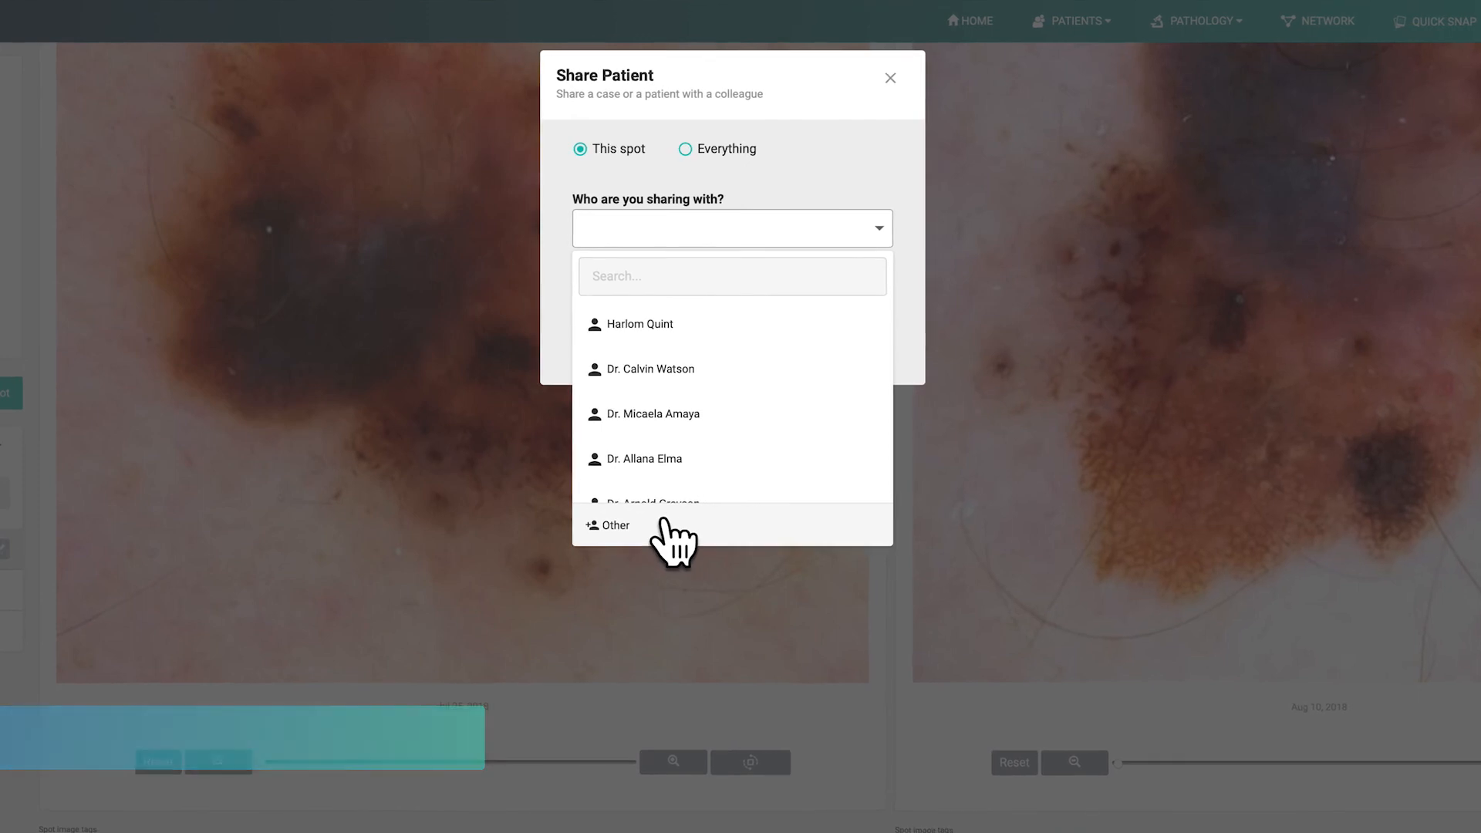
pyautogui.click(614, 525)
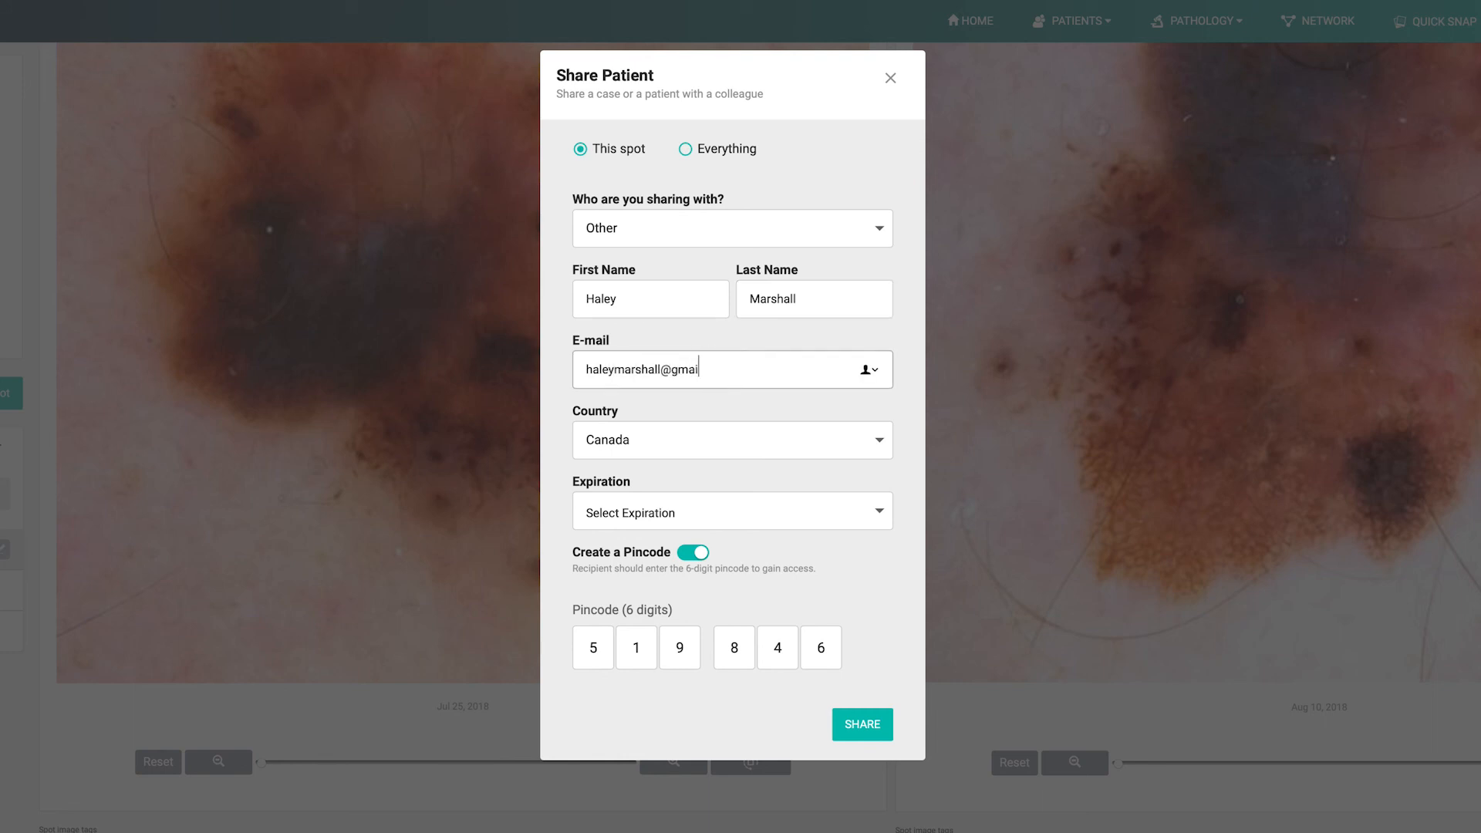
pyautogui.write('l.com')
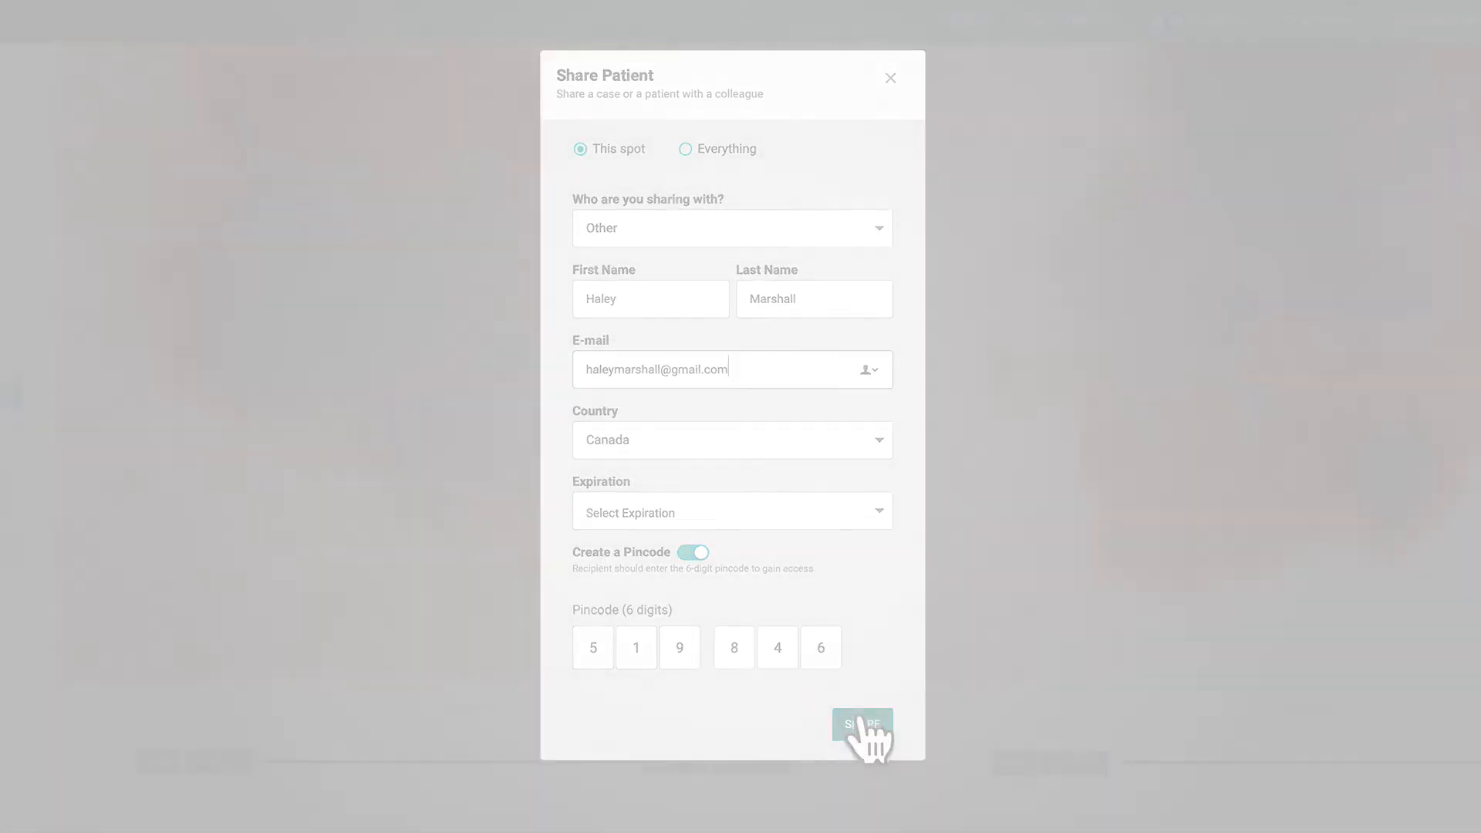
pyautogui.click(860, 732)
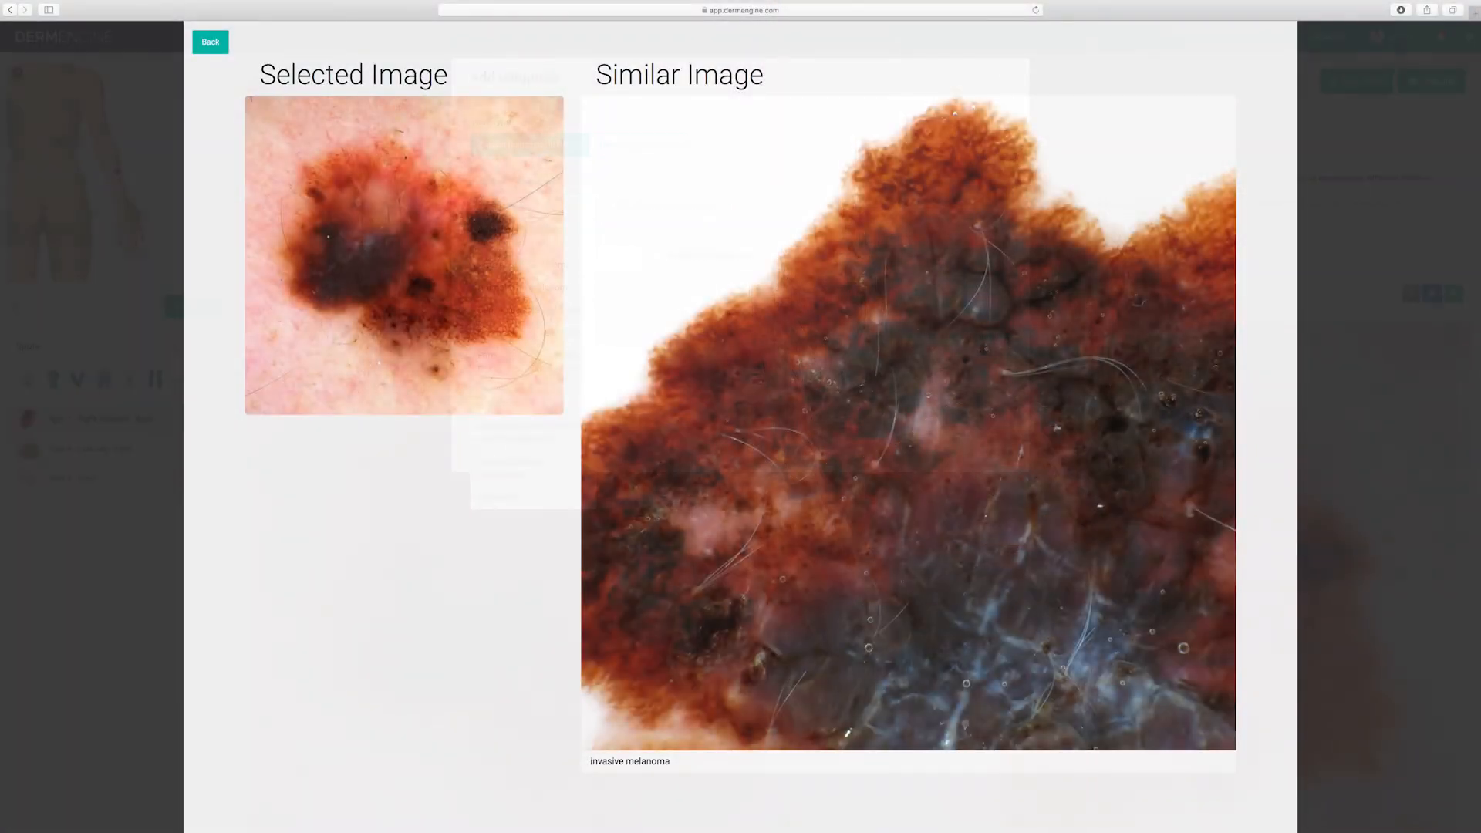